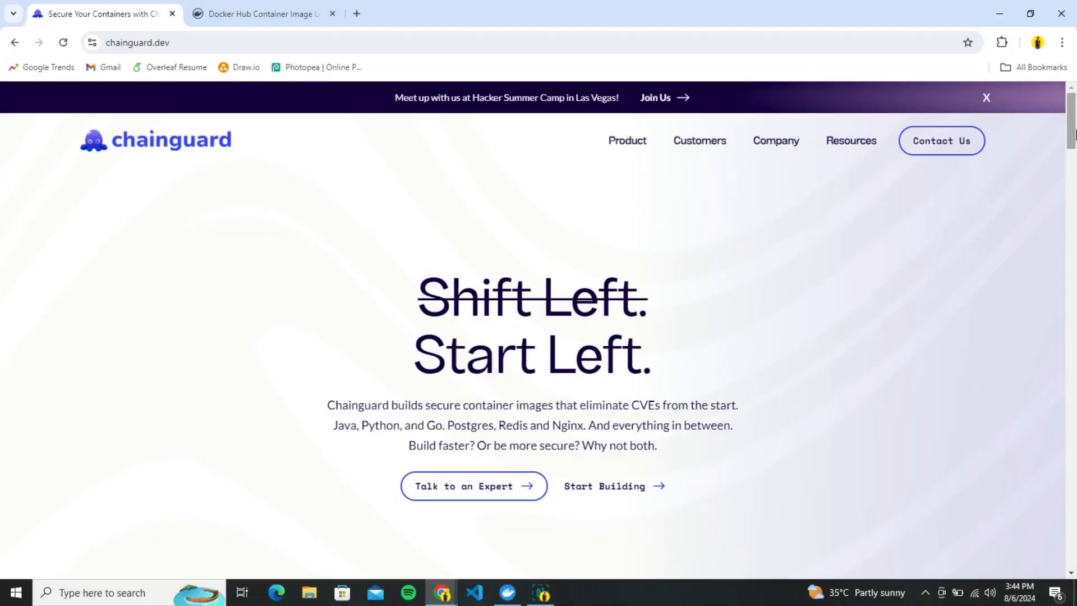
- Scroll the Chainguard site and open the Chainguard Images catalogue
{"action": "scroll", "scroll_direction": "down", "scroll_amount": 3}
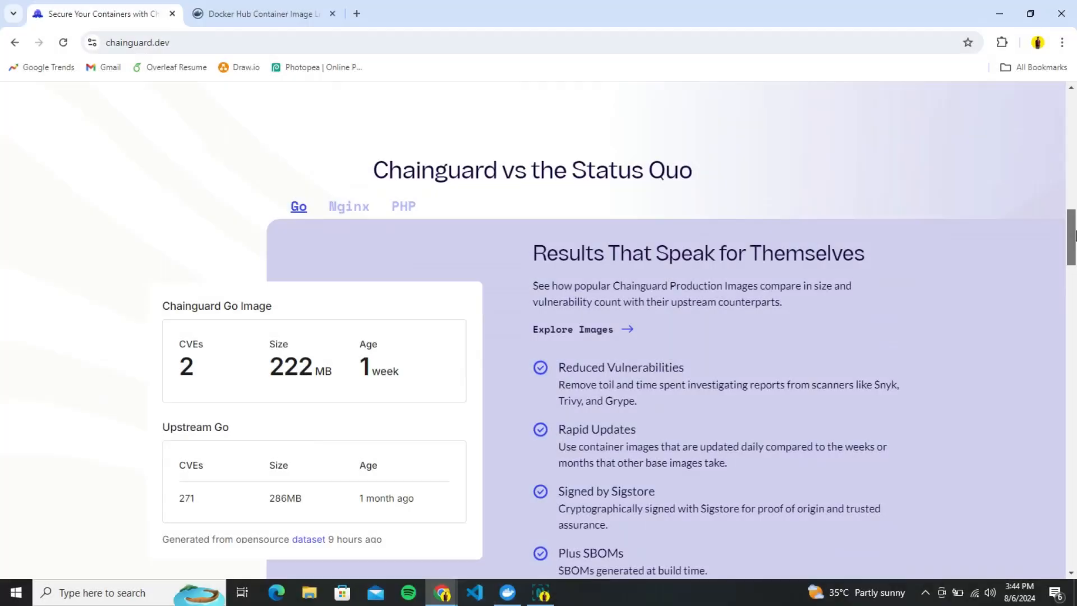
{"action": "scroll", "scroll_direction": "down", "scroll_amount": 3}
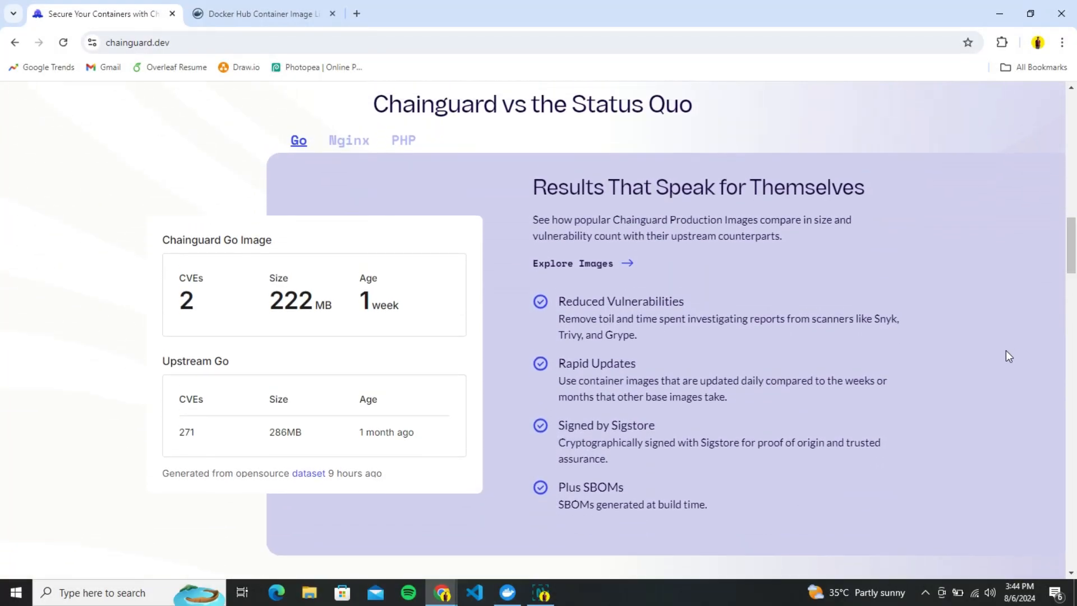
{"action": "mouse_move", "coordinate": [154, 279]}
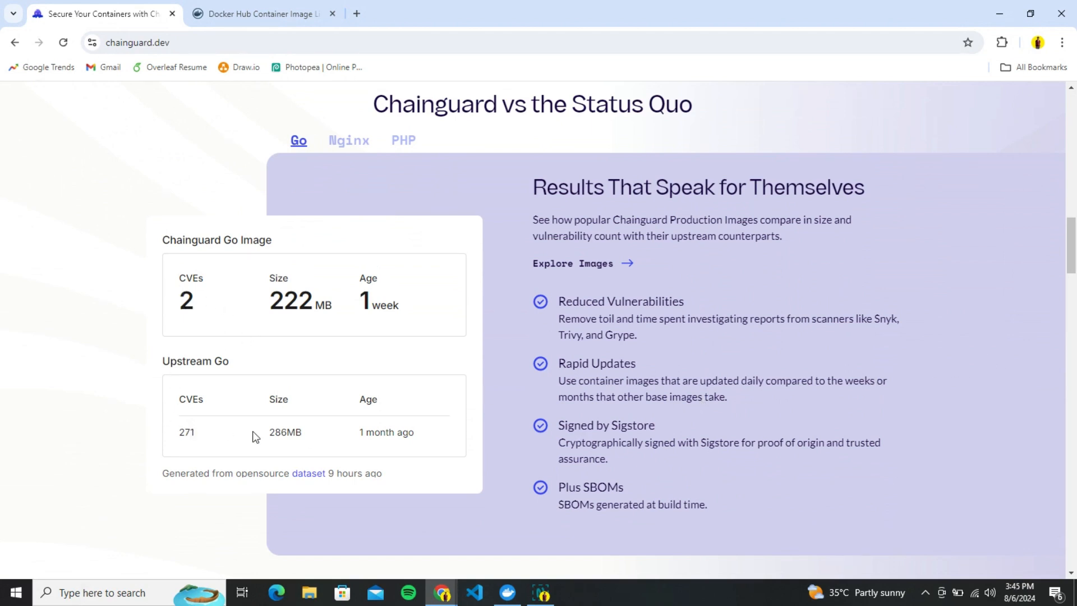
{"action": "scroll", "scroll_direction": "down", "scroll_amount": 3}
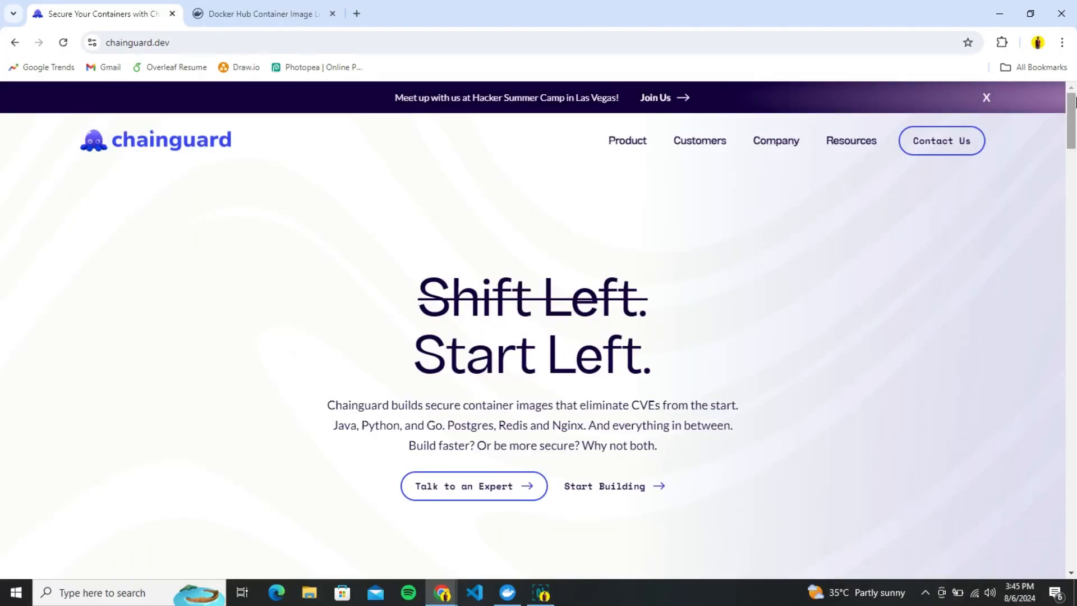
{"action": "mouse_move", "coordinate": [606, 498]}
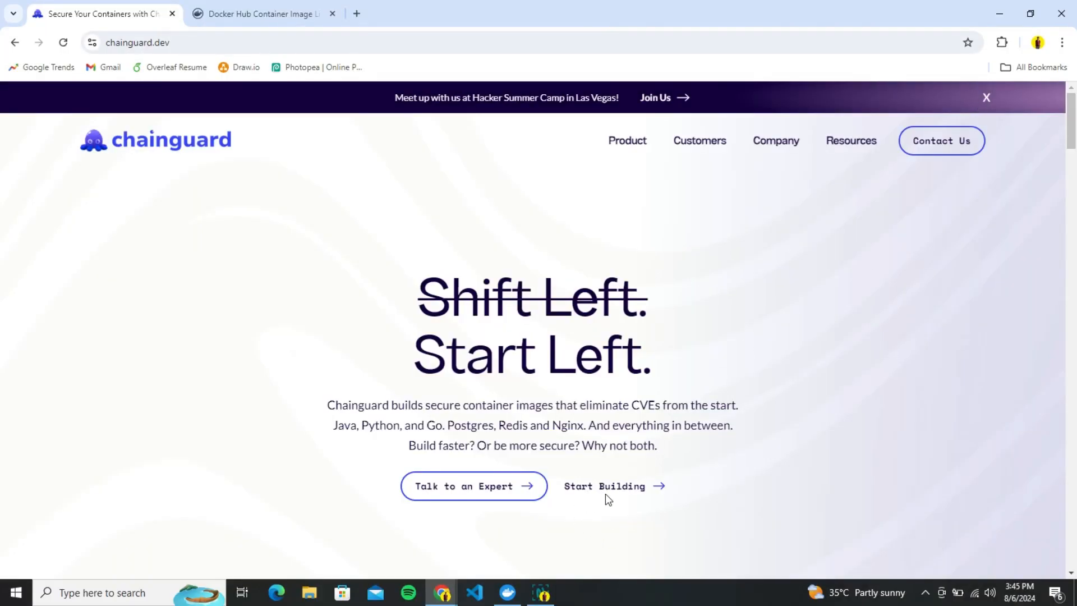
{"action": "left_click", "coordinate": [605, 485]}
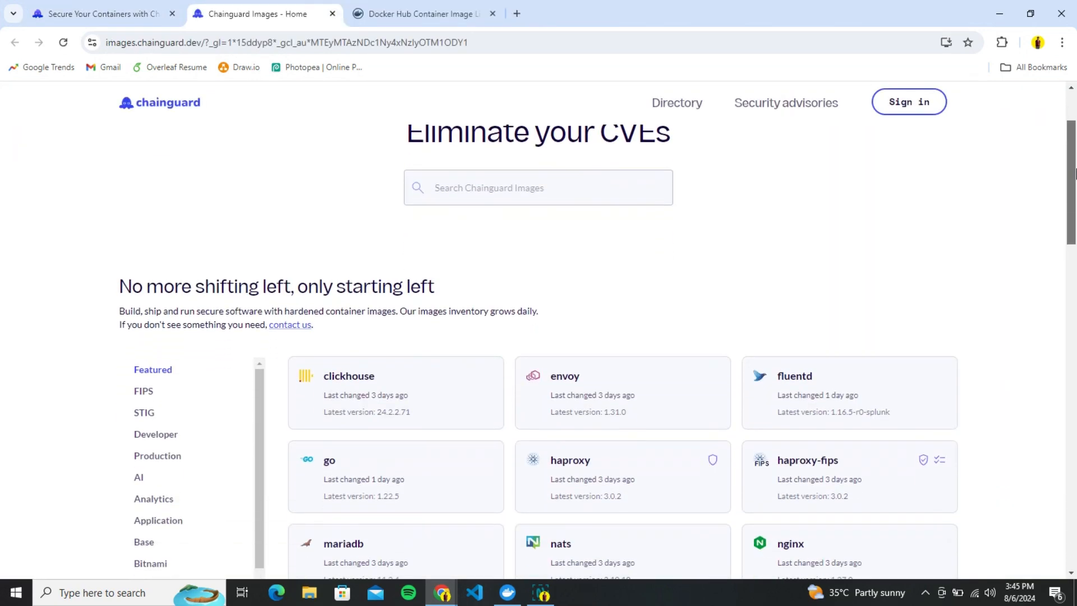
- Browse all 820 images, search the directory for 'python', and bring up Docker Desktop
{"action": "scroll", "scroll_direction": "down", "scroll_amount": 3}
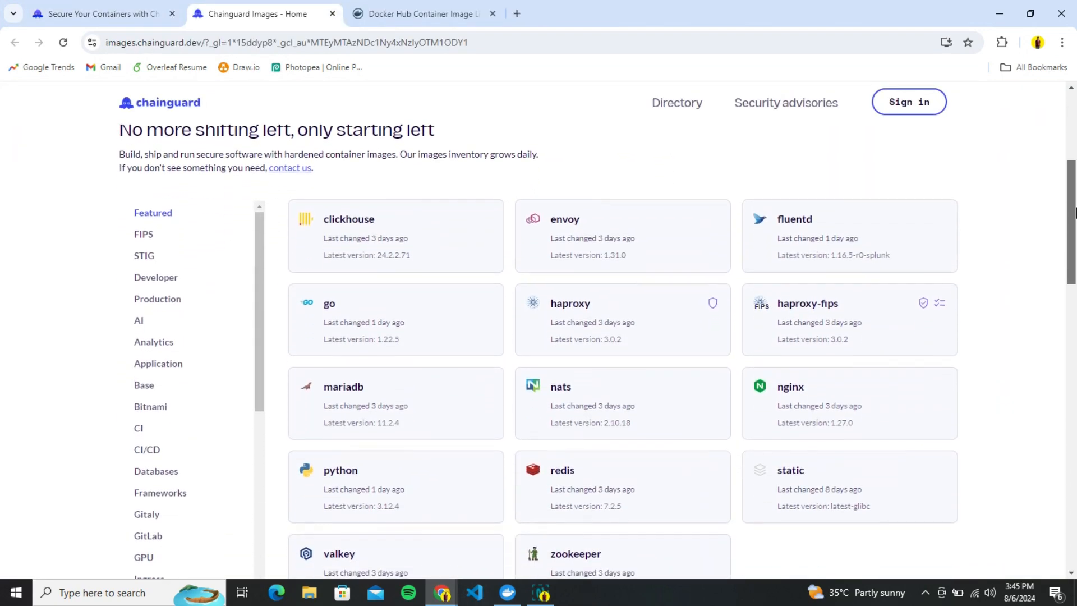
{"action": "scroll", "scroll_direction": "down", "scroll_amount": 3}
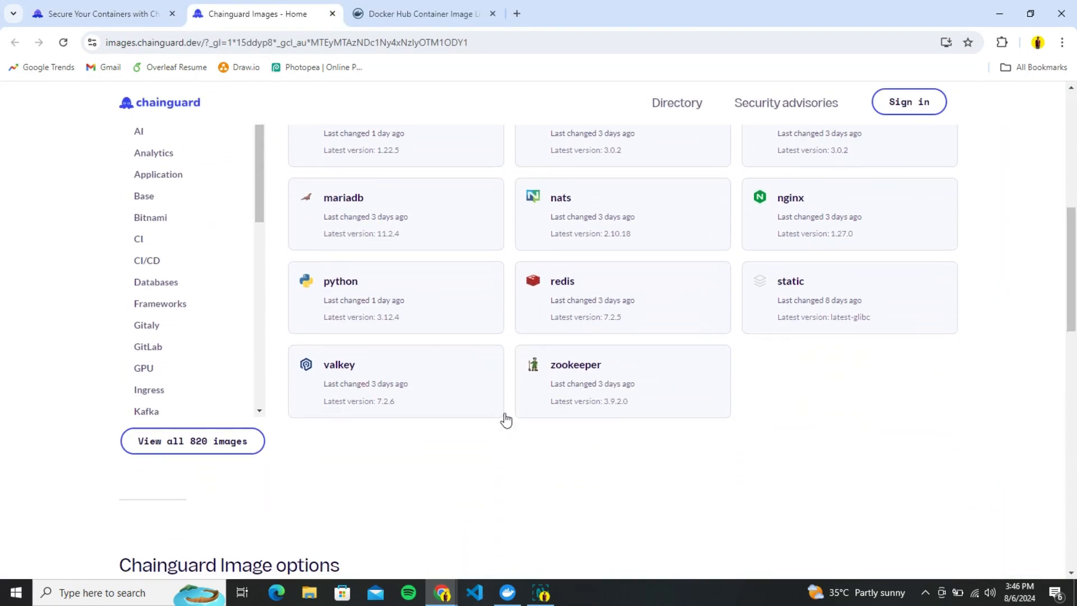
{"action": "mouse_move", "coordinate": [193, 440]}
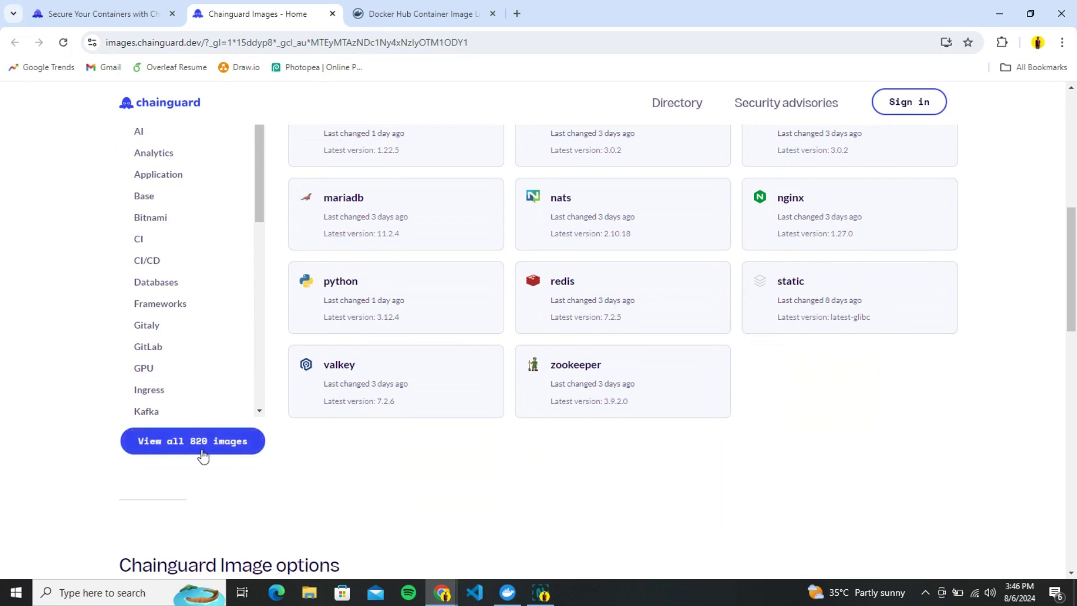
{"action": "left_click", "coordinate": [192, 441]}
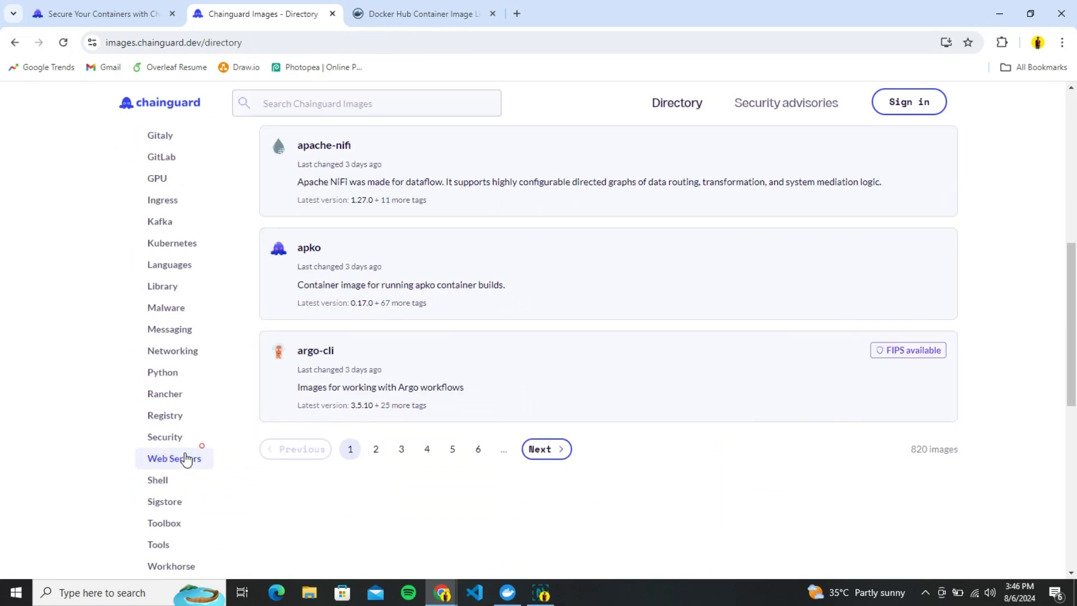
{"action": "type", "text": "python"}
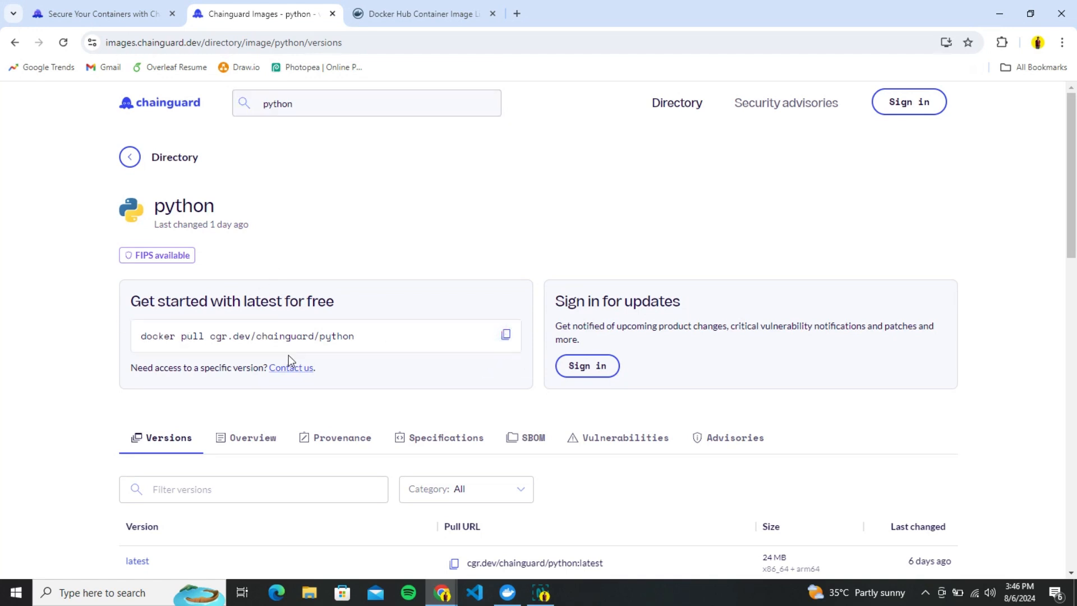
{"action": "left_click", "coordinate": [506, 592]}
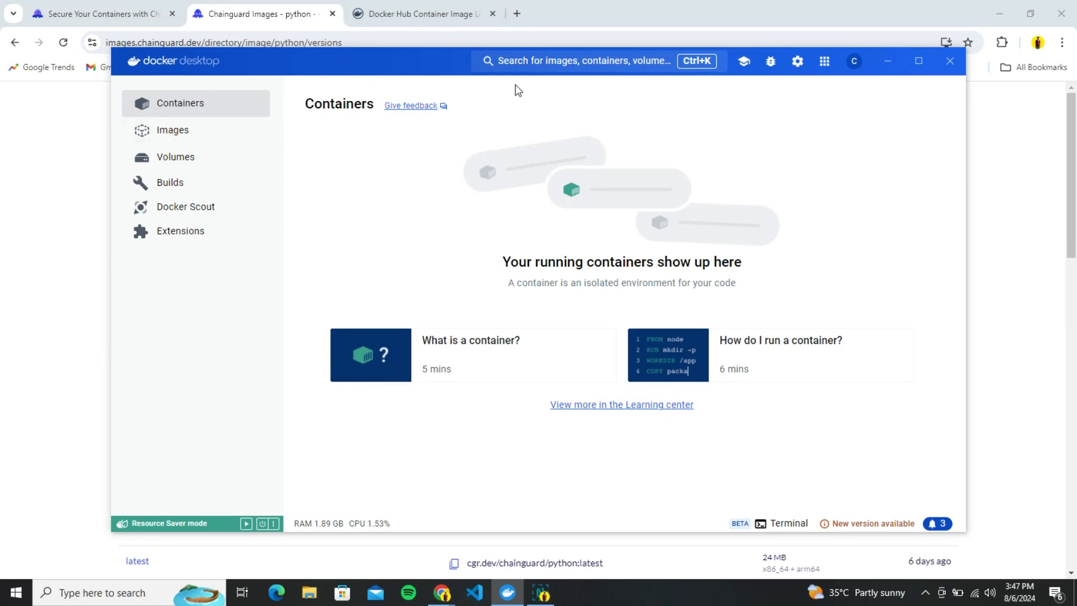
- Search Docker Desktop for chainguard/python and view its details and pull command
{"action": "type", "text": "chainguard"}
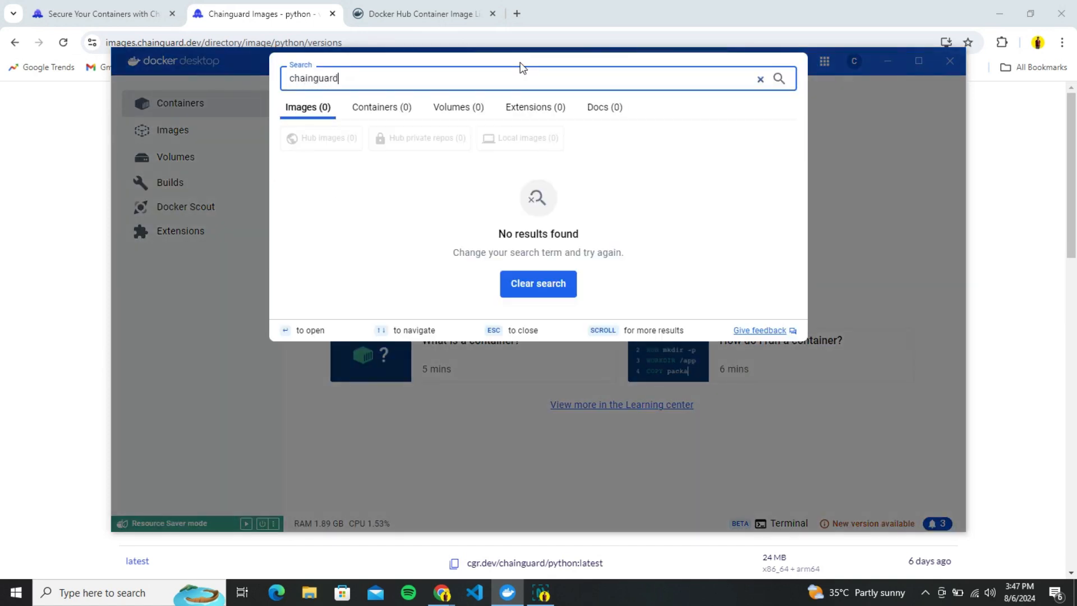
{"action": "mouse_move", "coordinate": [422, 80]}
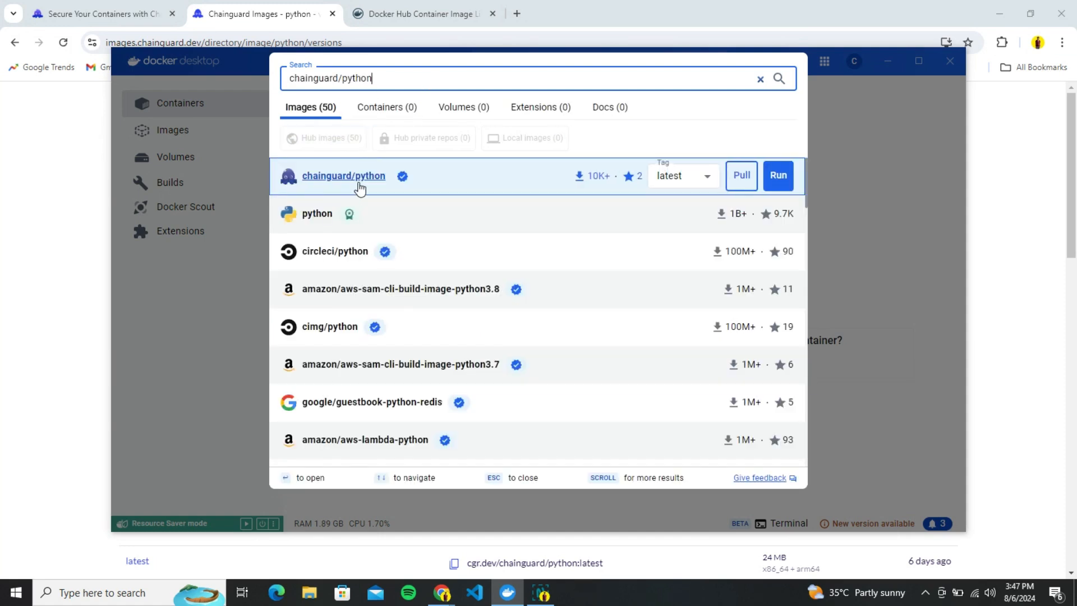
{"action": "left_click", "coordinate": [343, 175]}
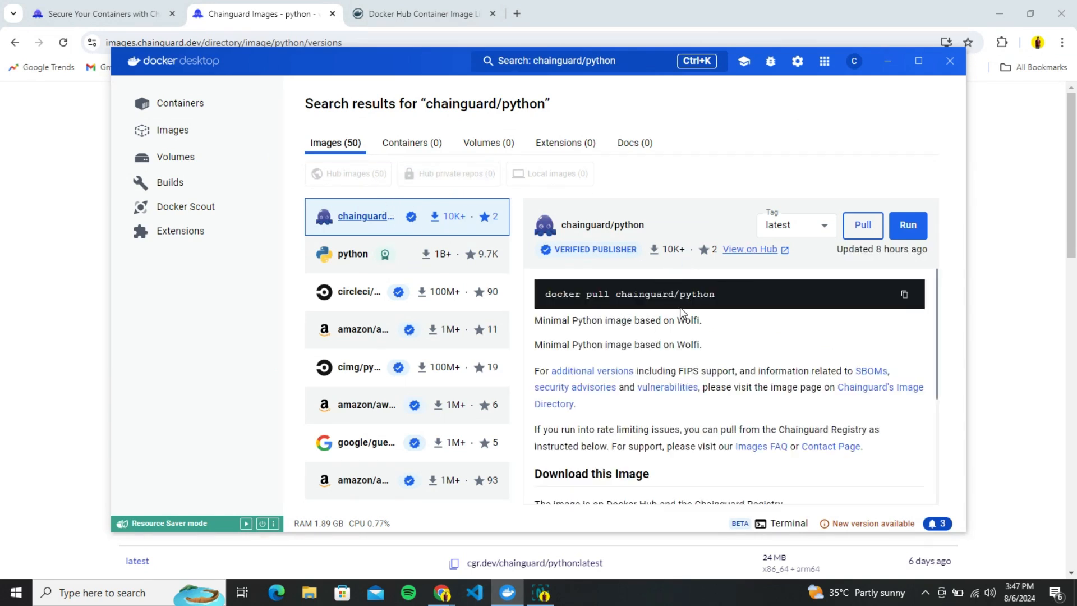
{"action": "left_click", "coordinate": [905, 293]}
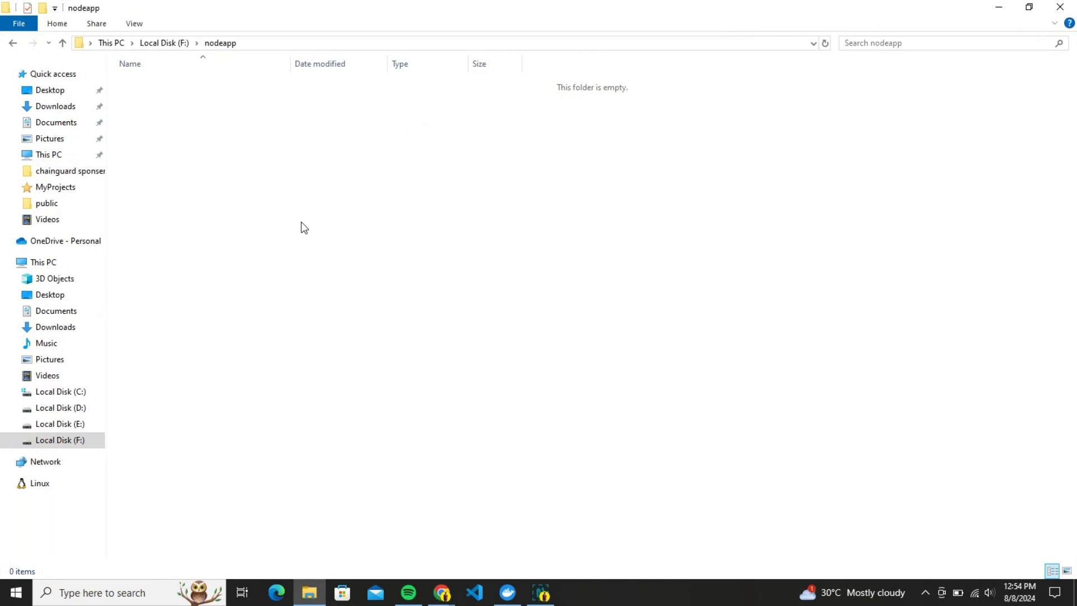
{"action": "mouse_move", "coordinate": [373, 179]}
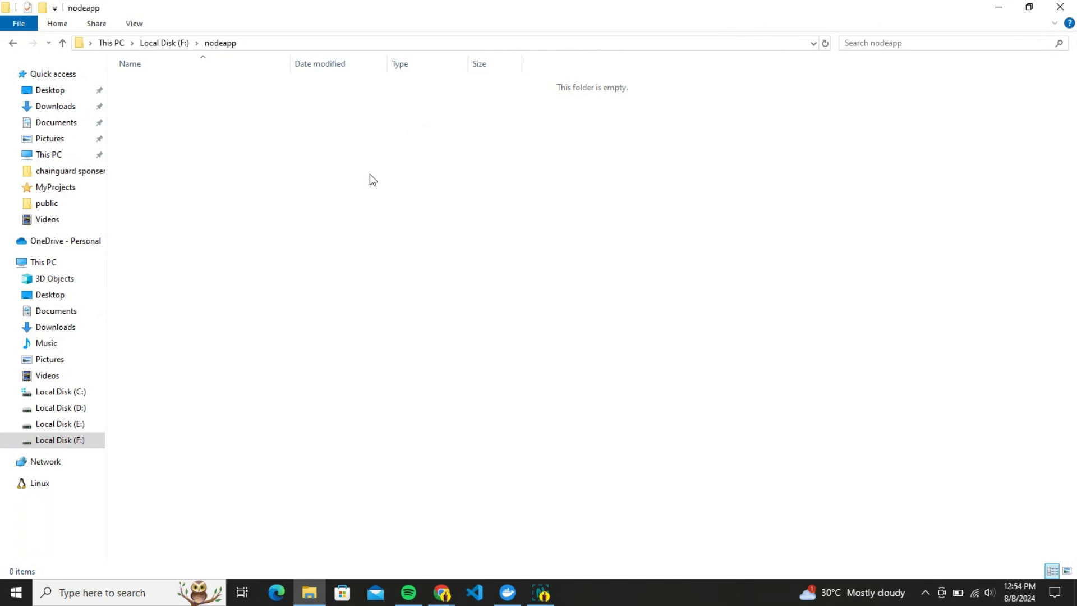
{"action": "mouse_move", "coordinate": [304, 227]}
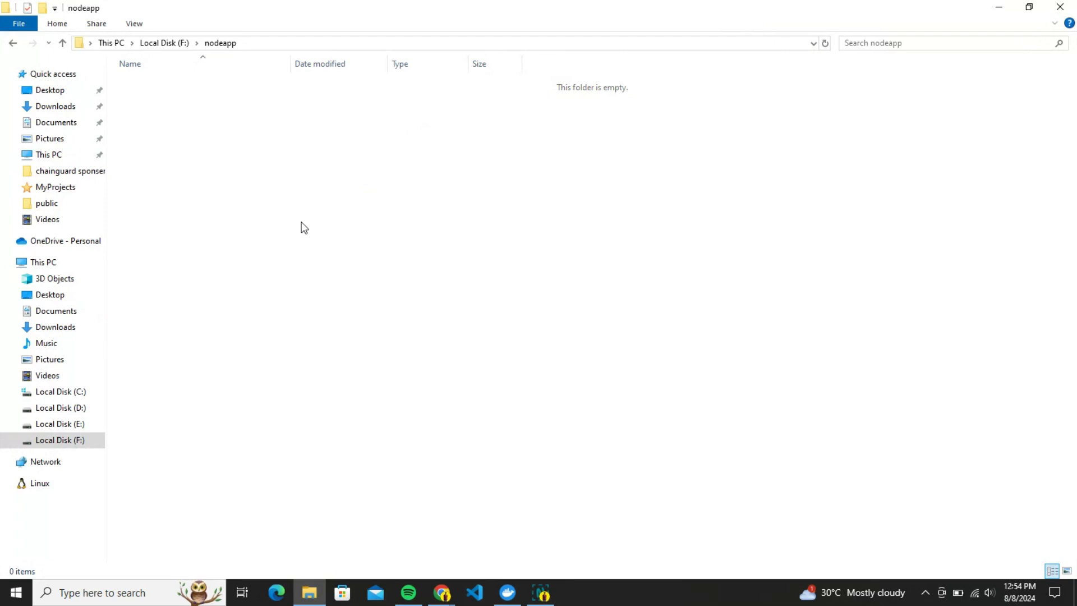
{"action": "mouse_move", "coordinate": [297, 198]}
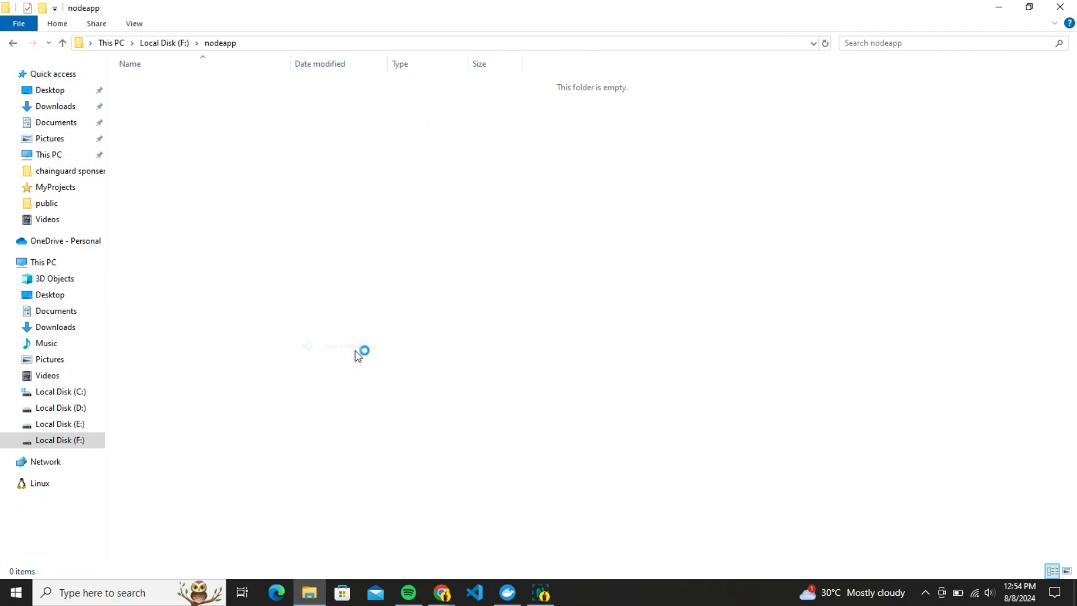
- Run npm init in the terminal and start index.js with const express = require('express')
{"action": "left_click", "coordinate": [473, 593]}
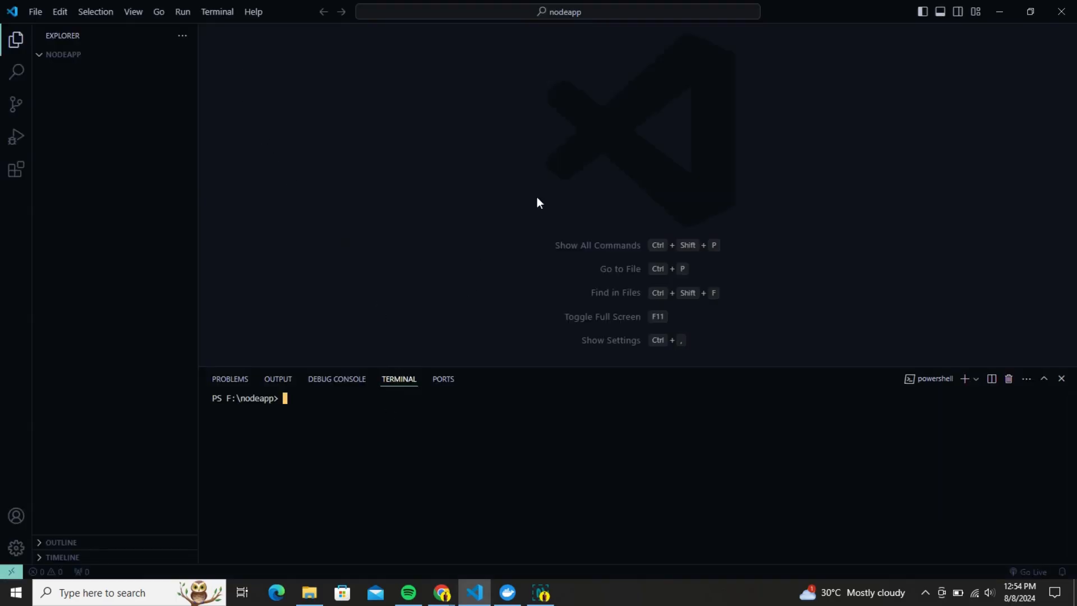
{"action": "type", "text": "npm"}
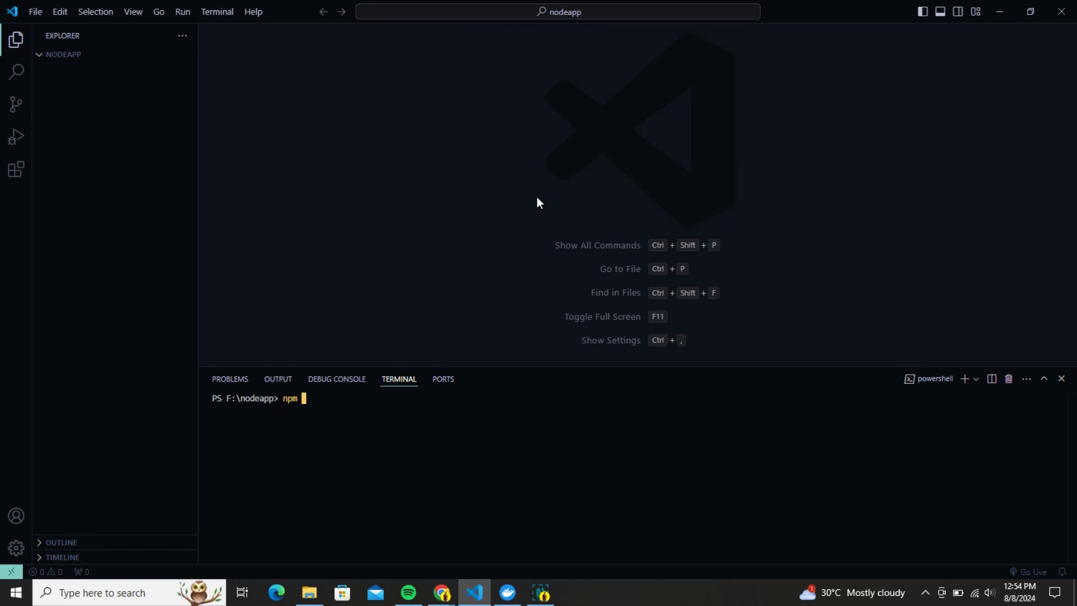
{"action": "type", "text": "init -"}
{"action": "type", "text": "index.h"}
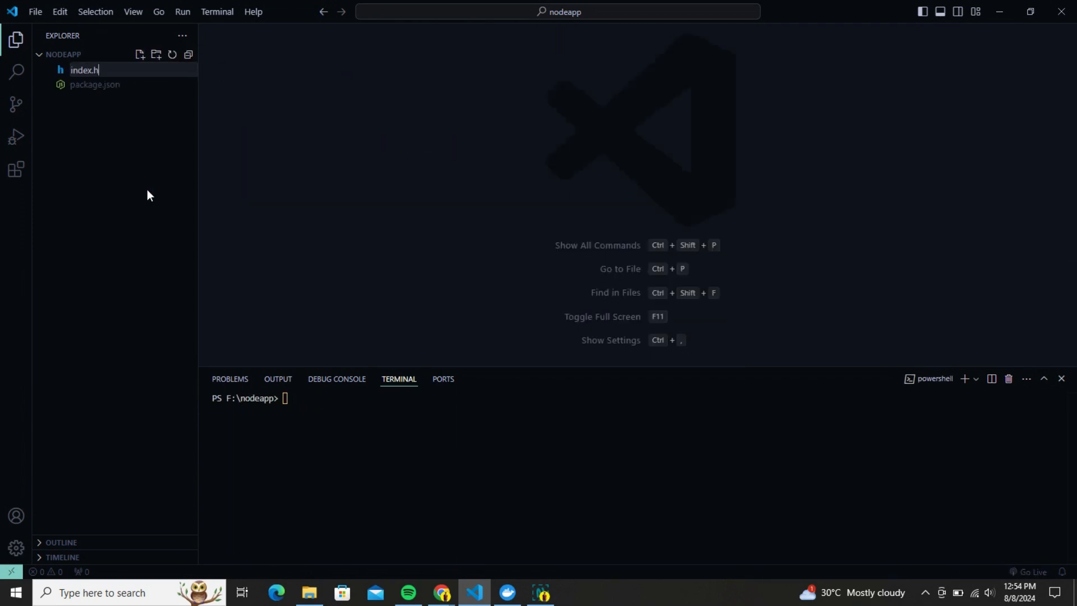
{"action": "key", "text": "Enter"}
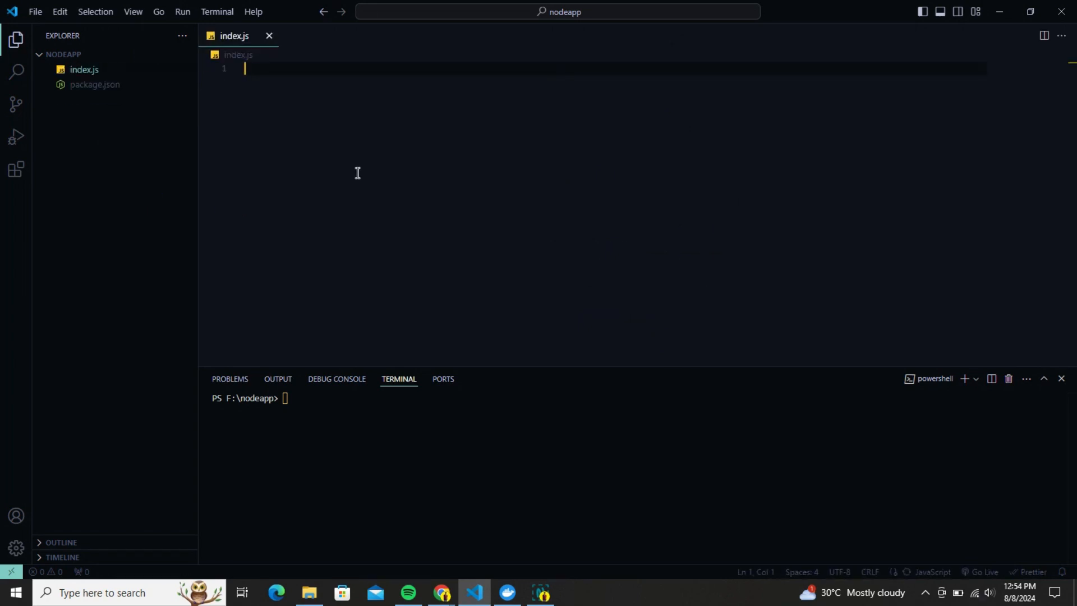
{"action": "type", "text": "const express = require('express');"}
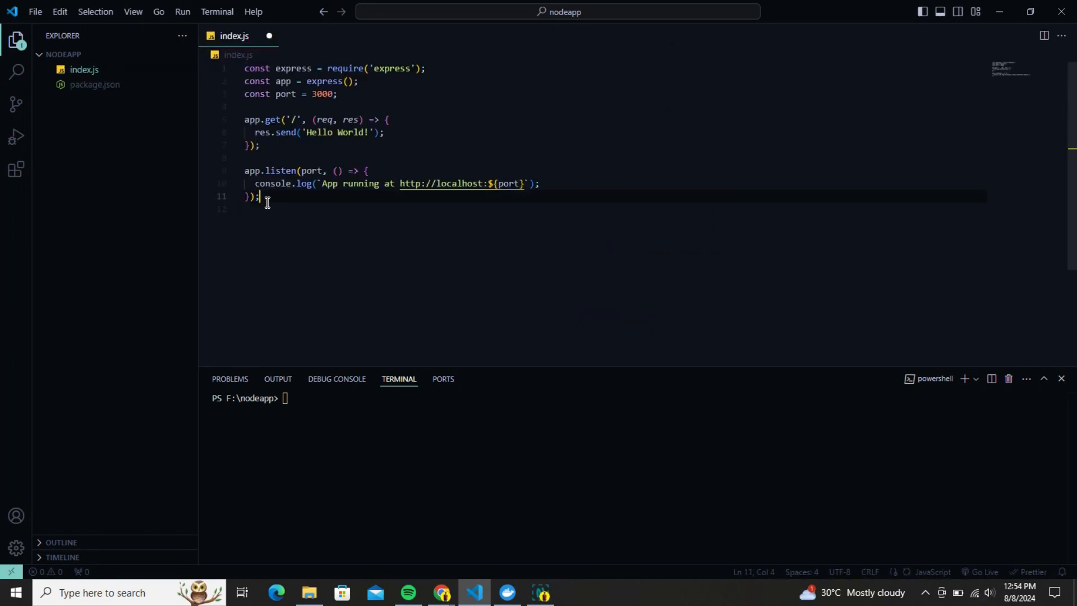
{"action": "left_click", "coordinate": [385, 132]}
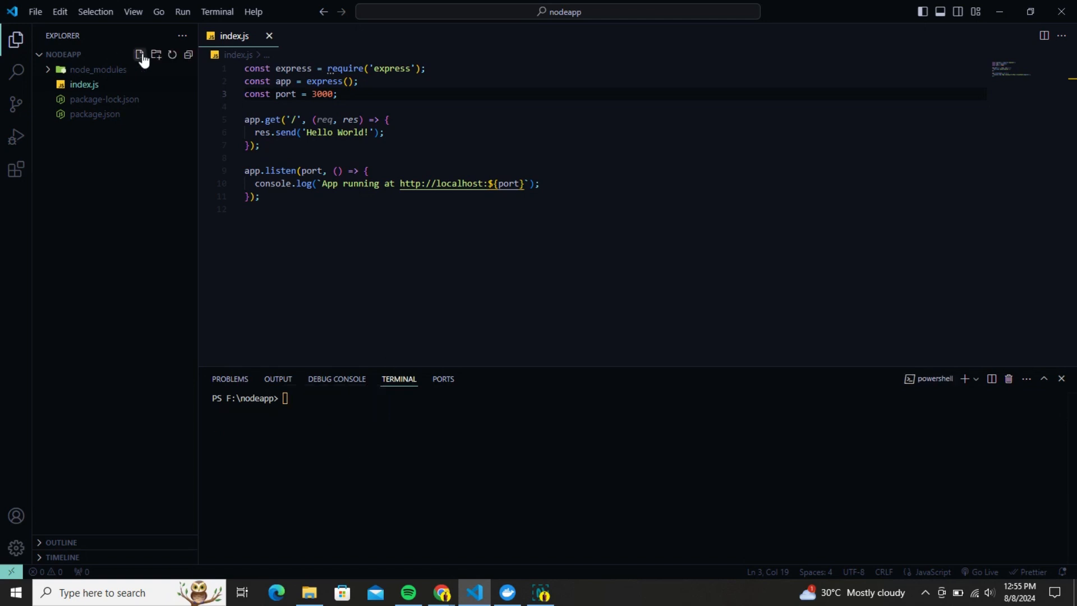
- Create a Dockerfile in the project root and open Docker Hub's official node image page
{"action": "left_click", "coordinate": [140, 55]}
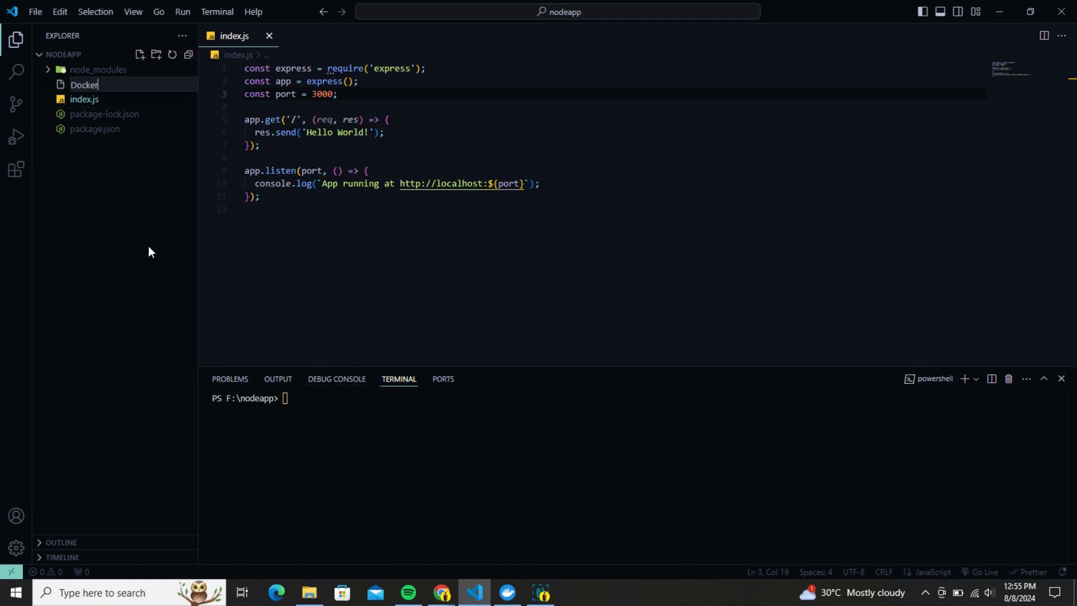
{"action": "key", "text": "Enter"}
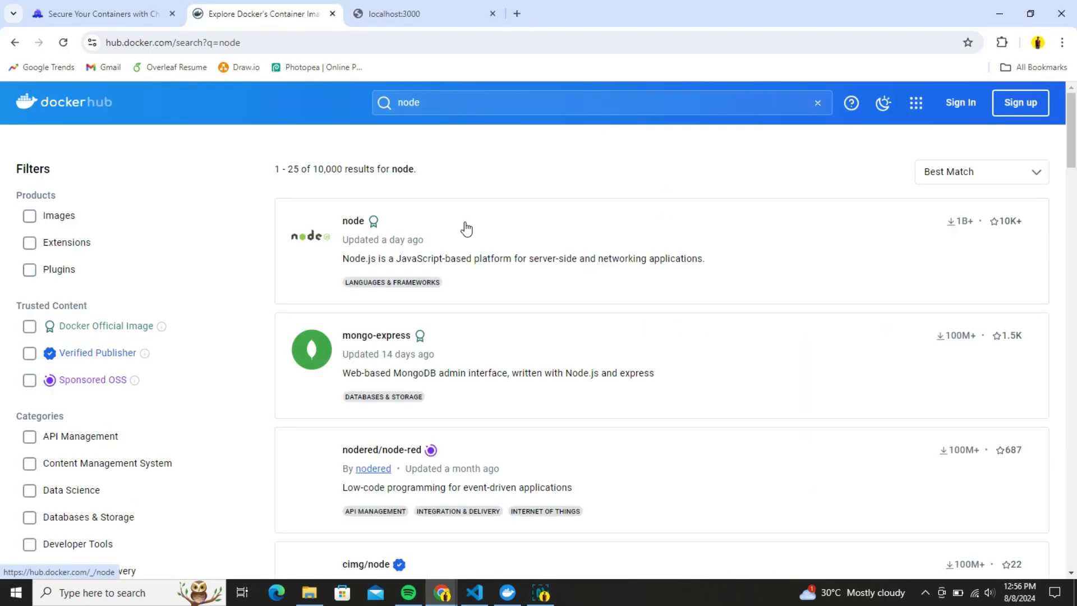
{"action": "left_click", "coordinate": [352, 221]}
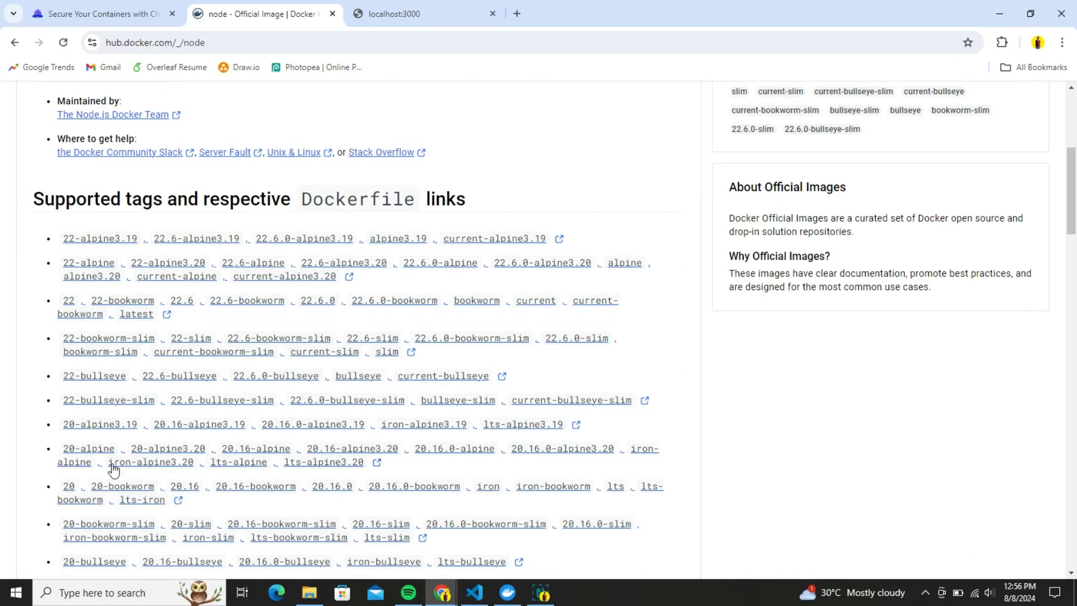
- Add WORKDIR /app and COPY package.json /app lines to the Dockerfile
{"action": "left_click", "coordinate": [473, 592]}
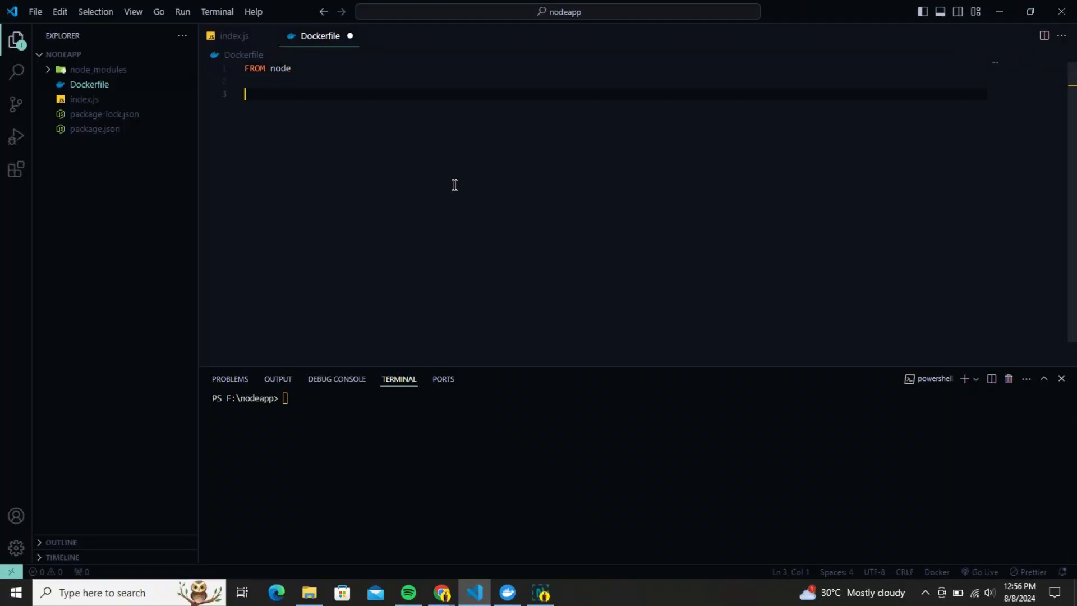
{"action": "type", "text": "WO"}
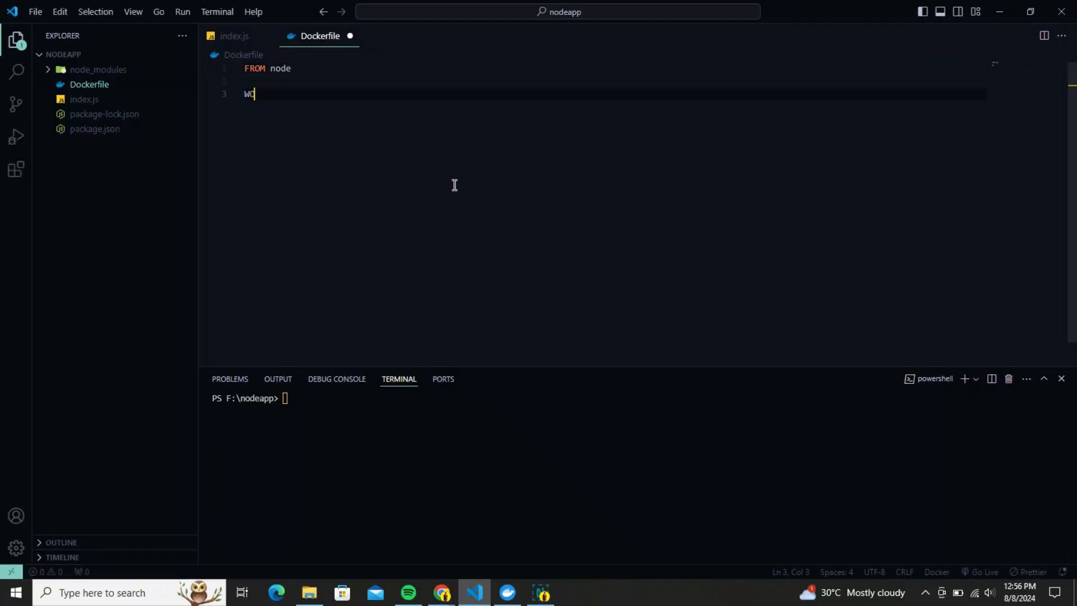
{"action": "type", "text": "RKDI"}
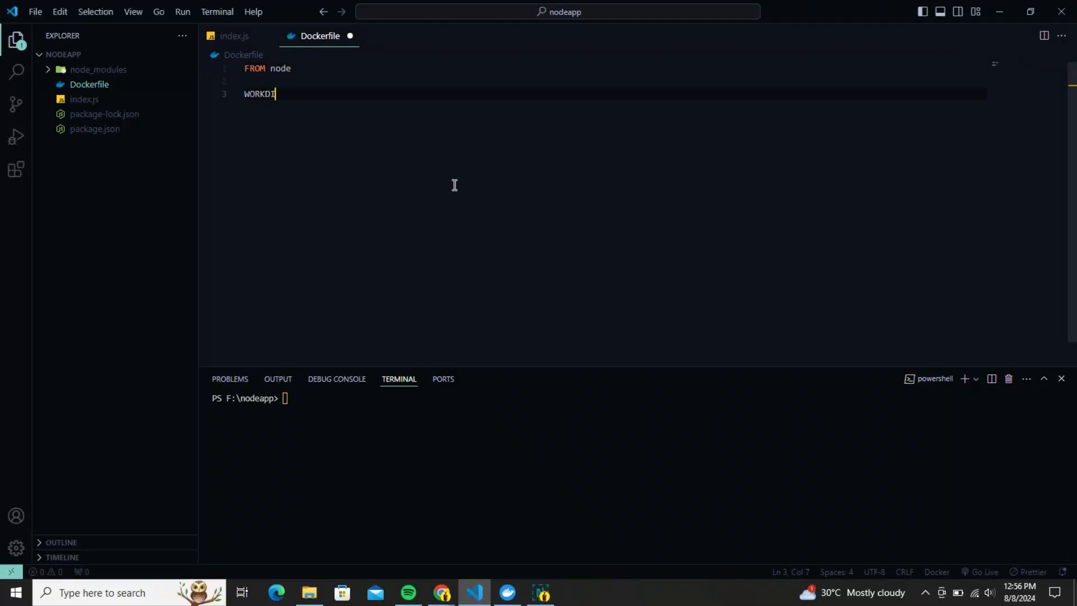
{"action": "type", "text": "R /"}
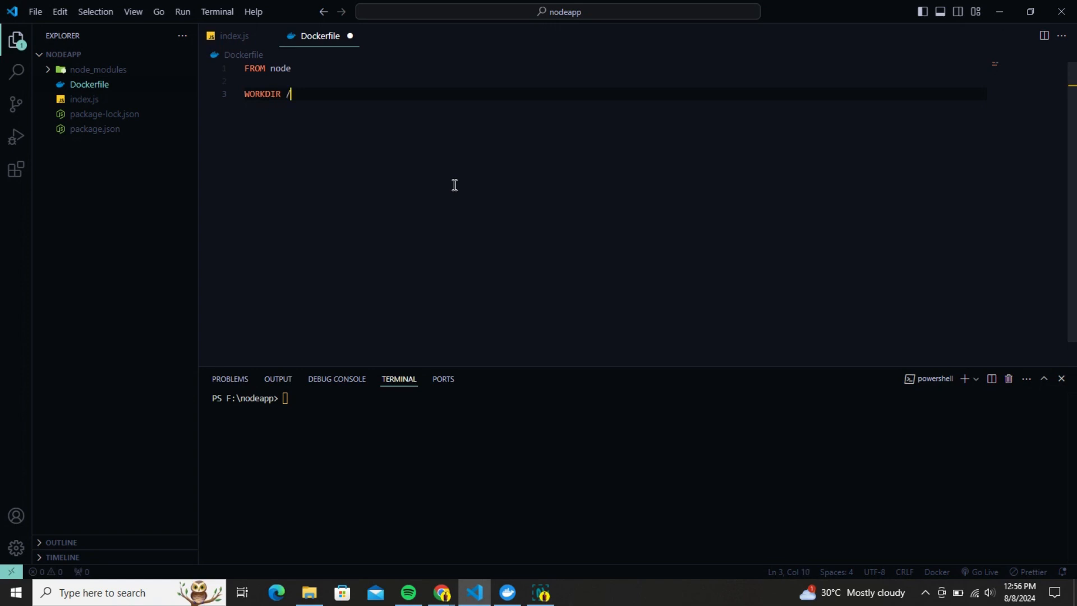
{"action": "type", "text": "app"}
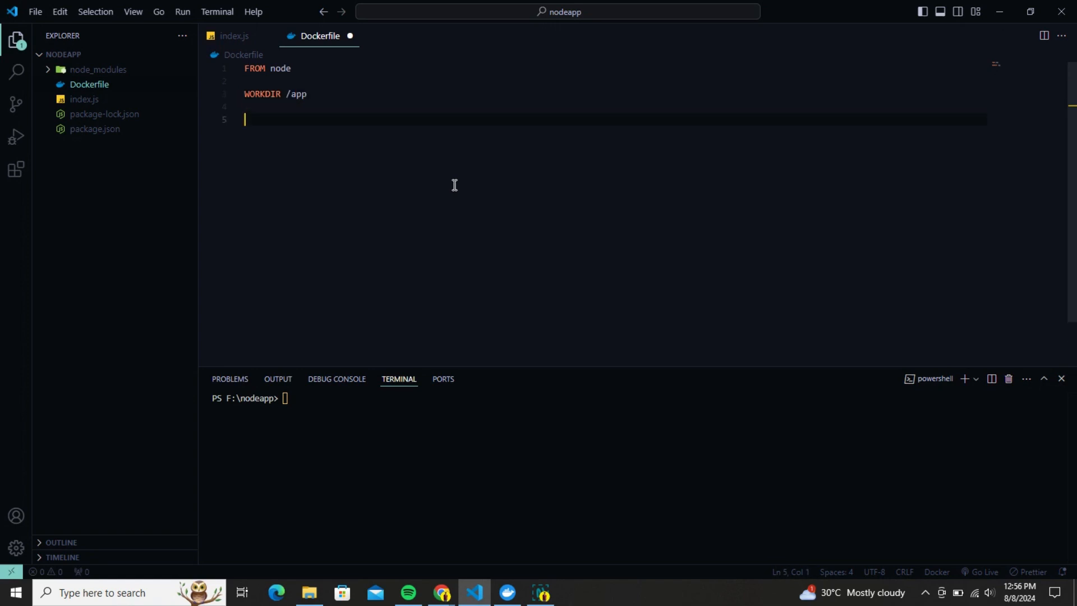
{"action": "type", "text": "COPY packag"}
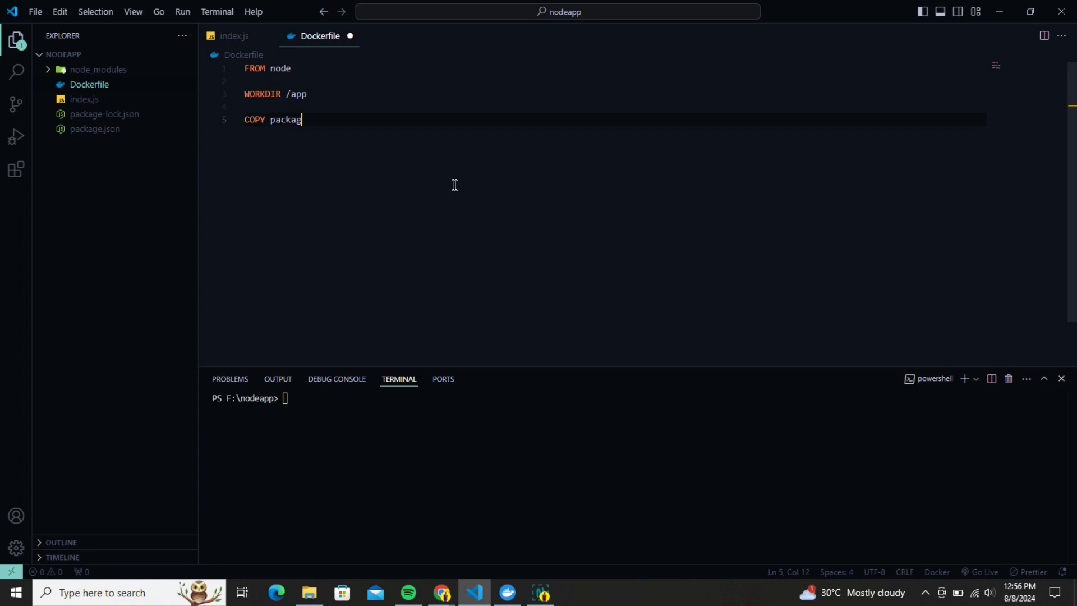
{"action": "type", "text": "e.json /app"}
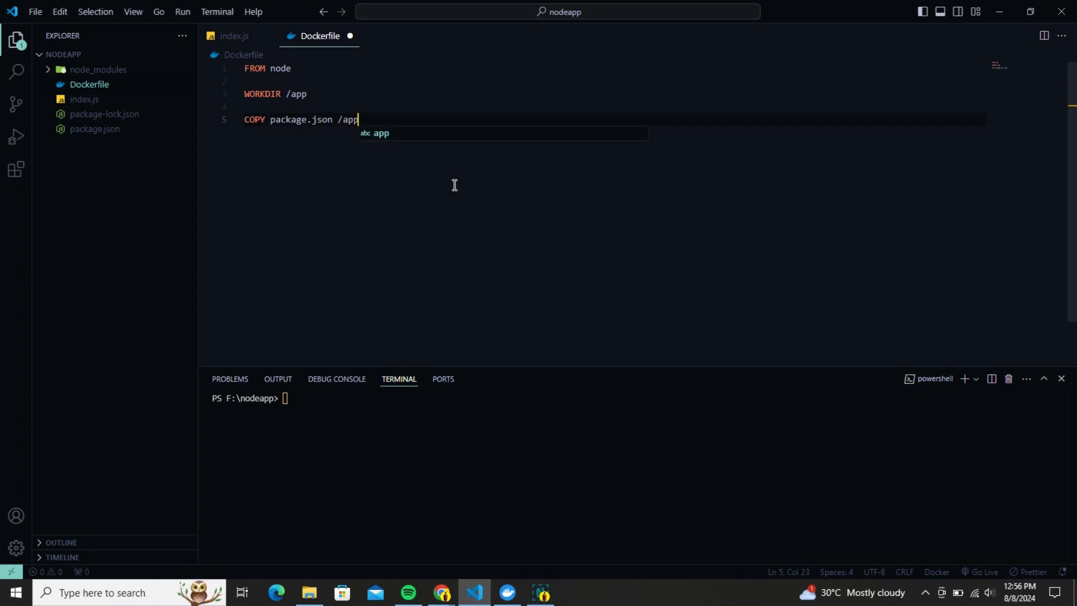
{"action": "key", "text": "enter"}
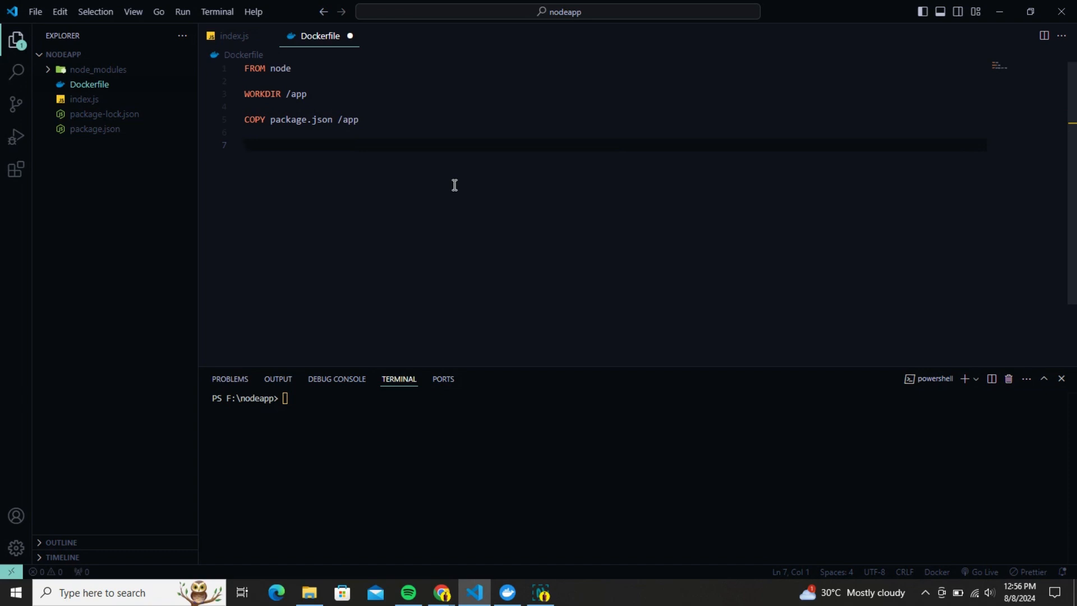
- Add RUN npm install, COPY . /app and CMD ["node","index.js"] to the Dockerfile
{"action": "type", "text": "RUN npm inst"}
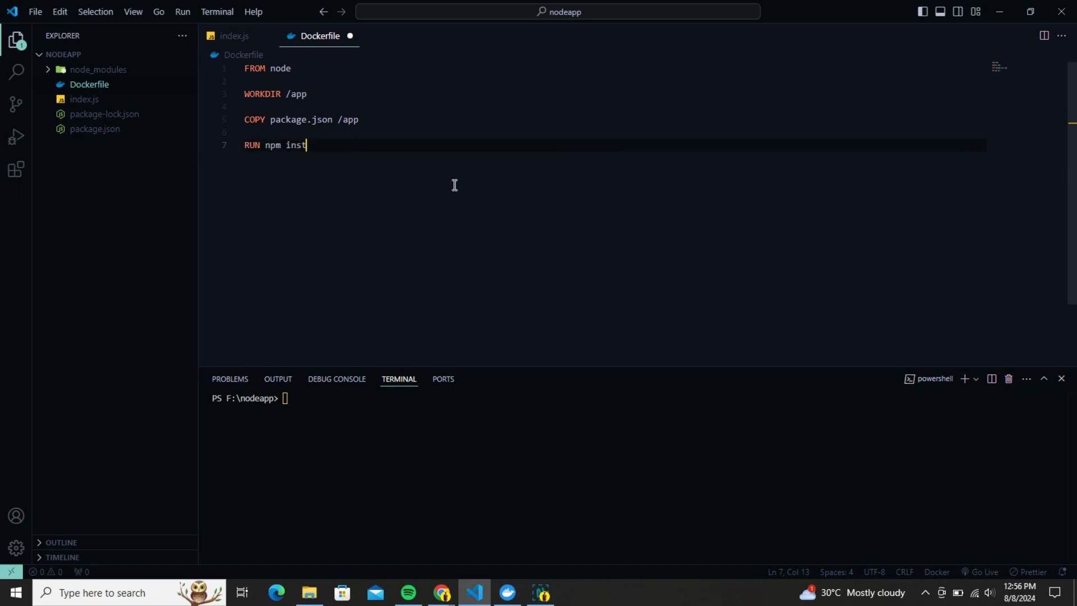
{"action": "type", "text": "all"}
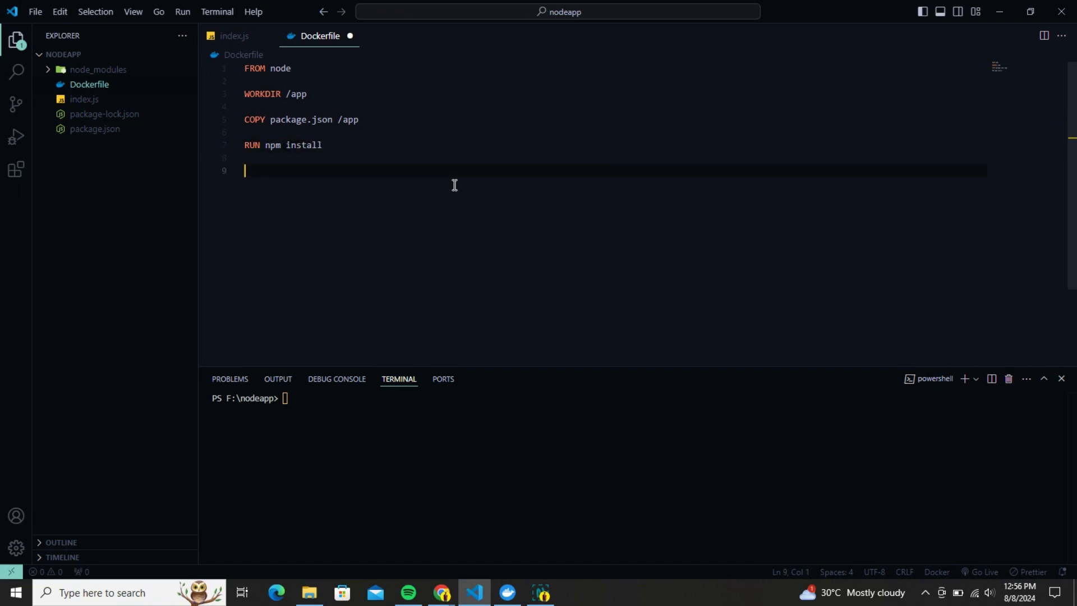
{"action": "type", "text": "COPY ."}
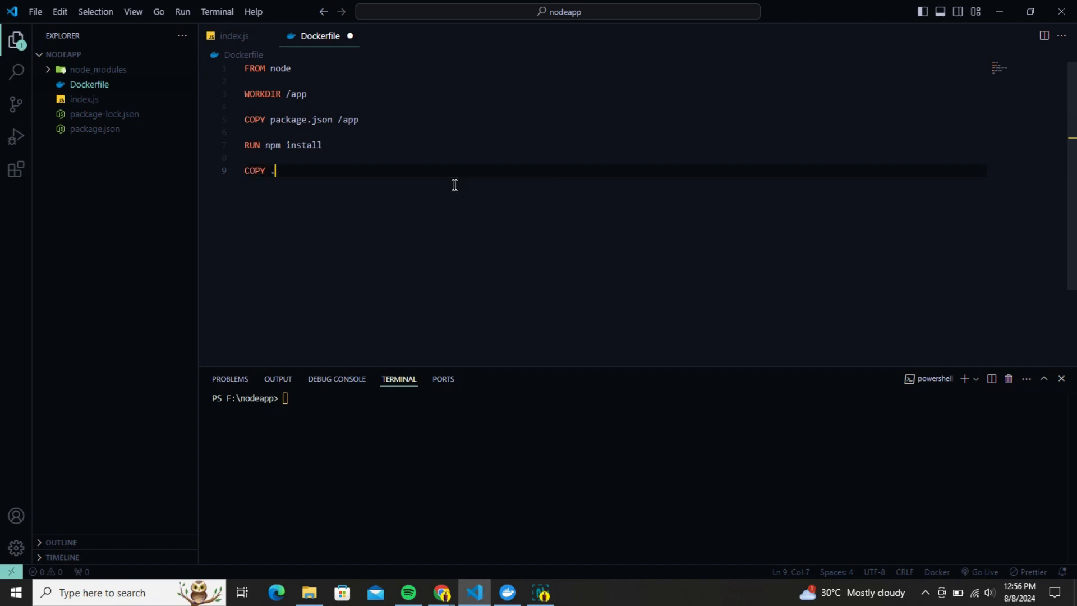
{"action": "type", "text": "/app"}
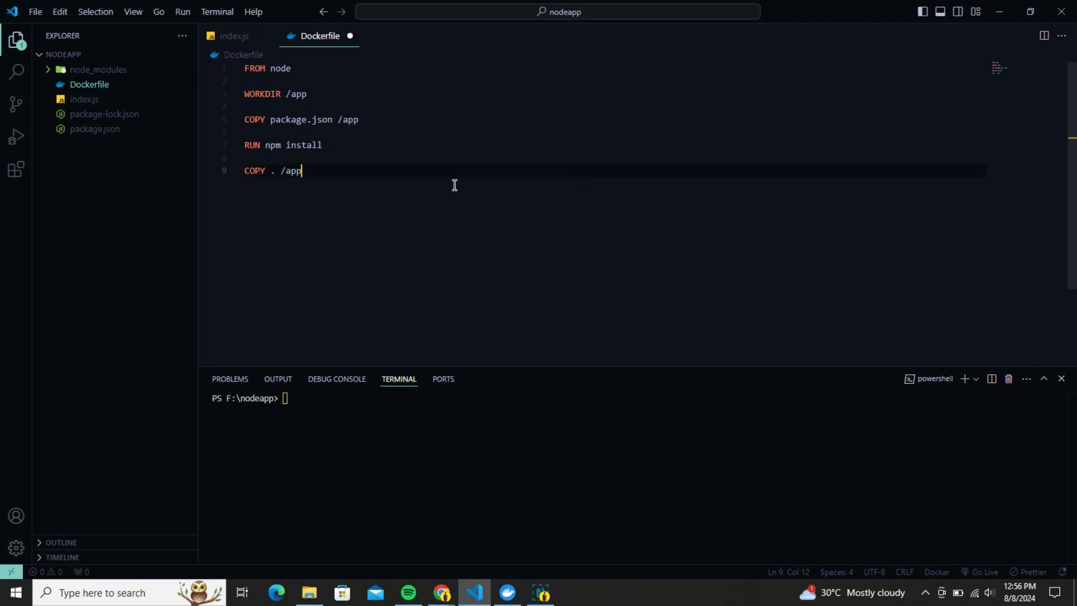
{"action": "key", "text": "Enter"}
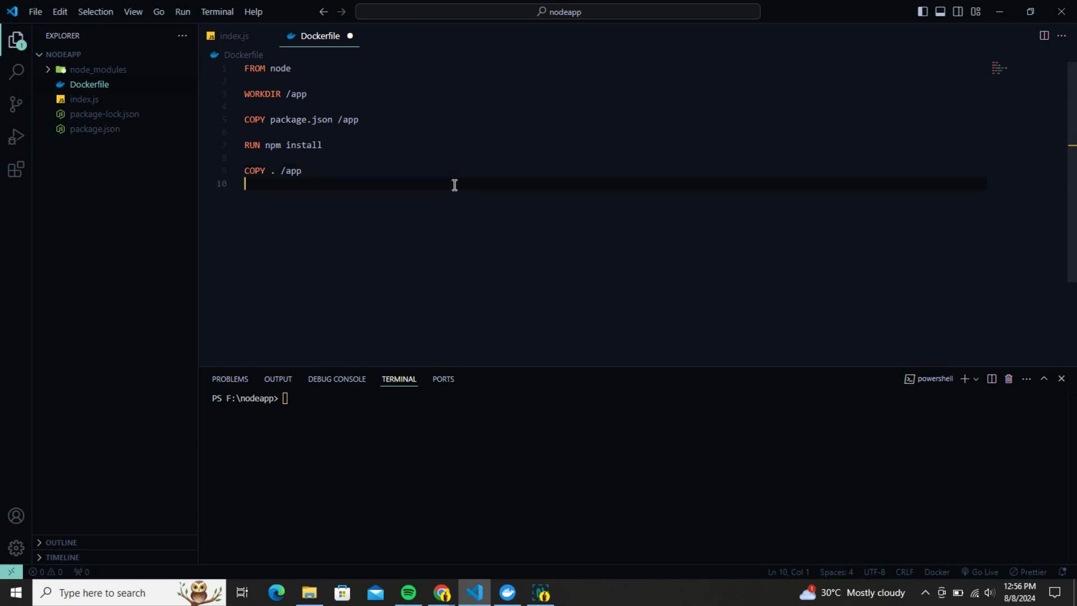
{"action": "key", "text": "Enter"}
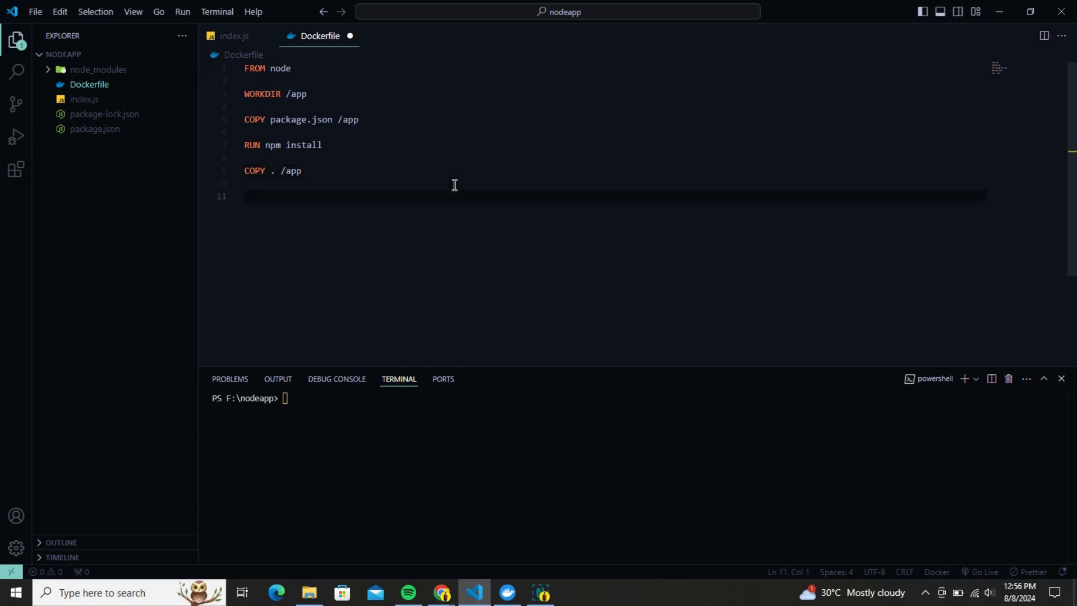
{"action": "type", "text": "CMD []"}
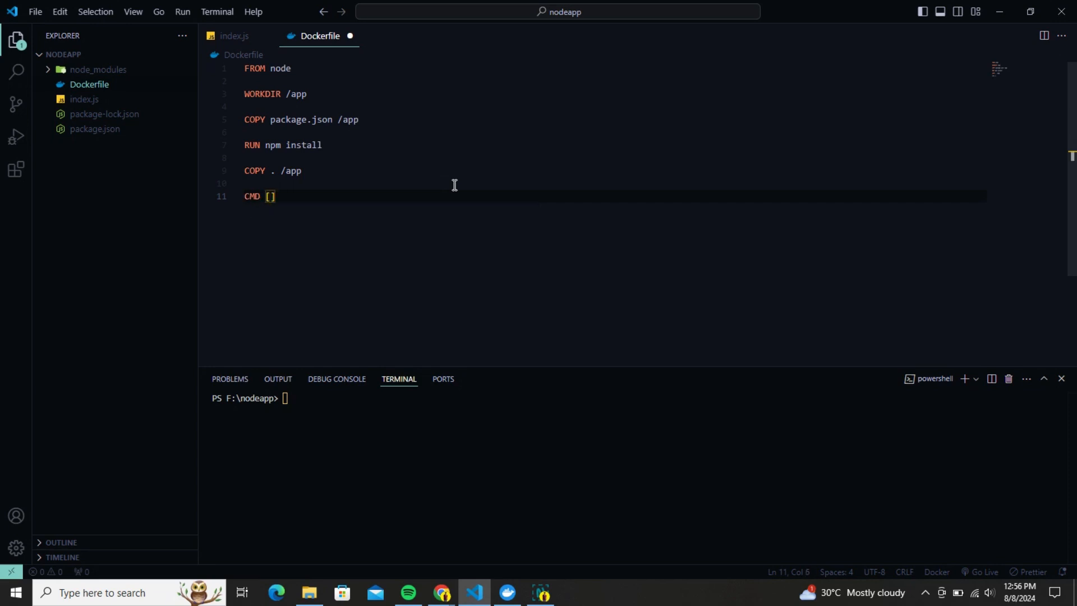
{"action": "type", "text": "\"node\""}
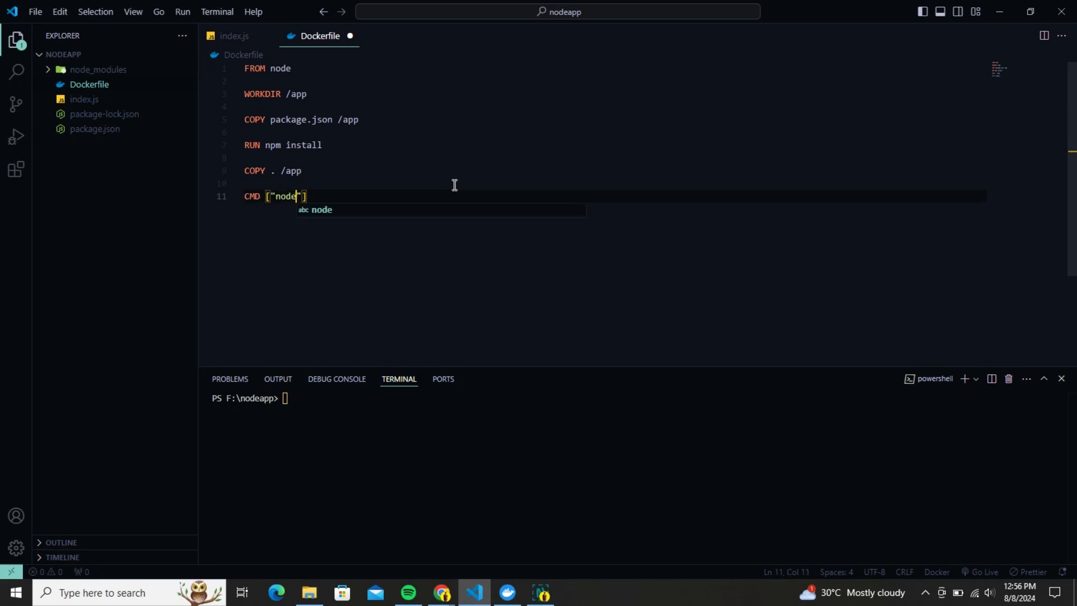
{"action": "type", "text": ",\""}
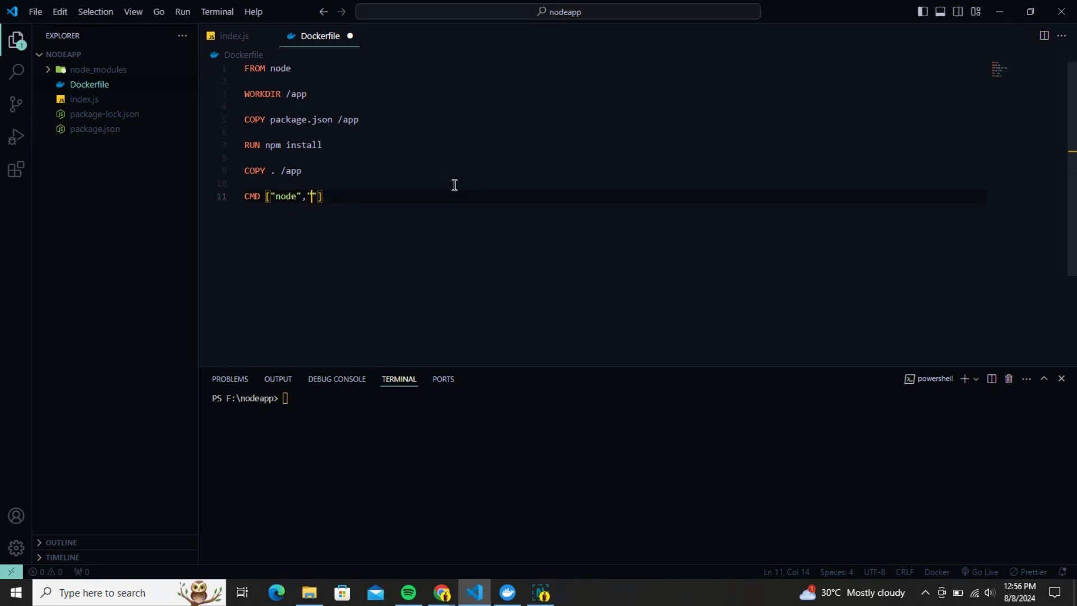
{"action": "type", "text": "inde"}
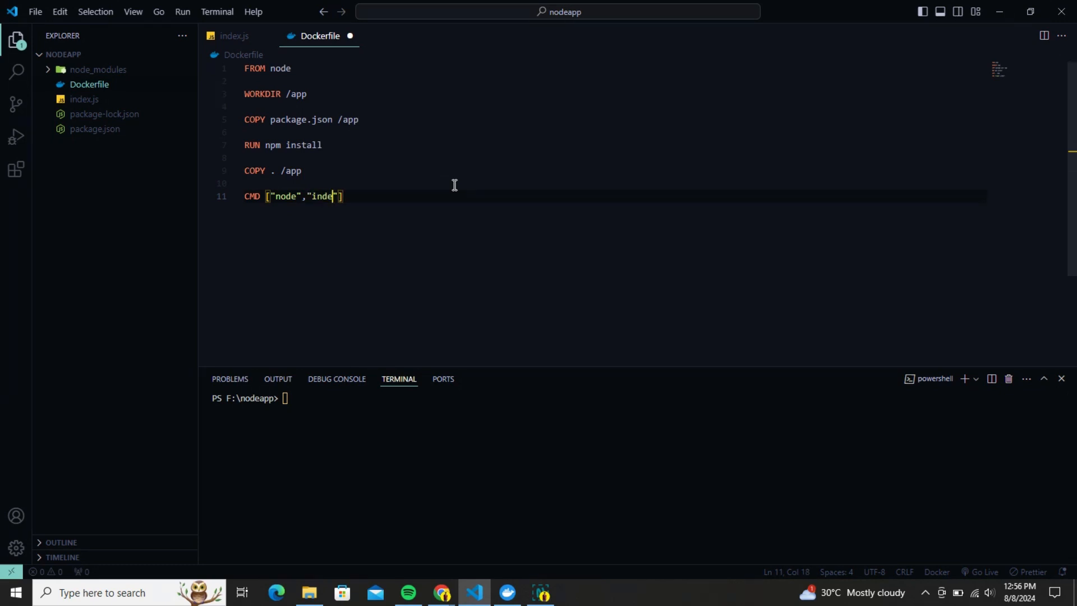
{"action": "type", "text": "x.js"}
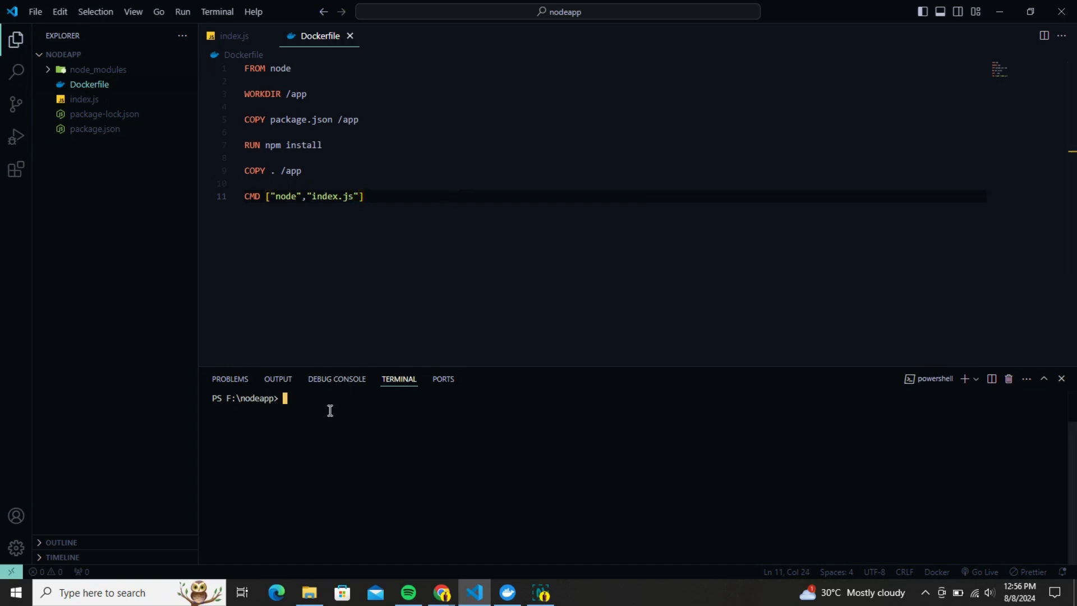
- Run docker build -t node-app . then docker run -p 9000:3000 node-app
{"action": "type", "text": "docker"}
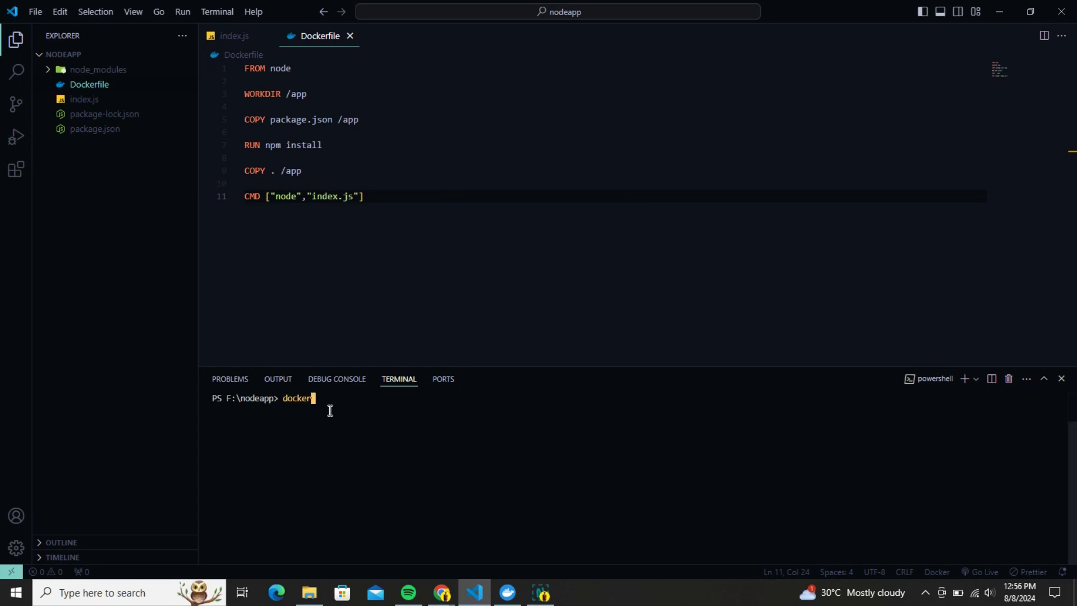
{"action": "type", "text": "build"}
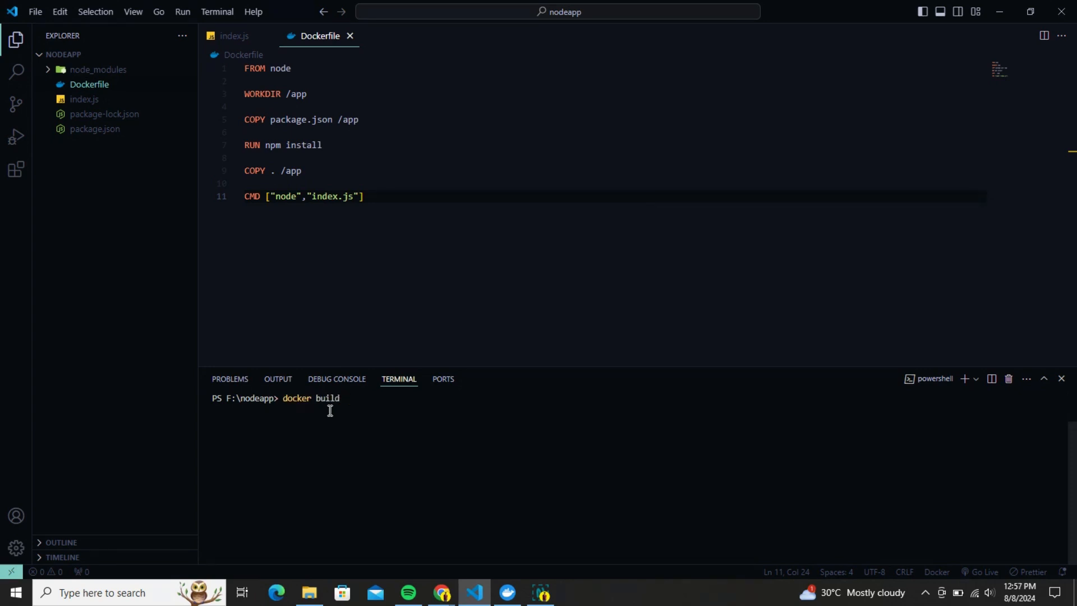
{"action": "type", "text": "-t node-"}
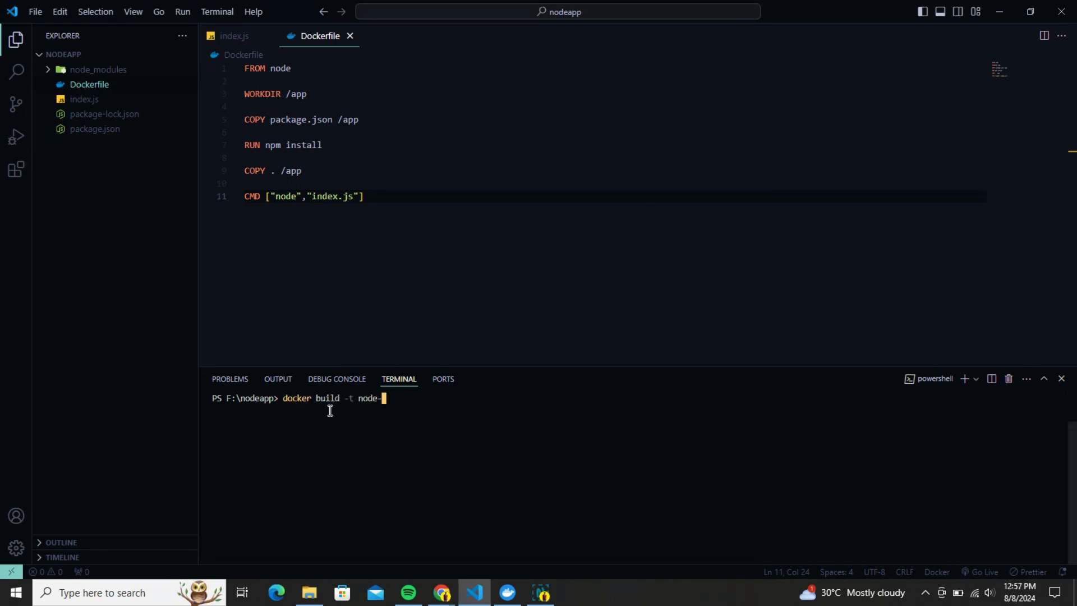
{"action": "type", "text": "app"}
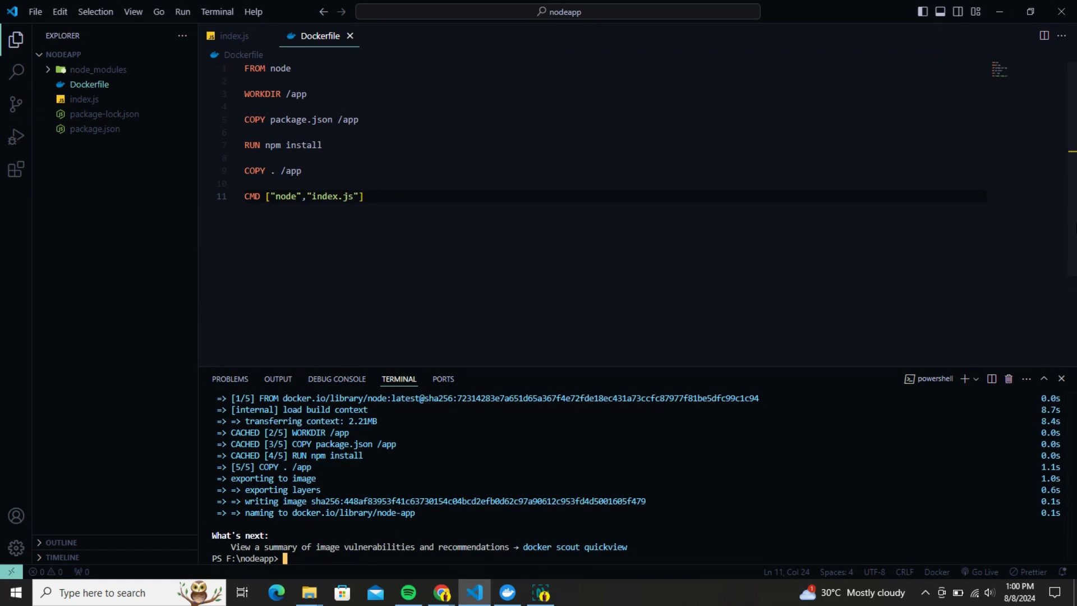
{"action": "type", "text": "docker run -node-ap"}
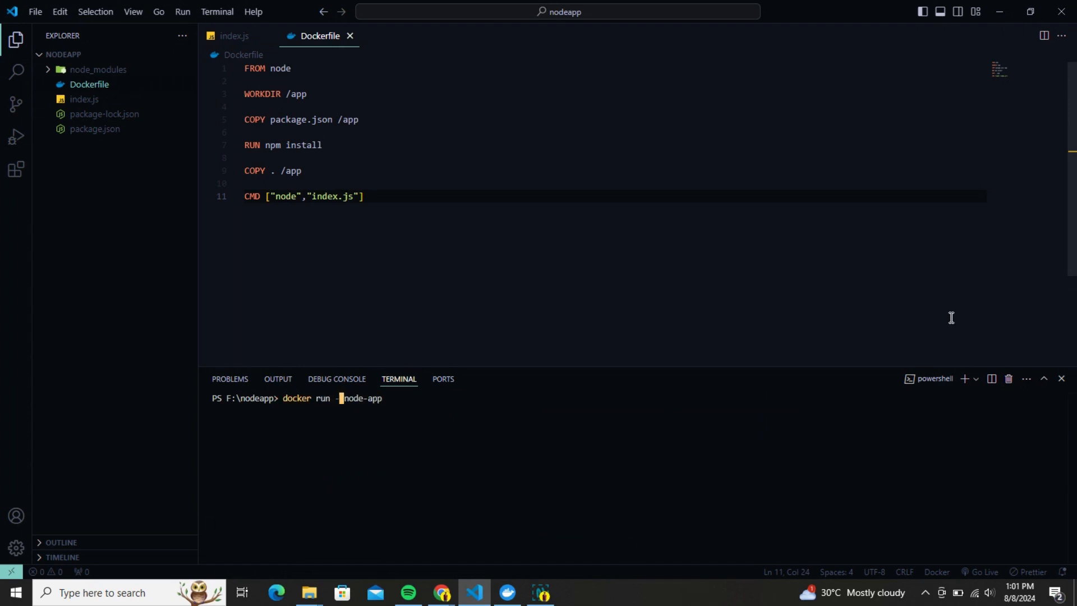
{"action": "type", "text": "p 9000:3000"}
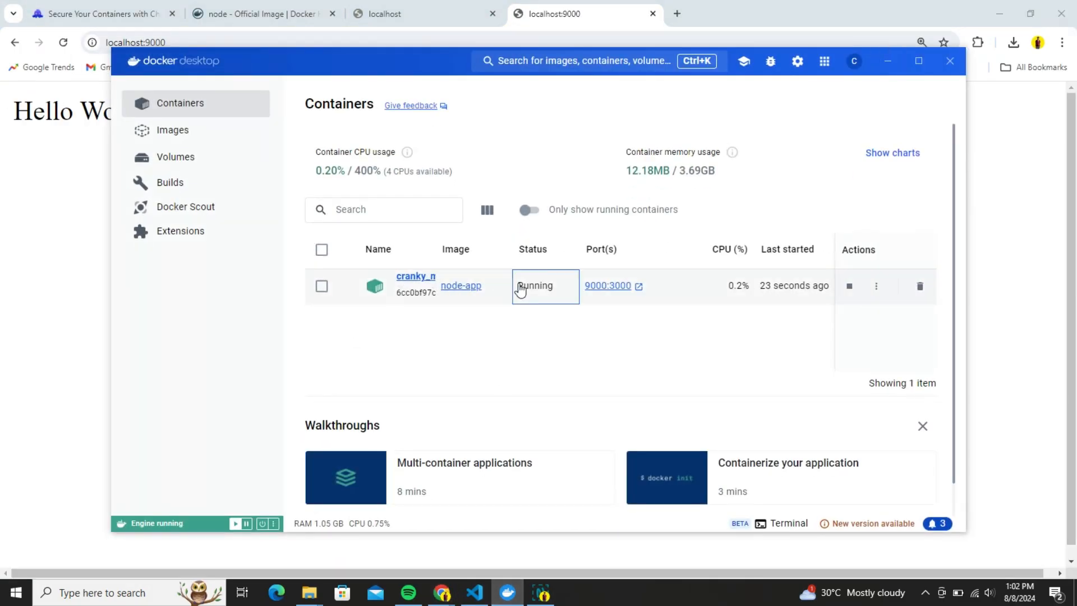
- Open the running node-app container in Docker Desktop and view its Stats tab
{"action": "left_click", "coordinate": [416, 281]}
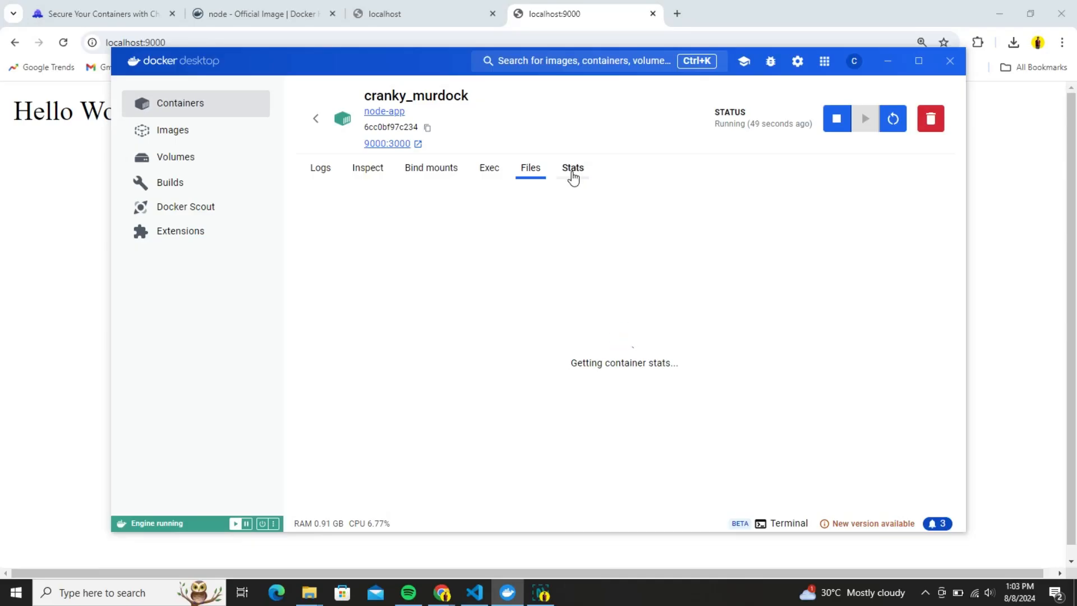
{"action": "left_click", "coordinate": [572, 168]}
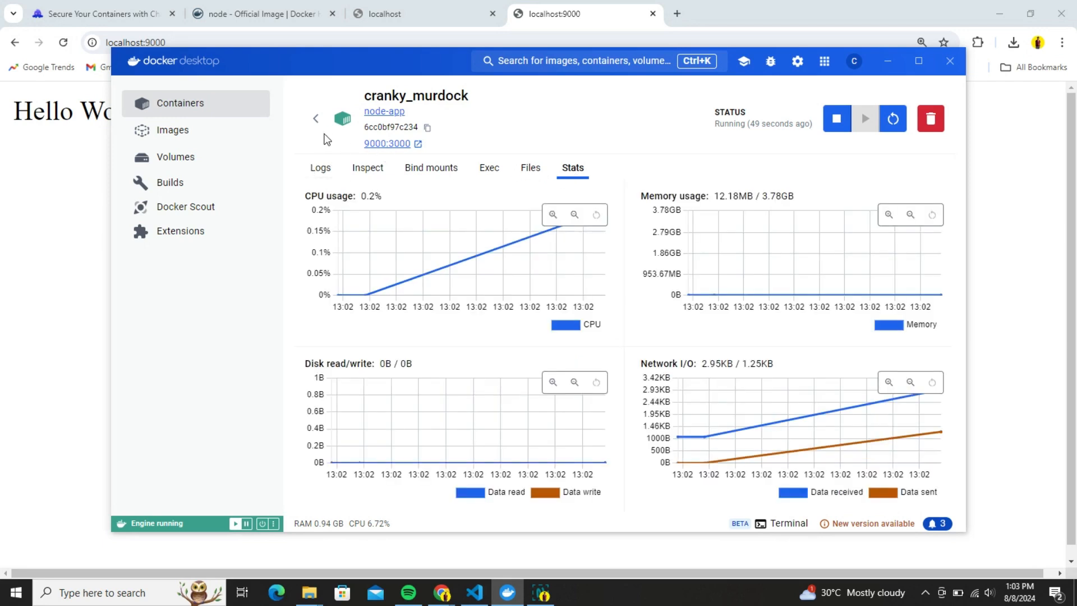
{"action": "left_click", "coordinate": [315, 118]}
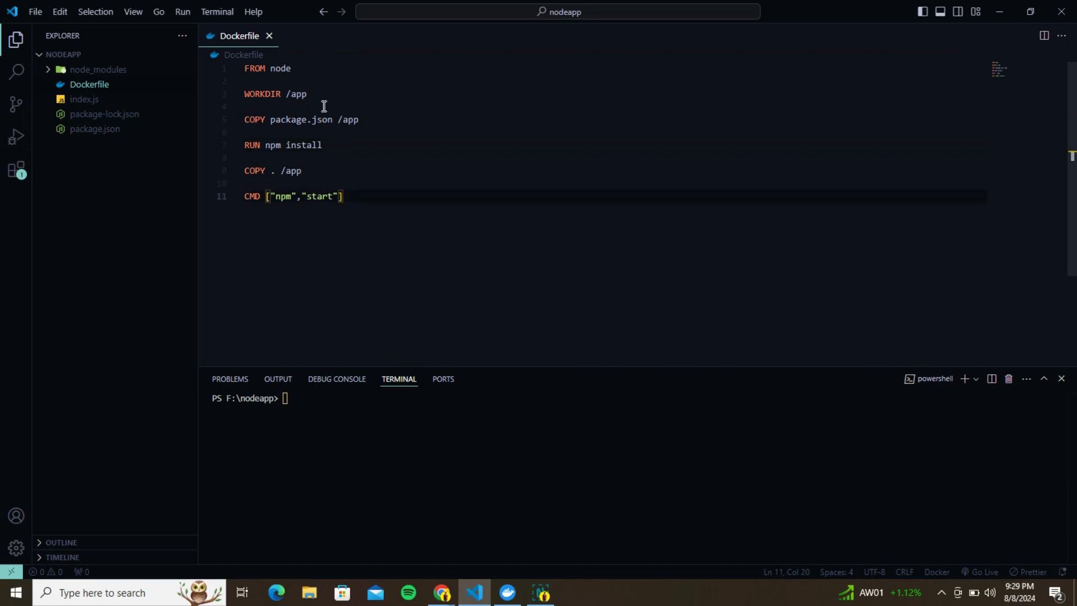
- Change the Dockerfile's FROM image from node to cgr.dev/chainguard/node:latest-dev
{"action": "double_click", "coordinate": [279, 68]}
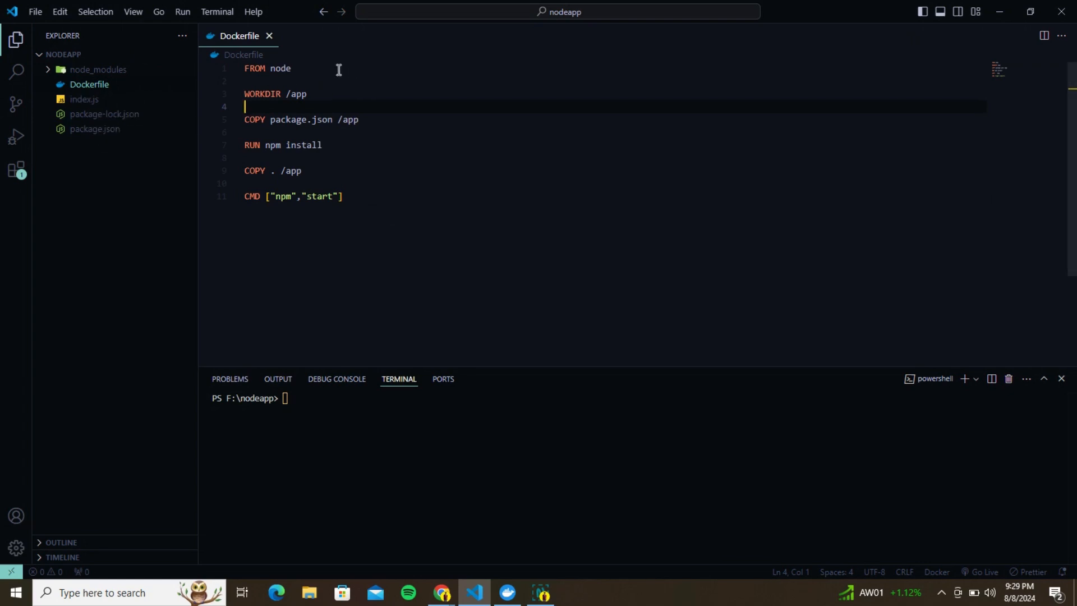
{"action": "double_click", "coordinate": [278, 68]}
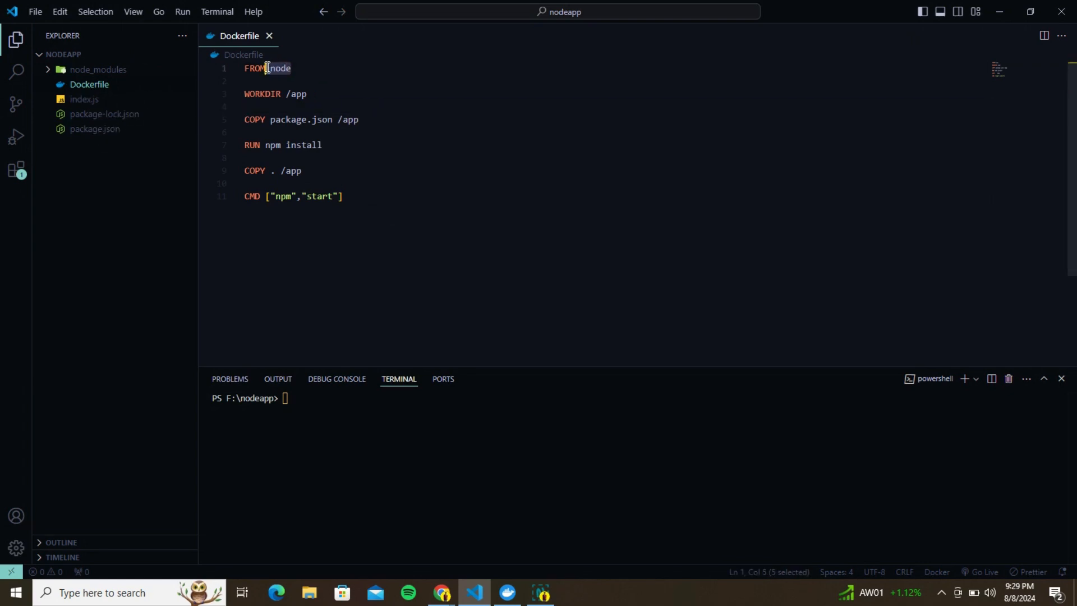
{"action": "key", "text": "Delete"}
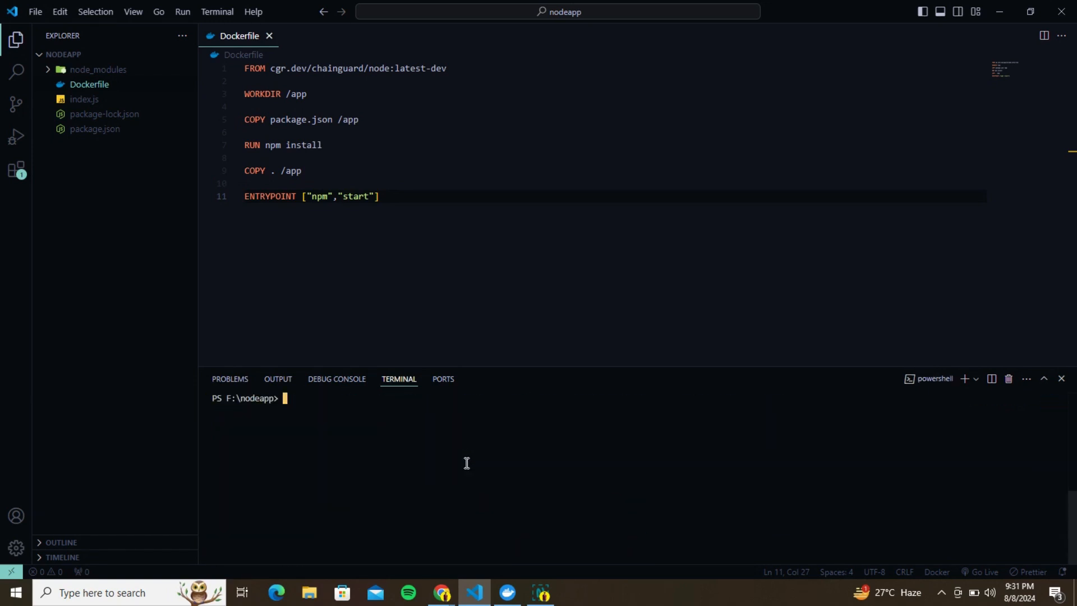
{"action": "left_click", "coordinate": [505, 592]}
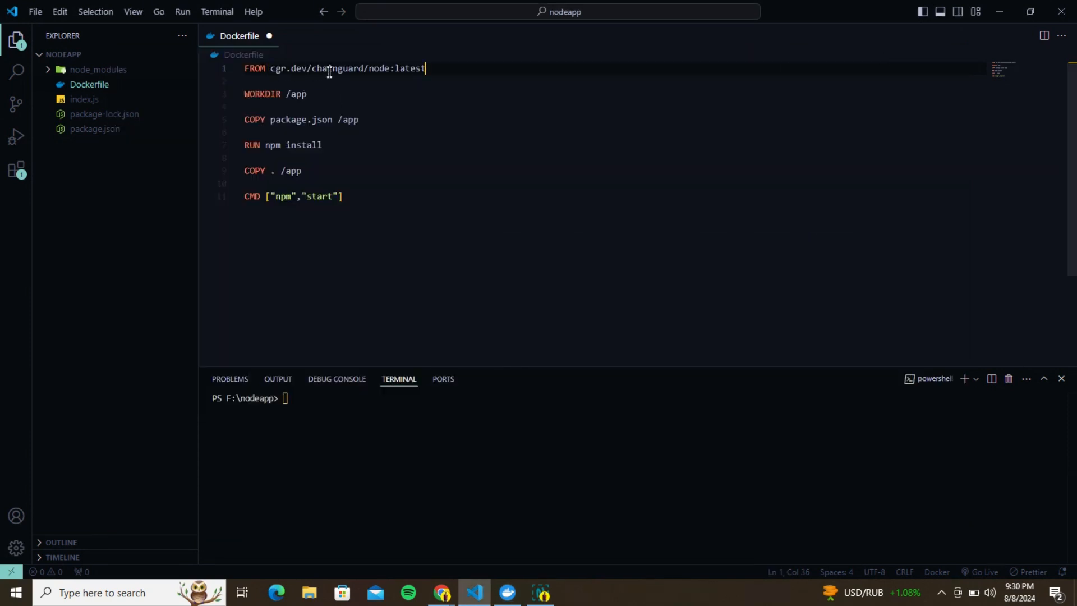
{"action": "type", "text": "-dev"}
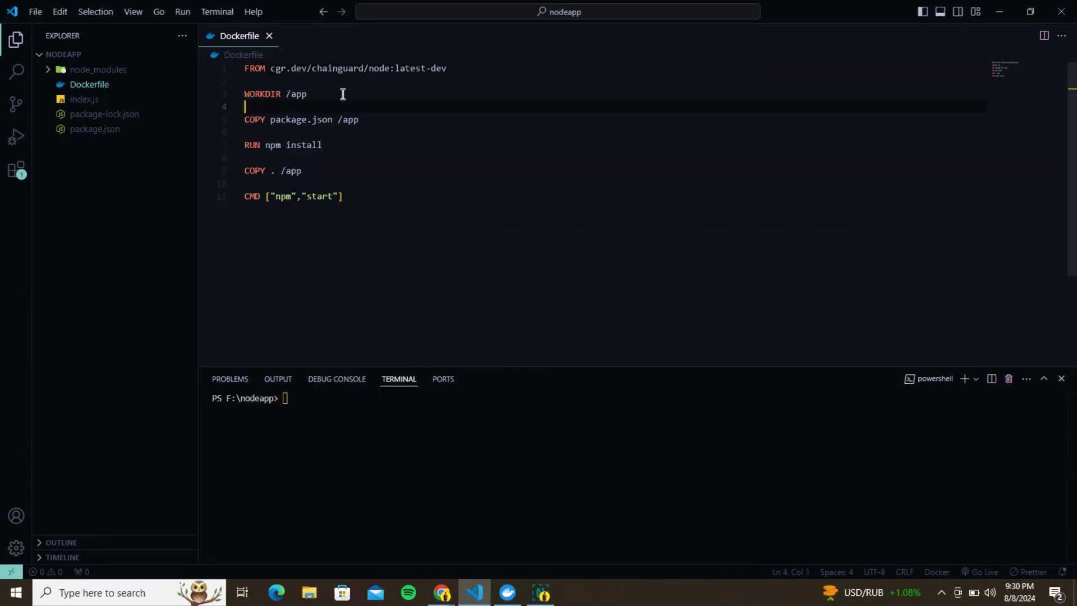
{"action": "mouse_move", "coordinate": [351, 215]}
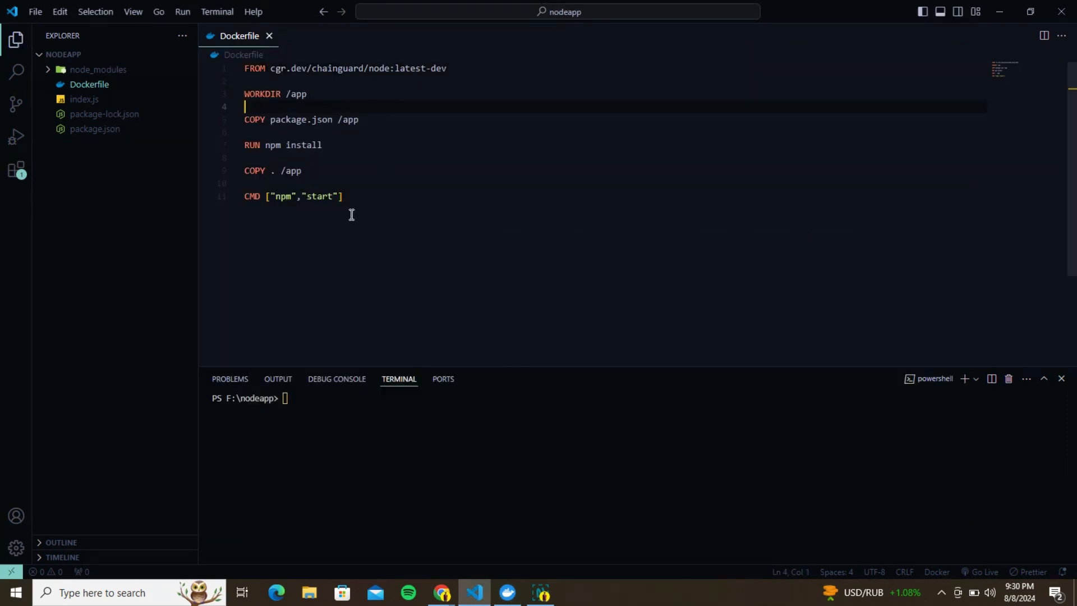
- Add a "start" entry to the scripts block of package.json
{"action": "left_click", "coordinate": [95, 129]}
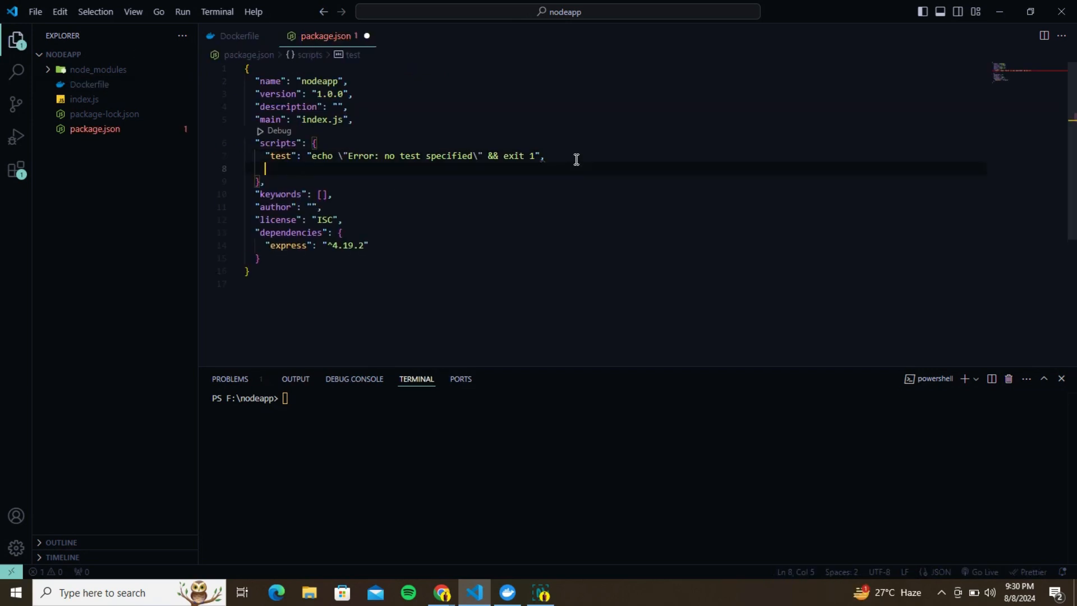
{"action": "type", "text": "\"start\":\""}
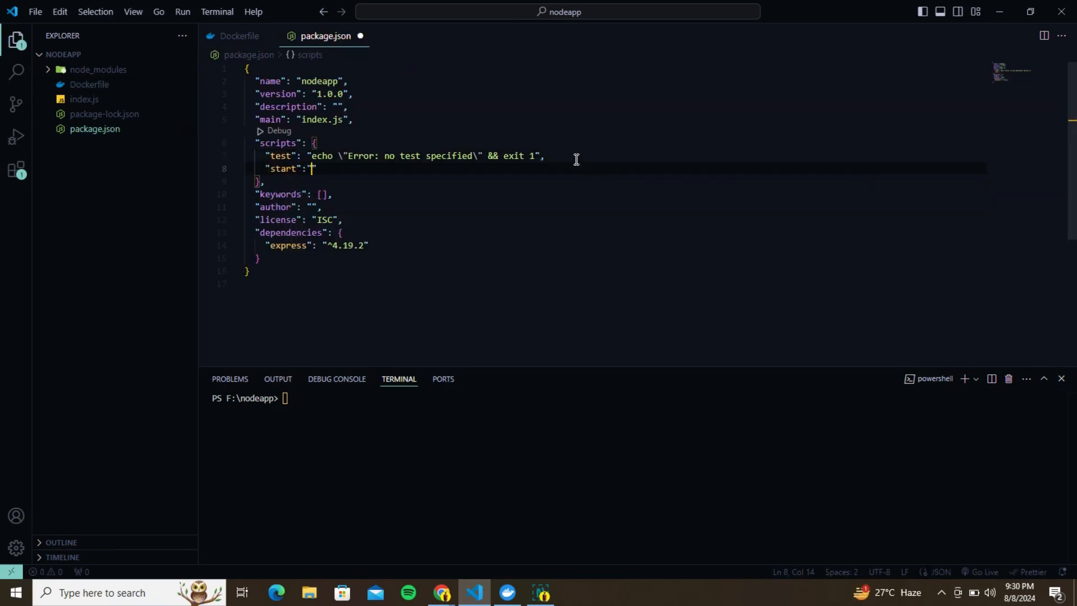
{"action": "type", "text": "nor"}
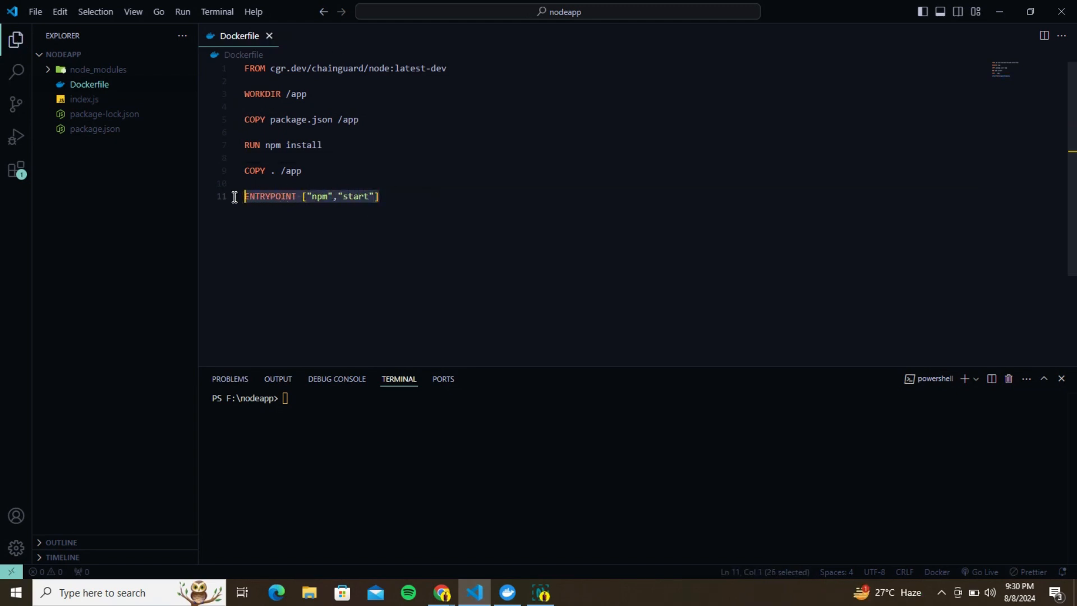
- Clear the terminal, build node-app-secure, and run it with port mapping
{"action": "type", "text": "cls"}
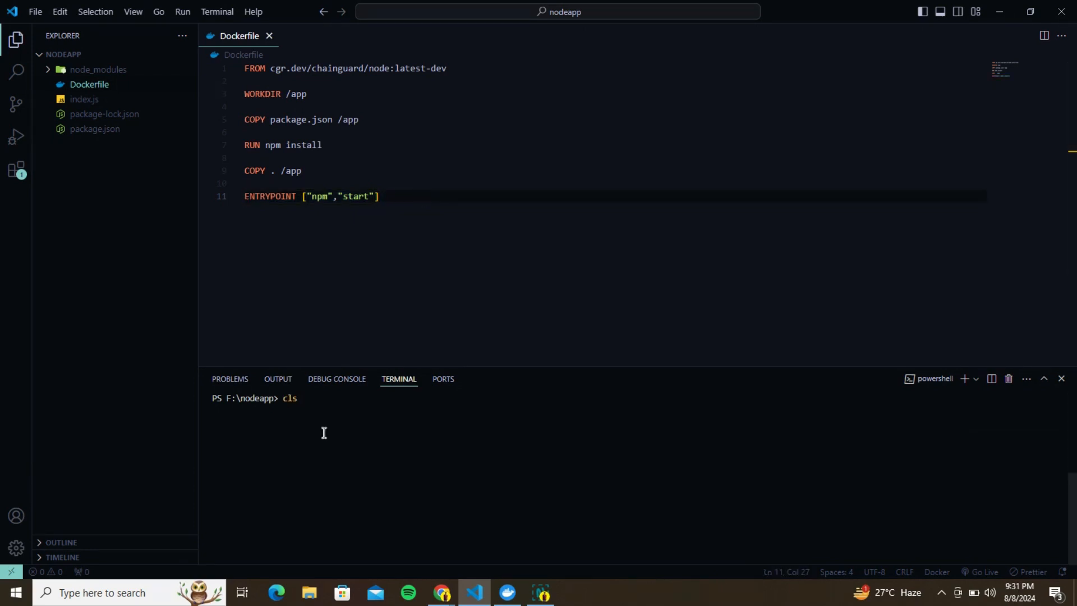
{"action": "type", "text": "docker build -t node-app-secure ."}
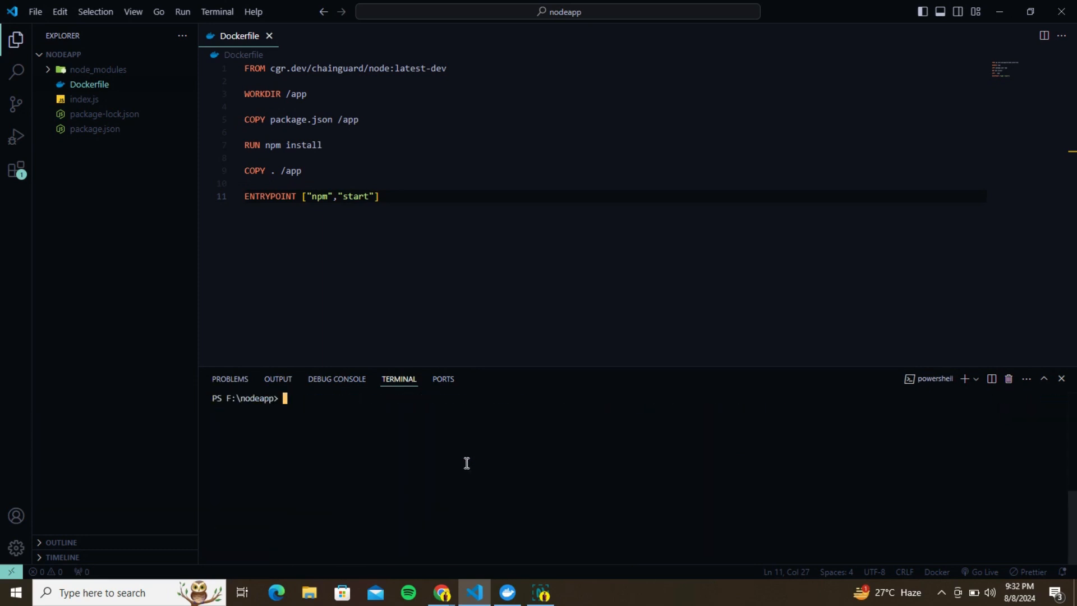
{"action": "type", "text": "docker run -t node-app-secure"}
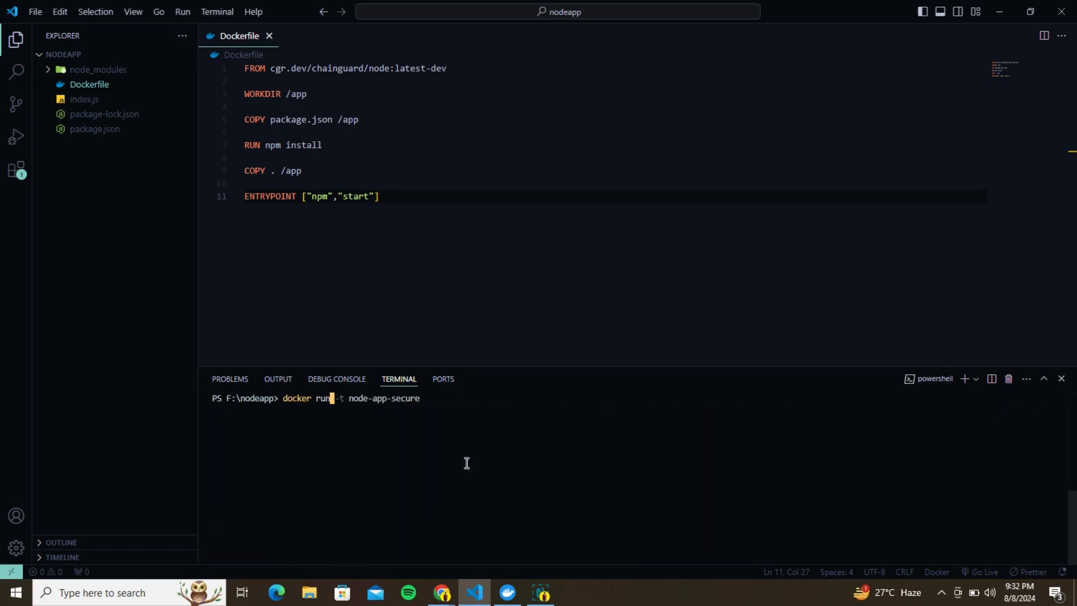
{"action": "type", "text": "-p 9000:3000"}
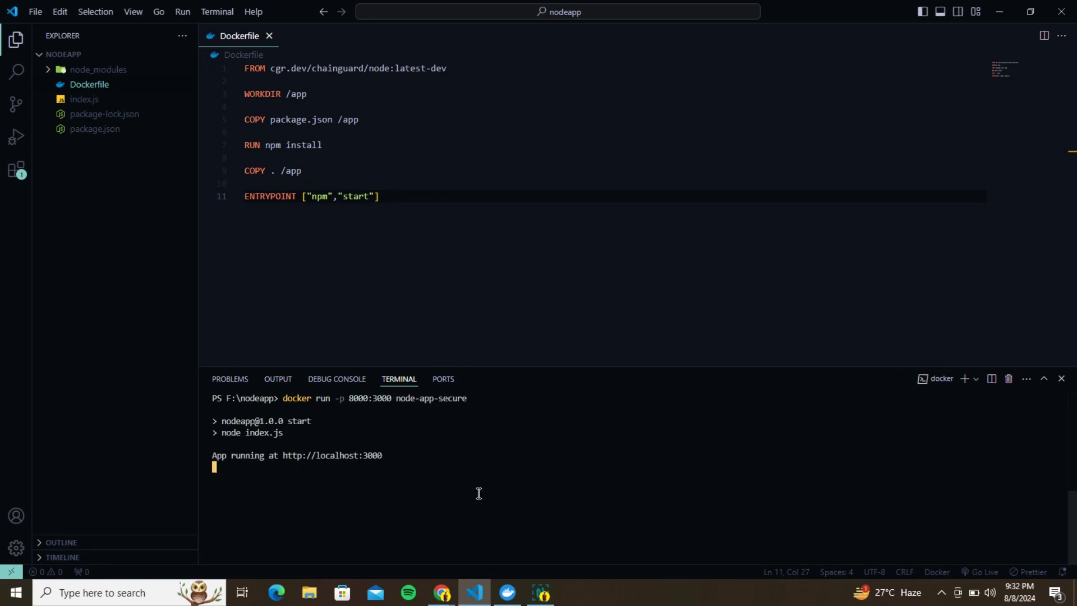
{"action": "left_click", "coordinate": [442, 597]}
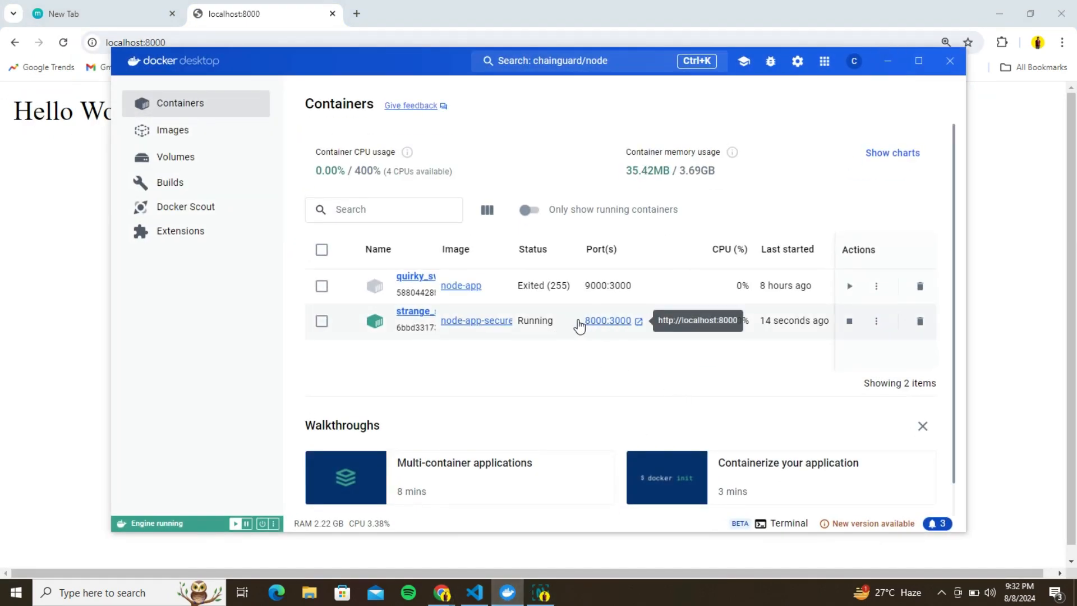
- Review node-app-secure's Docker Scout report: no vulnerabilities, 334 packages, and the image summary
{"action": "left_click", "coordinate": [876, 321]}
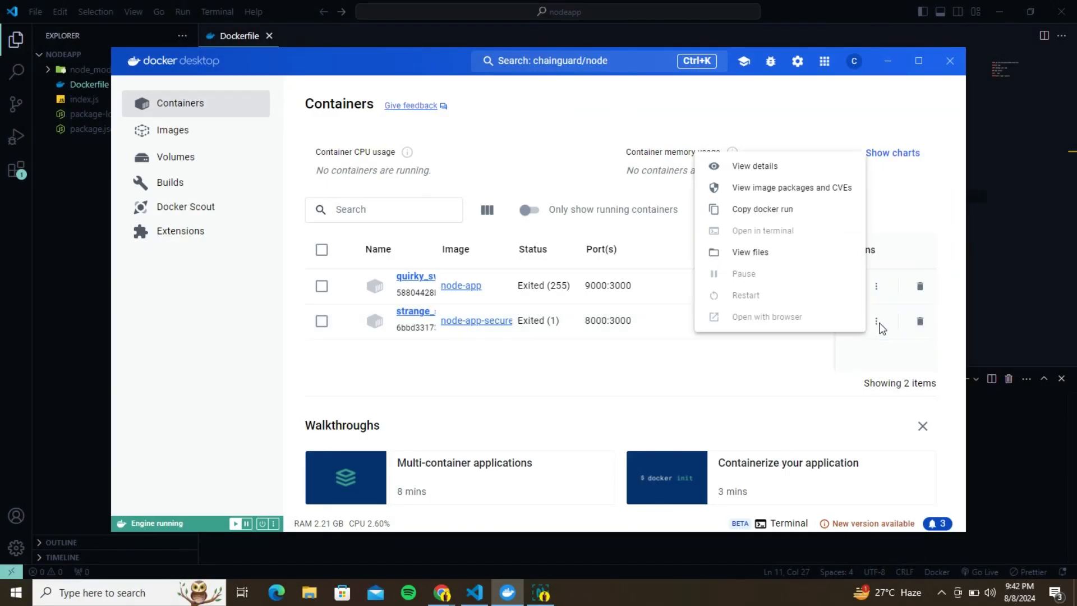
{"action": "mouse_move", "coordinate": [786, 193]}
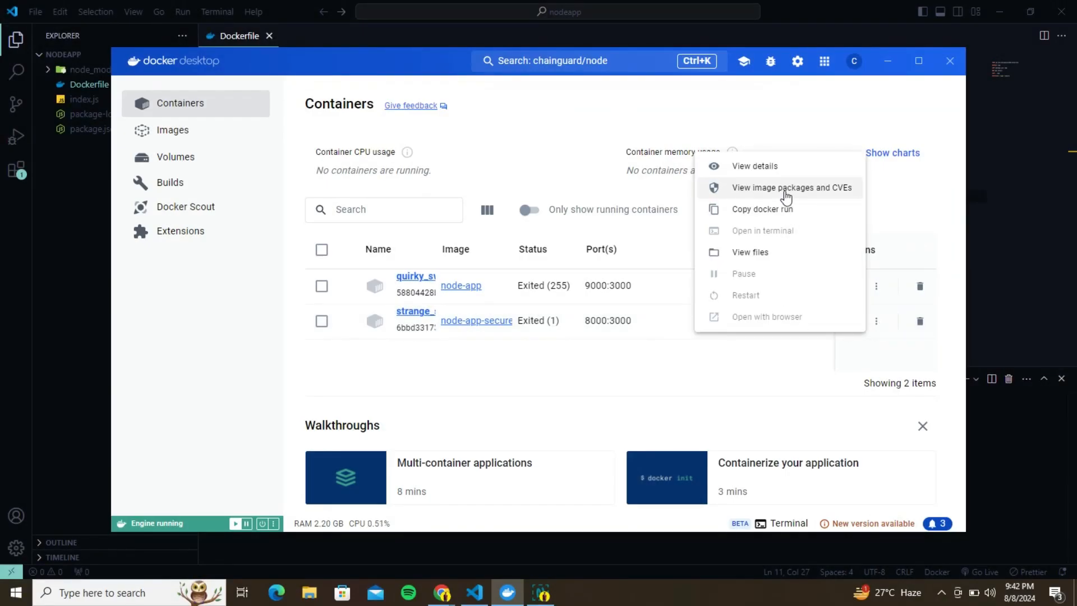
{"action": "left_click", "coordinate": [792, 188]}
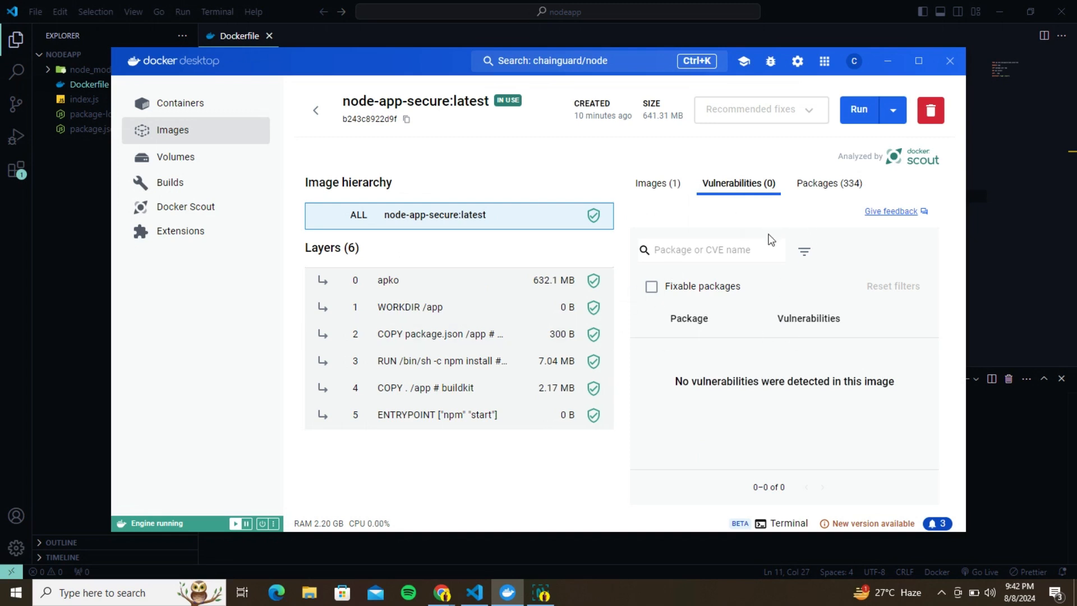
{"action": "mouse_move", "coordinate": [750, 212]}
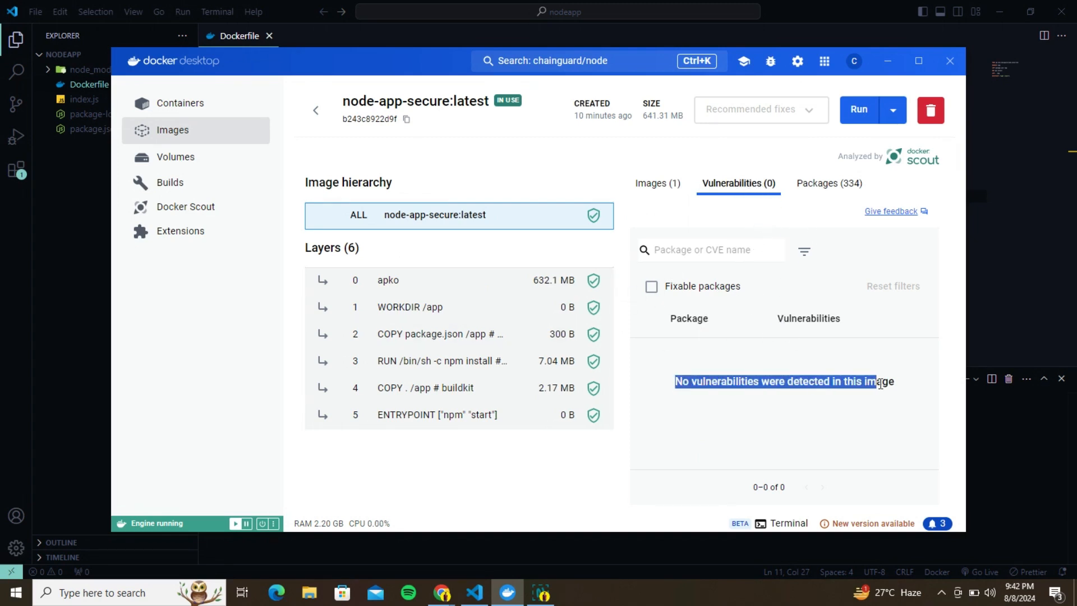
{"action": "left_click", "coordinate": [829, 184]}
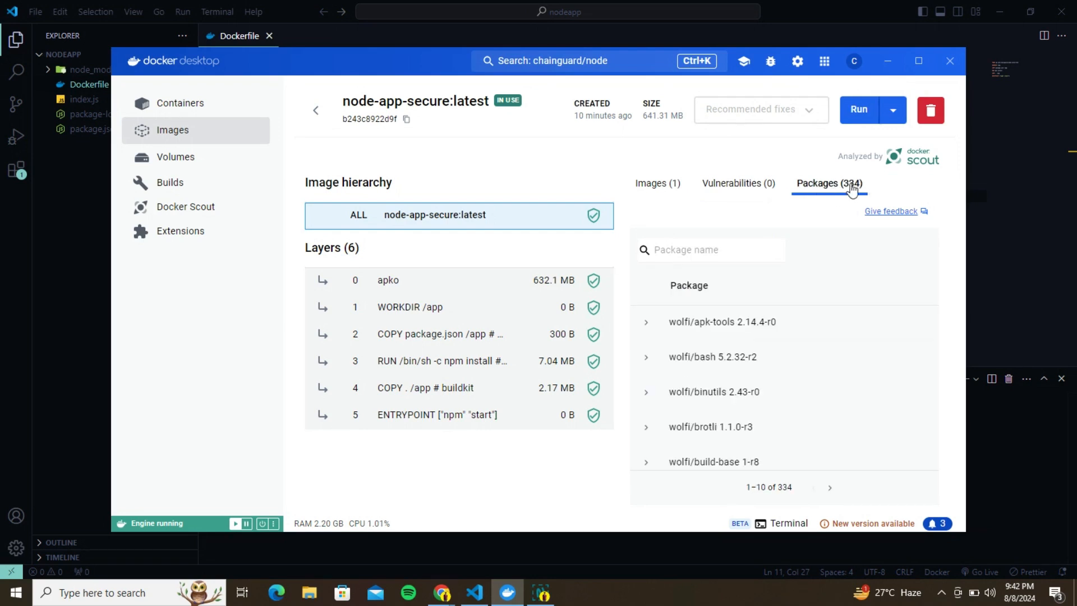
{"action": "left_click", "coordinate": [657, 183]}
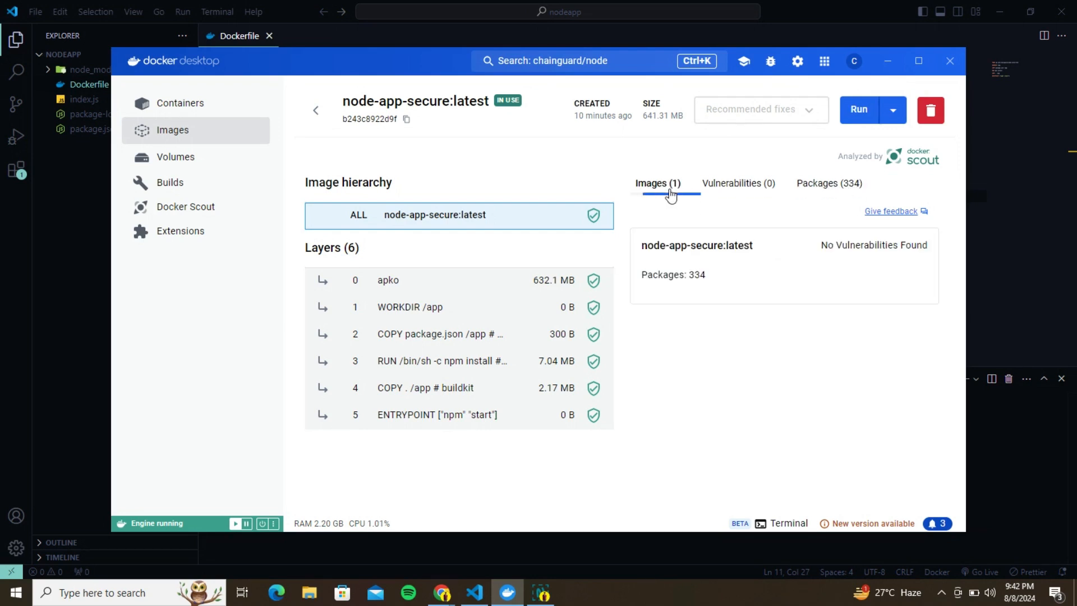
{"action": "double_click", "coordinate": [686, 246]}
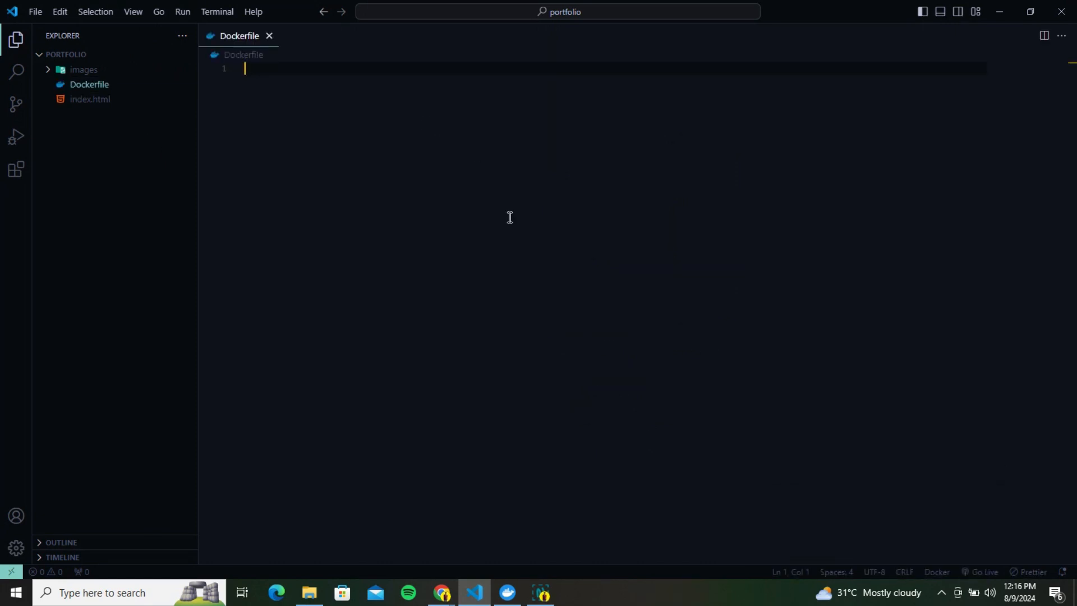
- Begin the portfolio Dockerfile by typing the FROM instruction
{"action": "type", "text": "FROM"}
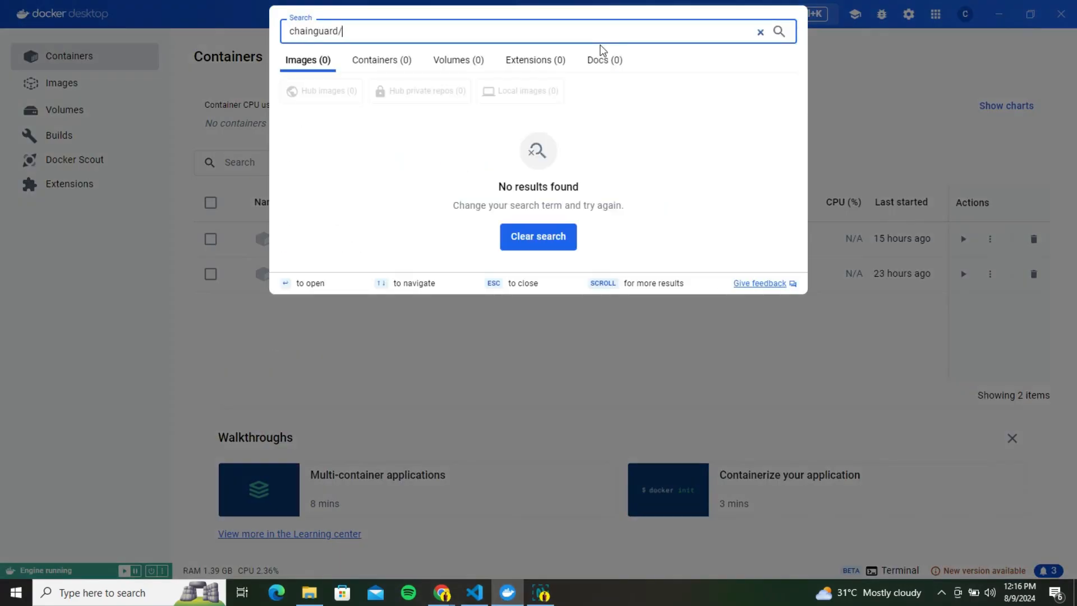
- Search Docker Desktop for chainguard/nginx and open the image's details page
{"action": "type", "text": "nginx"}
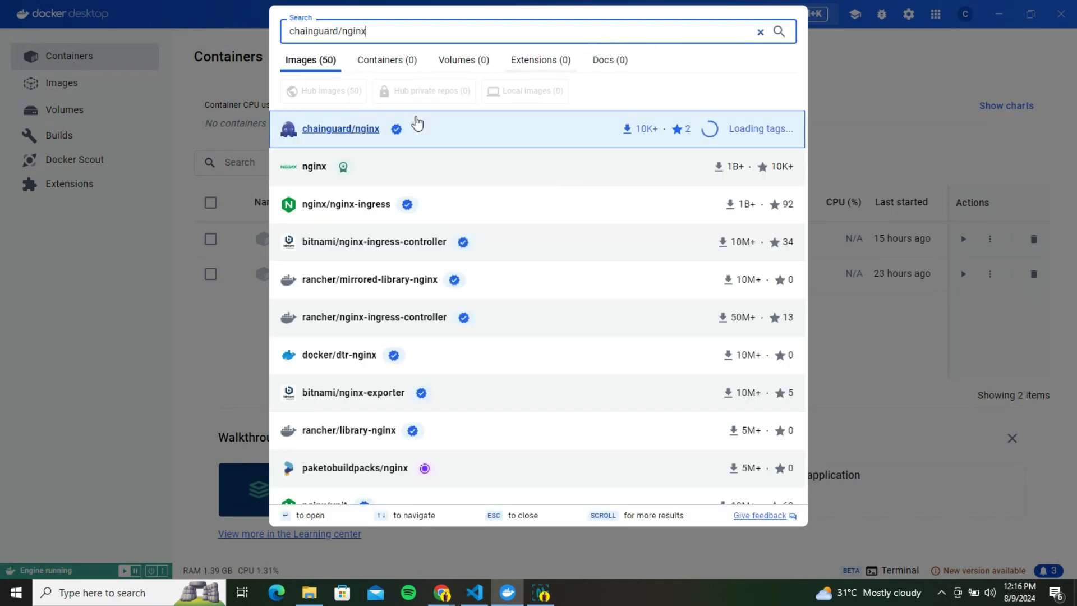
{"action": "left_click", "coordinate": [340, 128]}
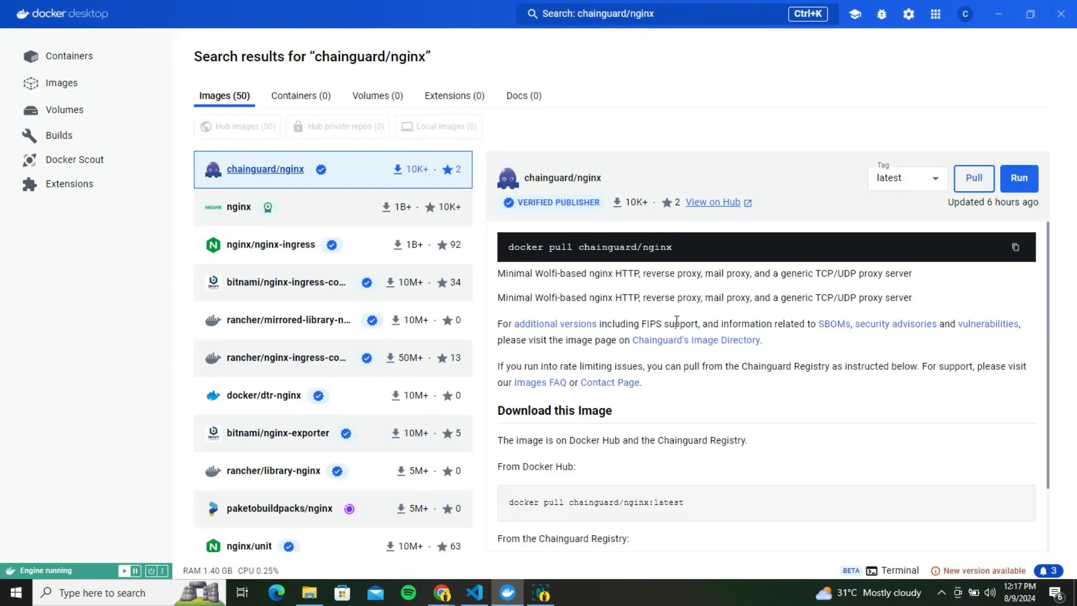
{"action": "scroll", "scroll_direction": "down", "scroll_amount": 3}
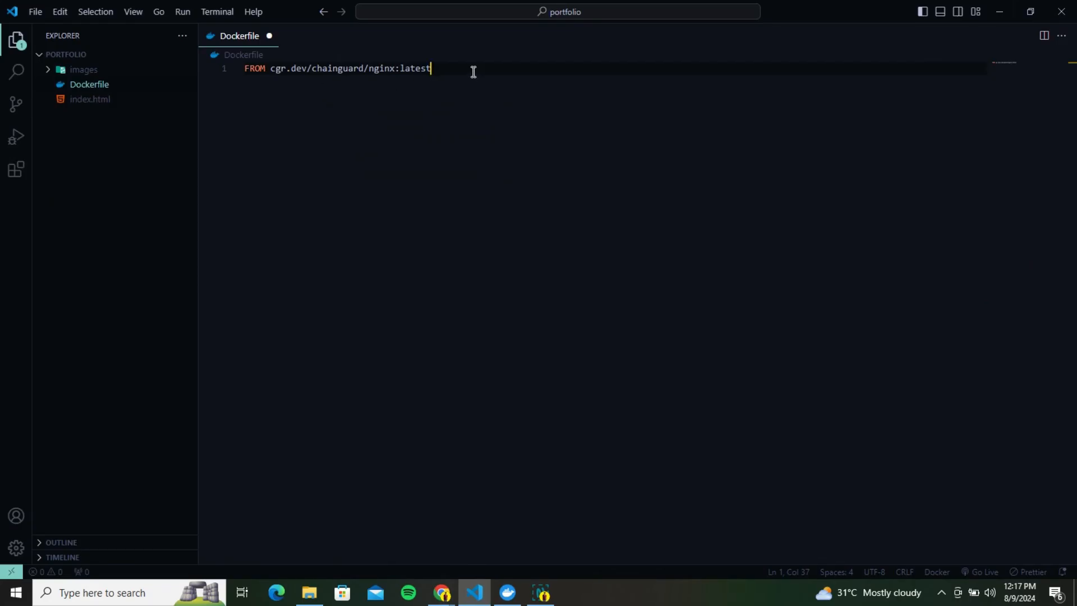
{"action": "mouse_move", "coordinate": [918, 405]}
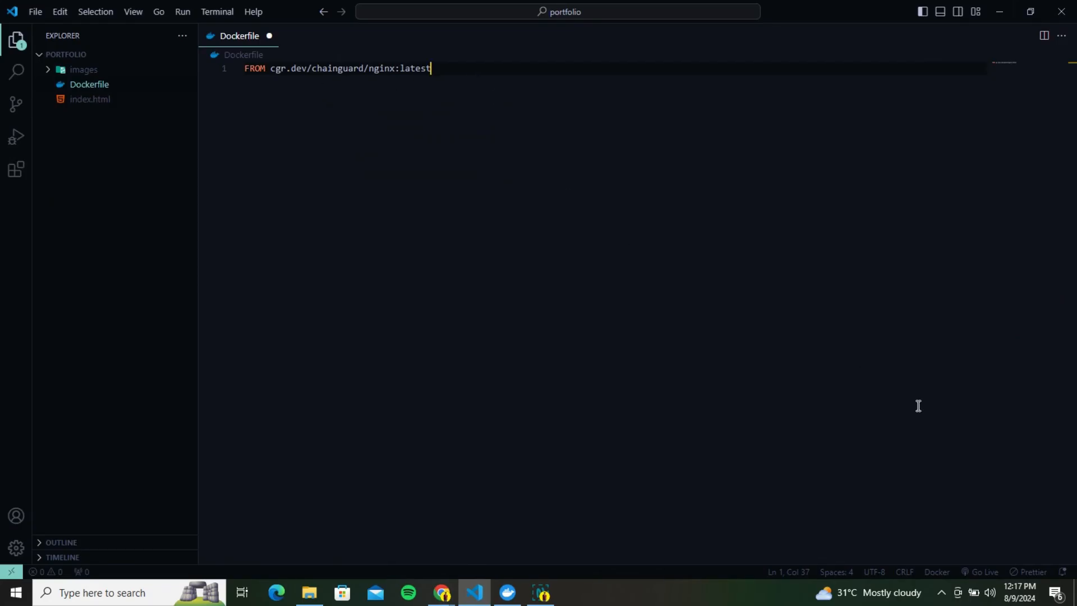
- Add a COPY of nginx.conf to /etc/nginx/conf.d/default.conf below the base image
{"action": "key", "text": "Enter"}
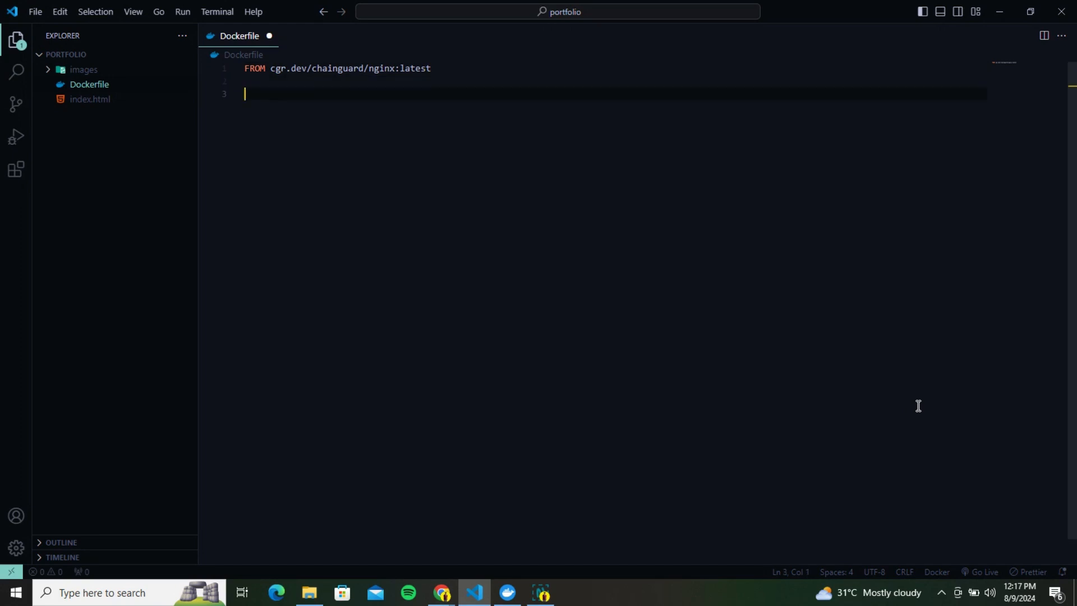
{"action": "type", "text": "COPY"}
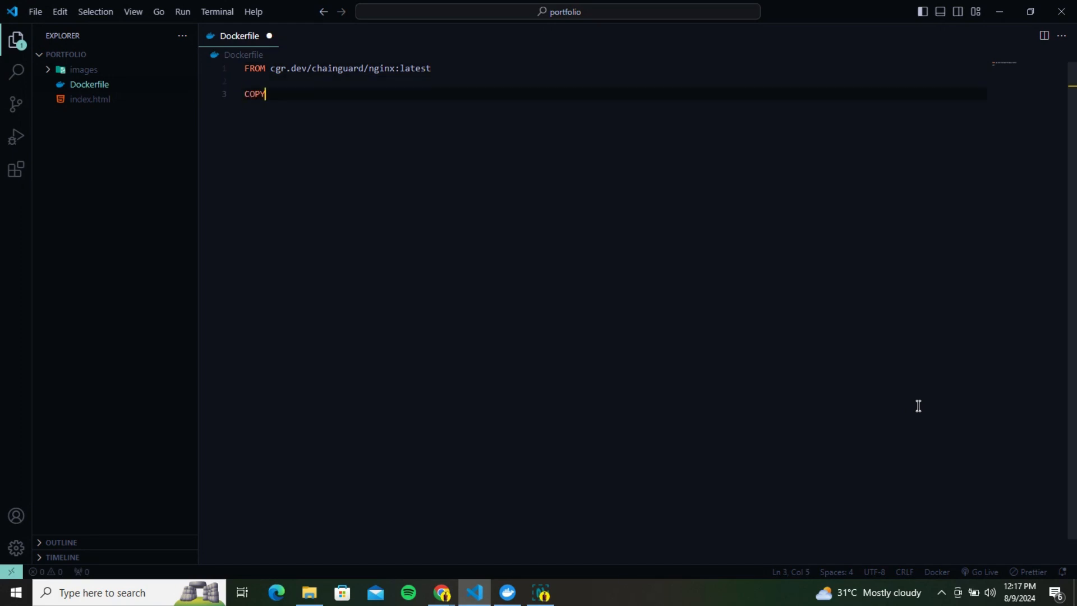
{"action": "type", "text": "nginx.conf /etc/nginx/conf"}
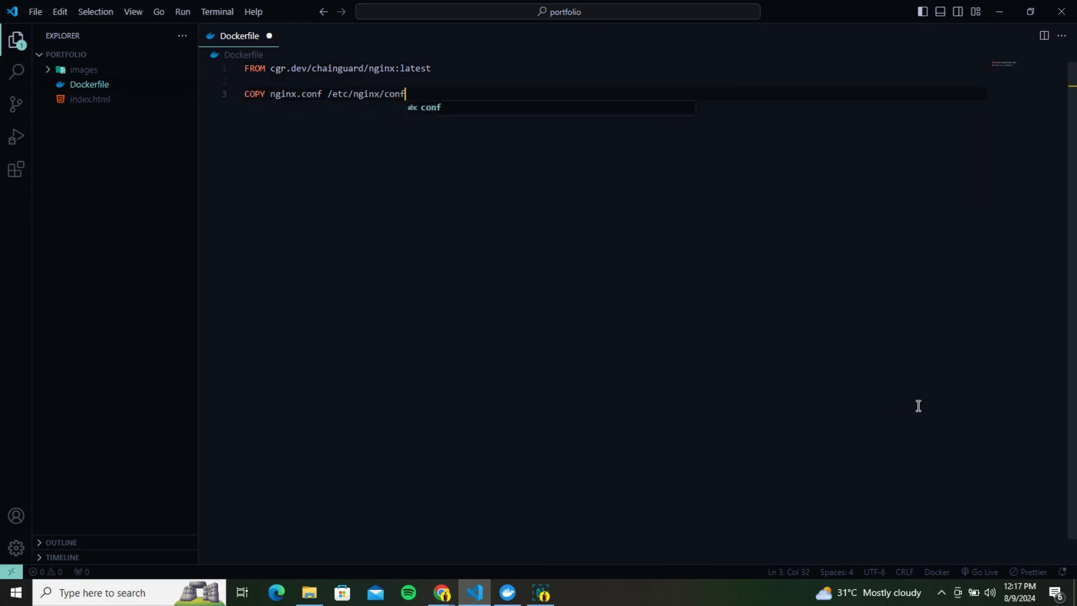
{"action": "type", "text": ".d/default.conf"}
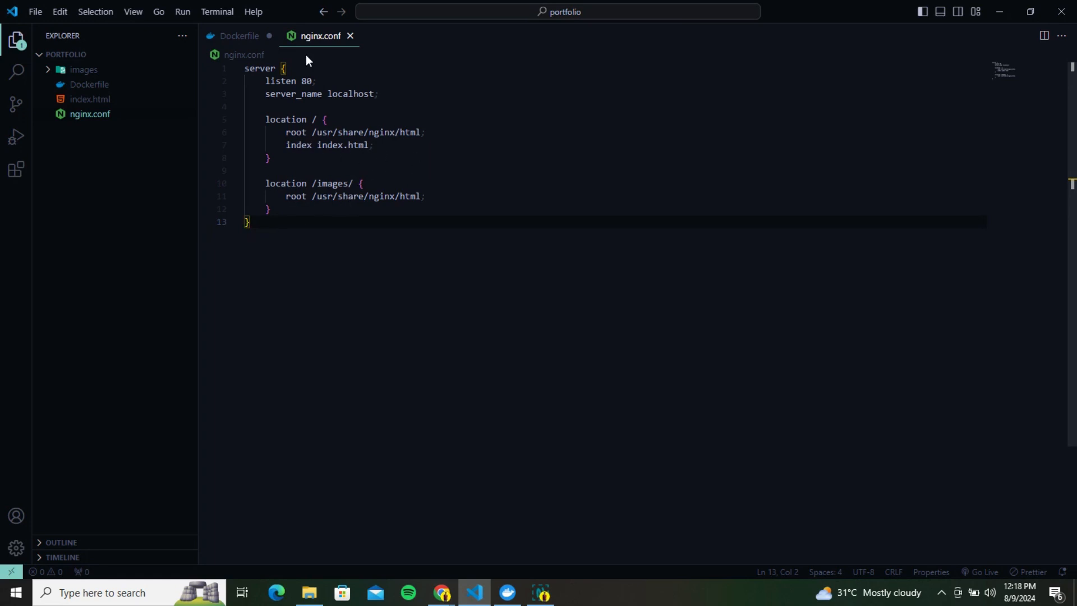
- Add COPY to /usr/share/nginx/html, EXPOSE 80, ENTRYPOINT nginx 'daemon off;', and save
{"action": "left_click", "coordinate": [238, 36]}
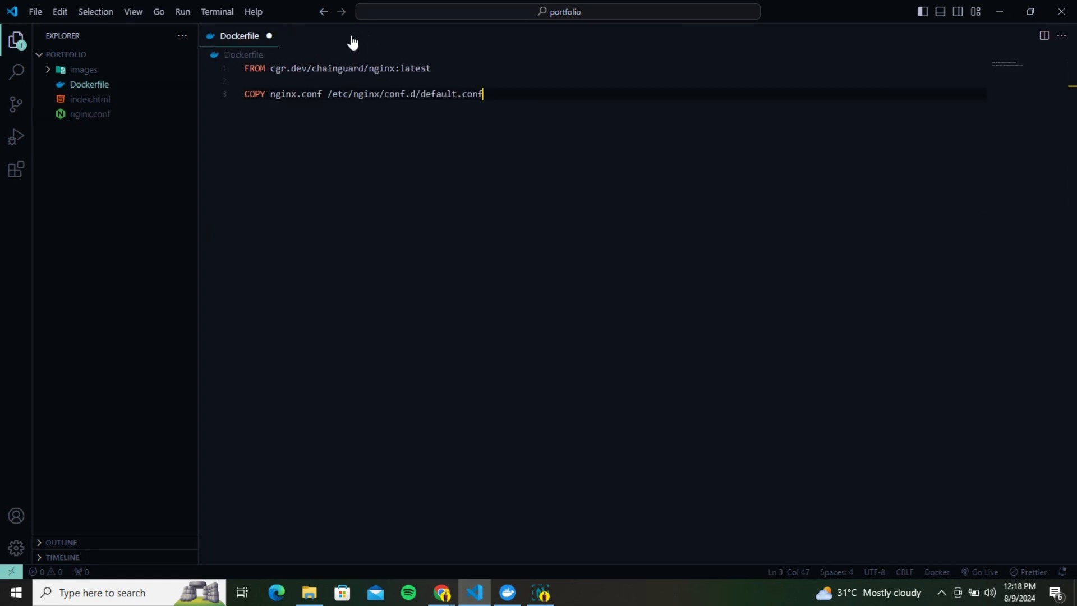
{"action": "mouse_move", "coordinate": [449, 161]}
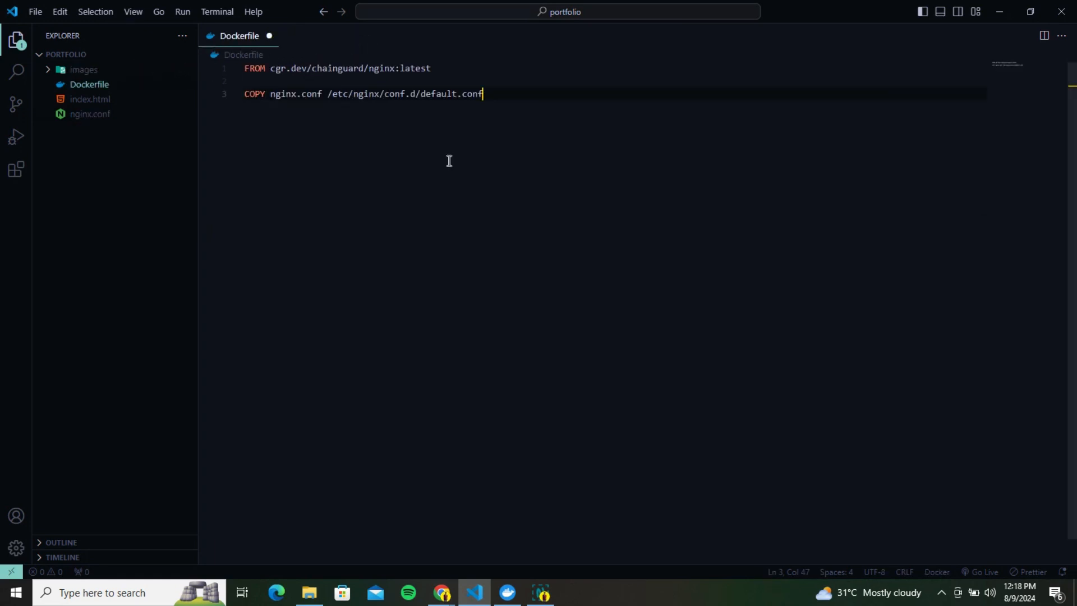
{"action": "key", "text": "Enter"}
{"action": "type", "text": "COPY . /usr/"}
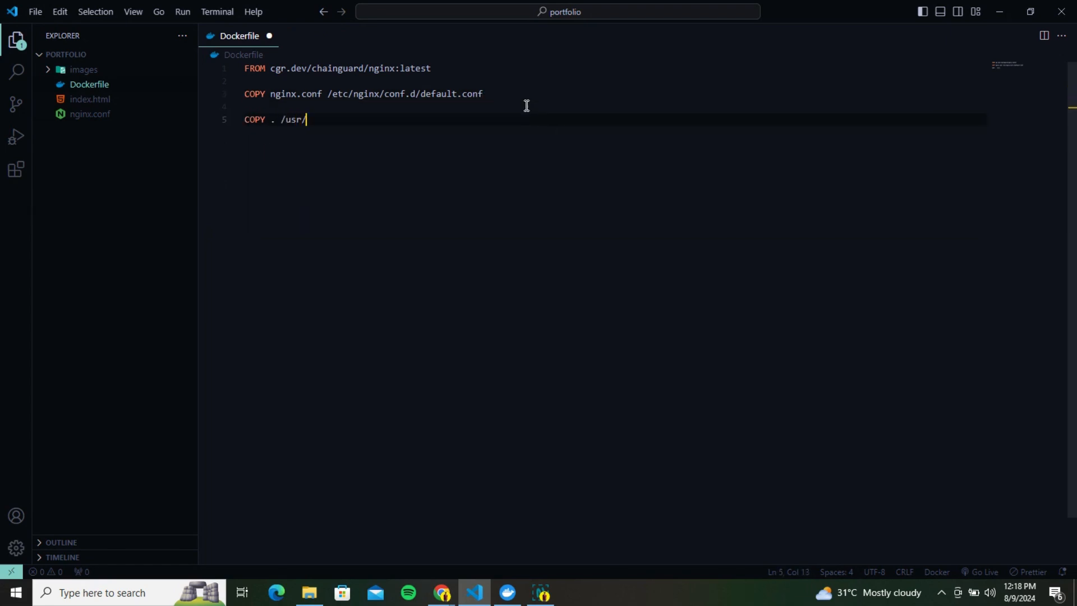
{"action": "type", "text": "share/nginx/html"}
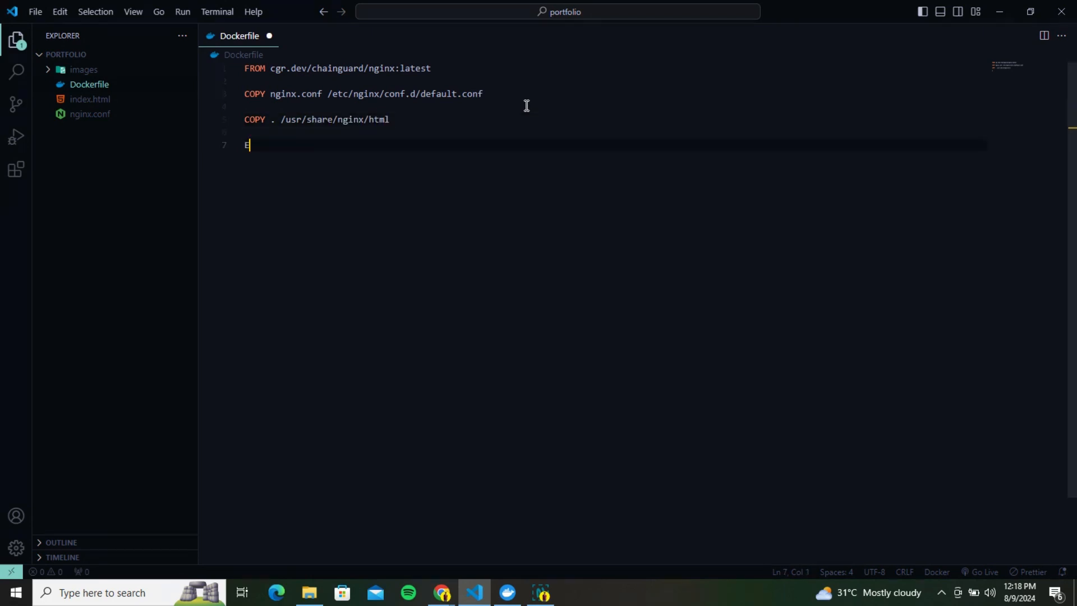
{"action": "type", "text": "XPOSE"}
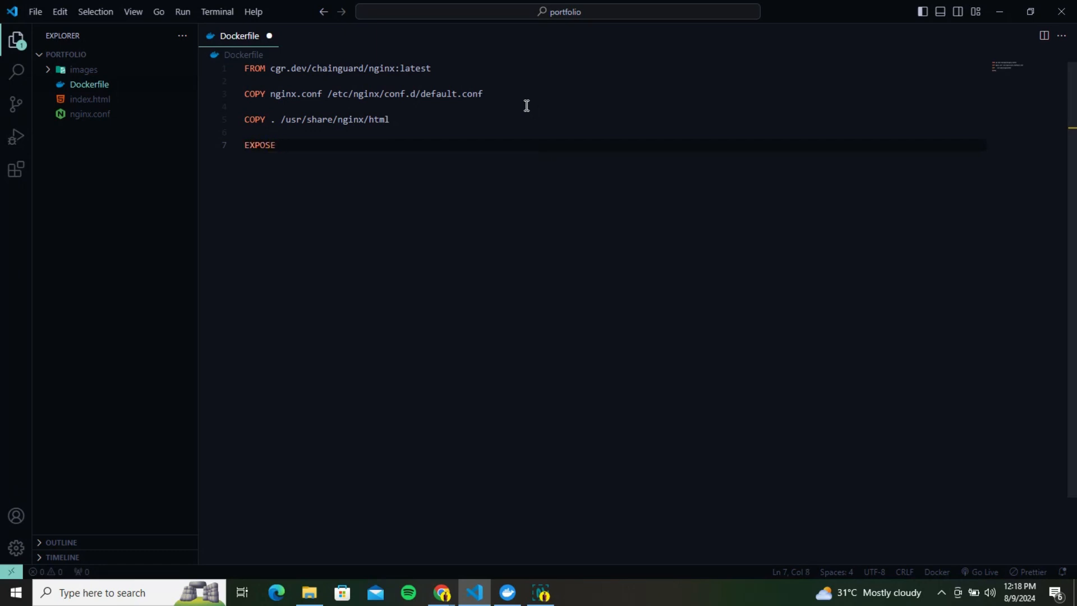
{"action": "type", "text": "80"}
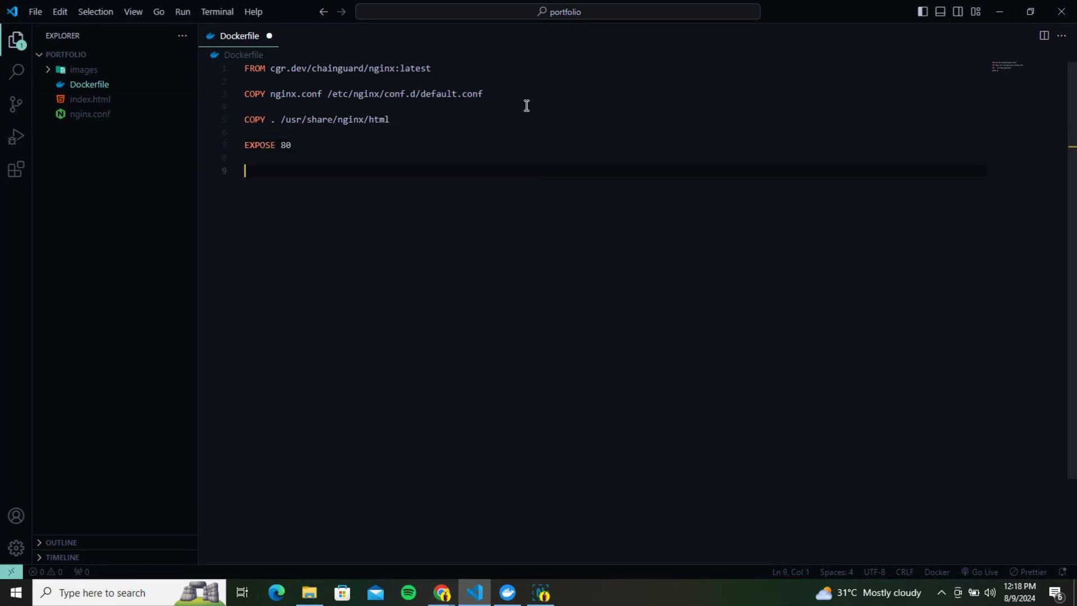
{"action": "type", "text": "ENTRYPOINT [\"nginx\",\"-g\",\""}
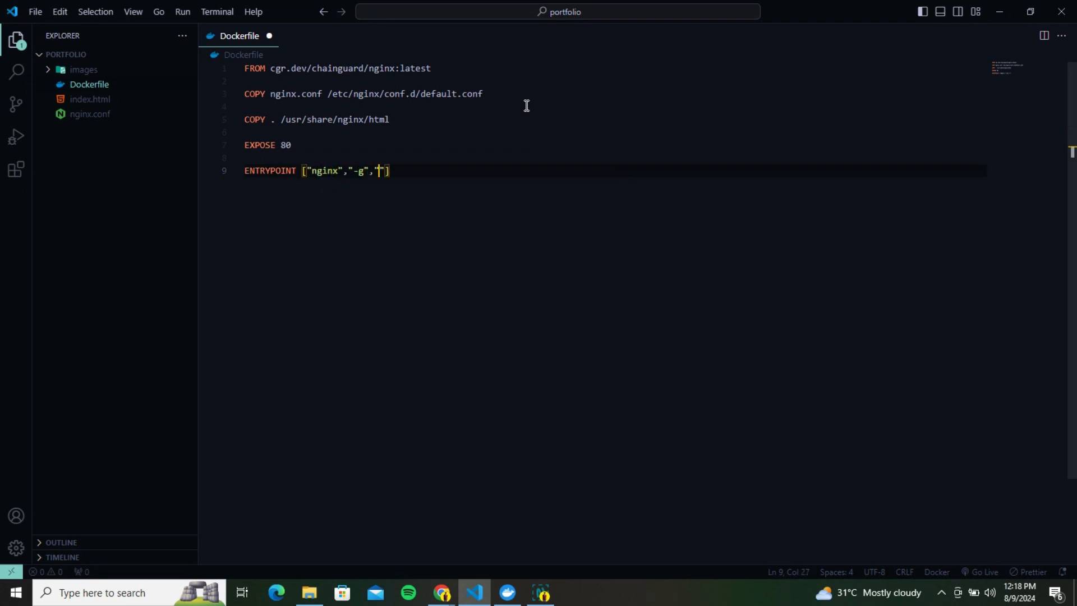
{"action": "type", "text": "daemon off;"}
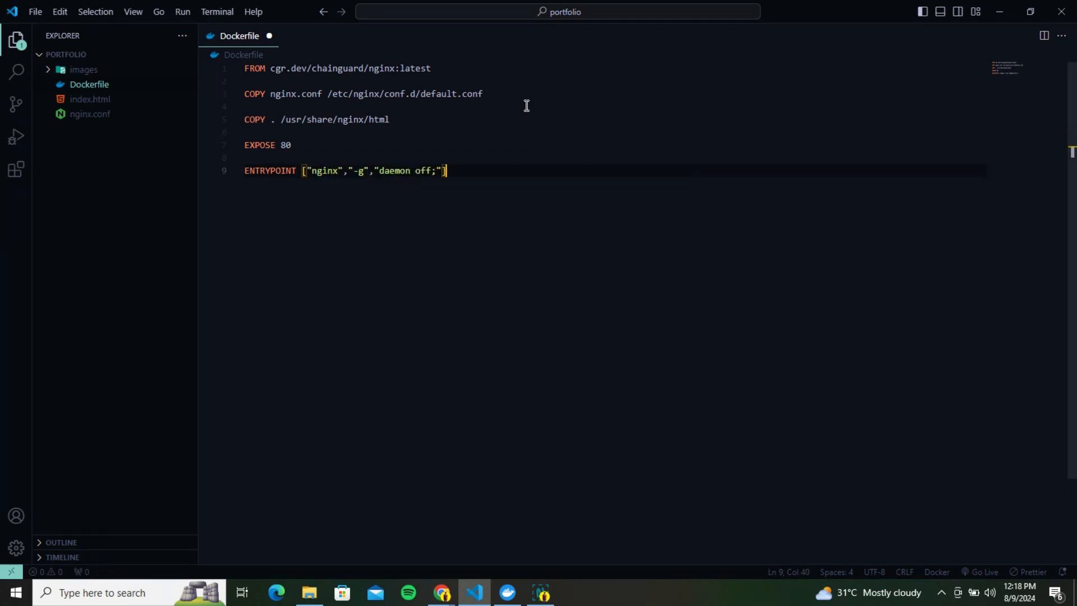
{"action": "key", "text": "ctrl+s"}
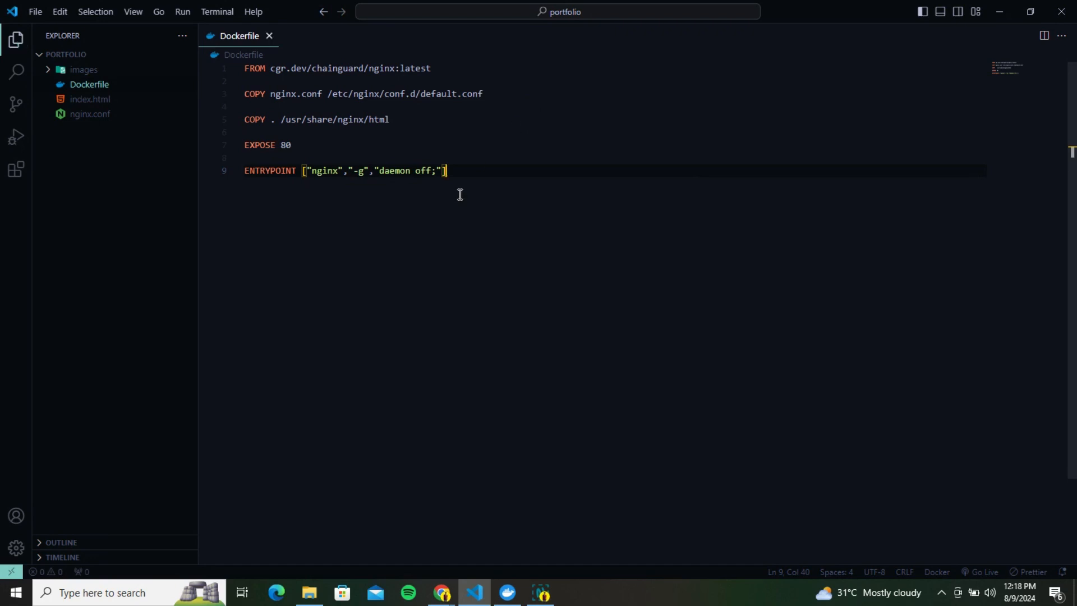
- In a cleared terminal, build the image with docker build -t portfolio-website
{"action": "key", "text": "ctrl+`"}
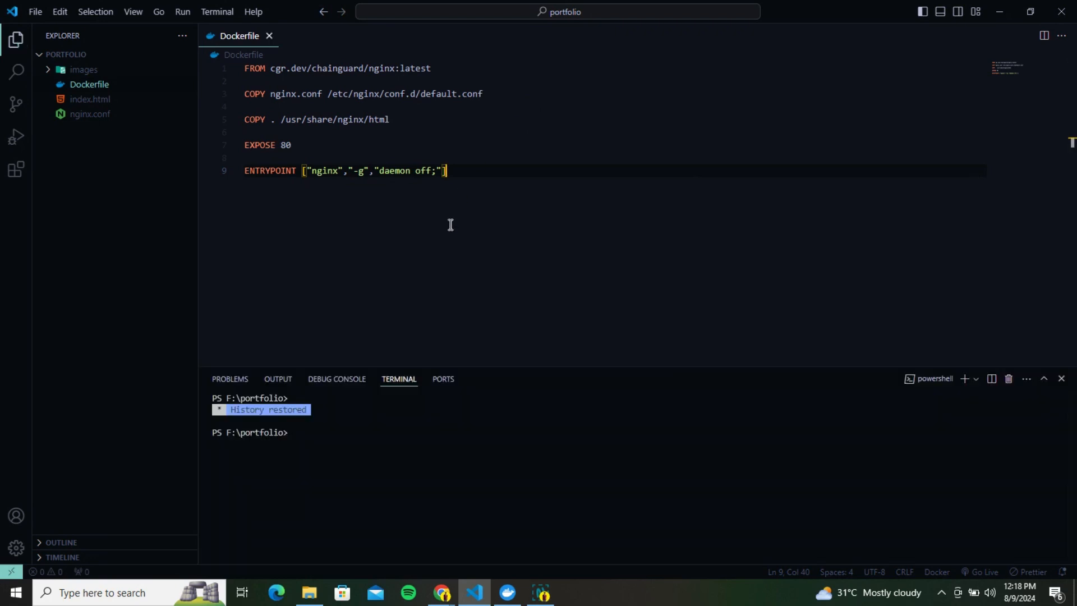
{"action": "type", "text": "cls"}
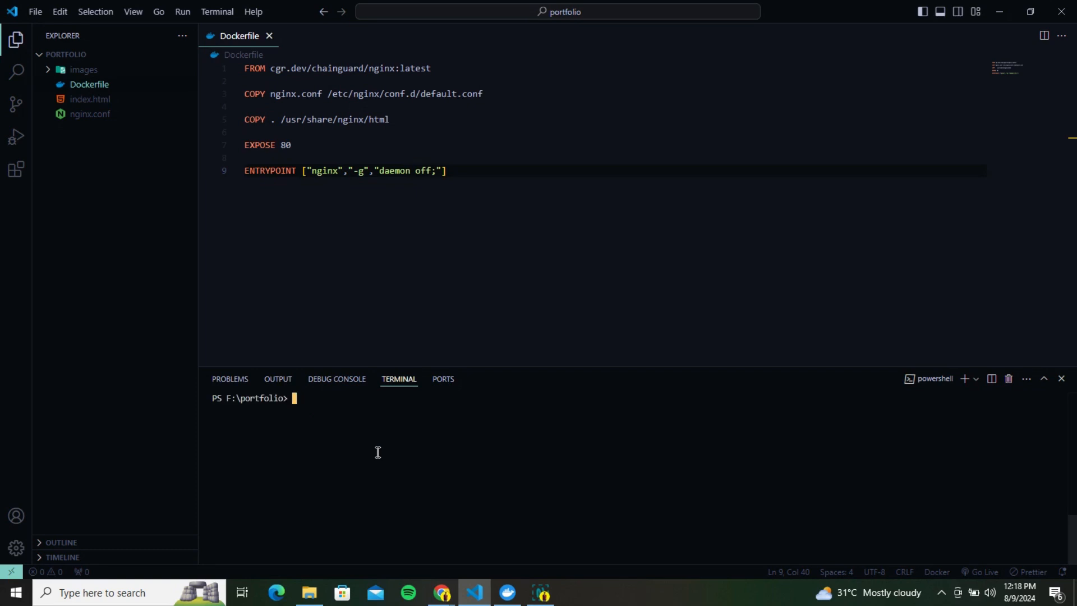
{"action": "type", "text": "docker"}
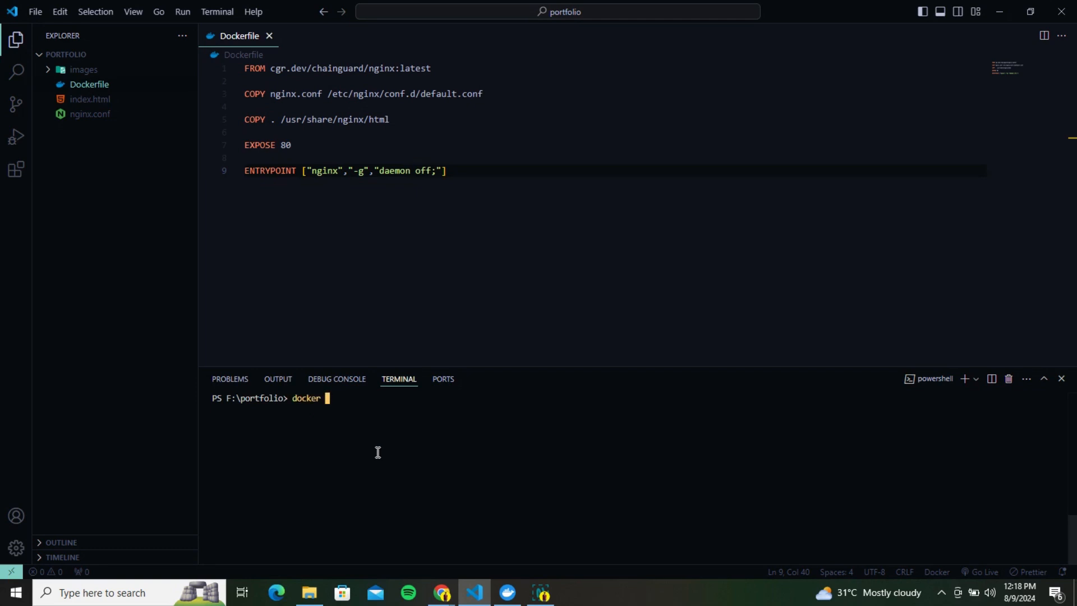
{"action": "type", "text": "build -t"}
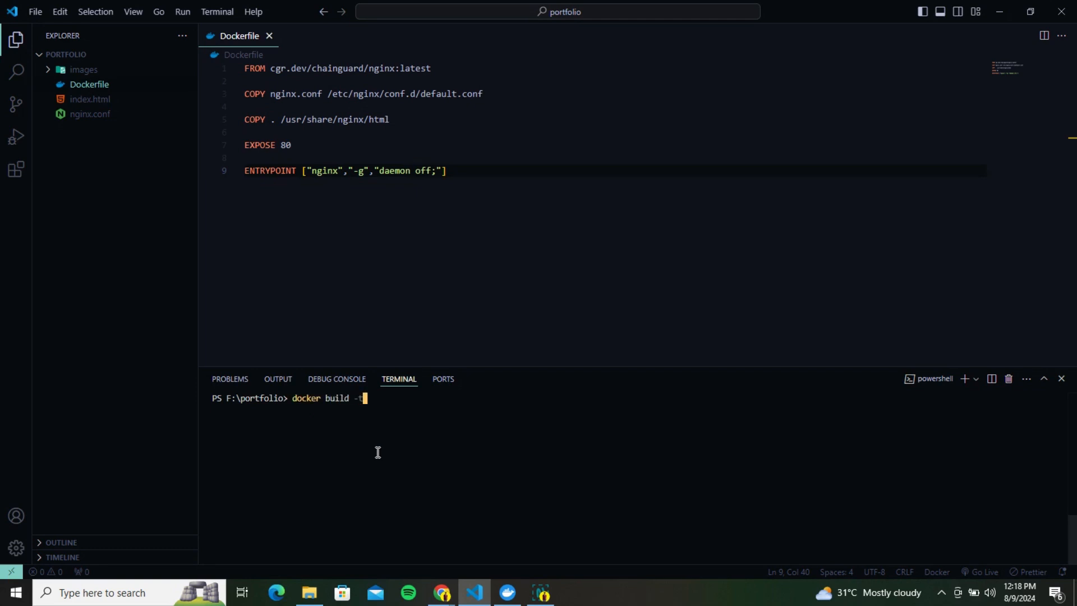
{"action": "type", "text": "portfolio"}
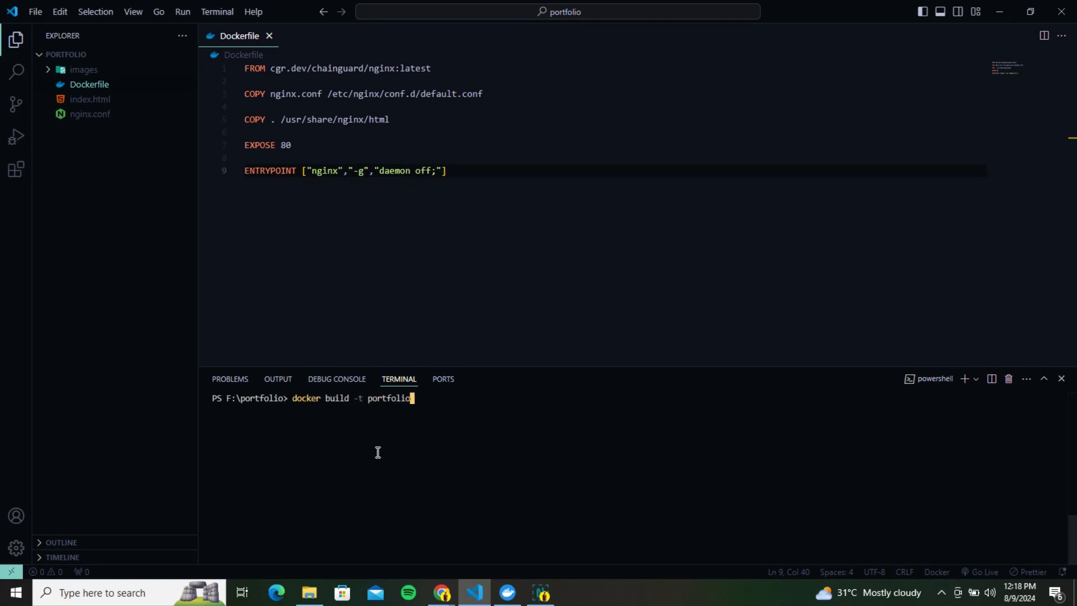
{"action": "type", "text": "-websi"}
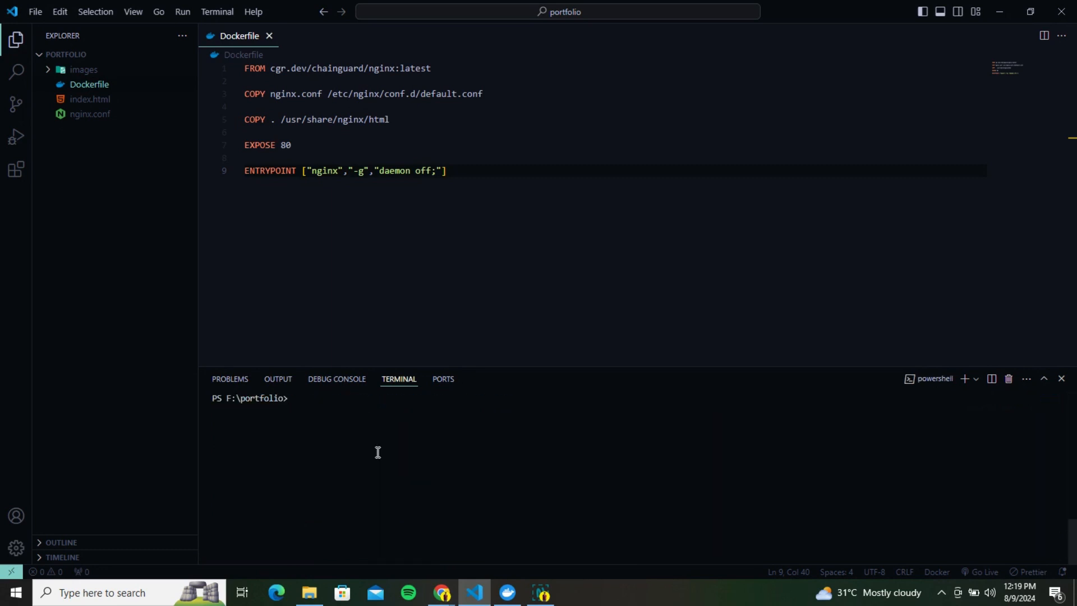
- Run portfolio-website as a detached container mapped to port 8080
{"action": "type", "text": "docker run por"}
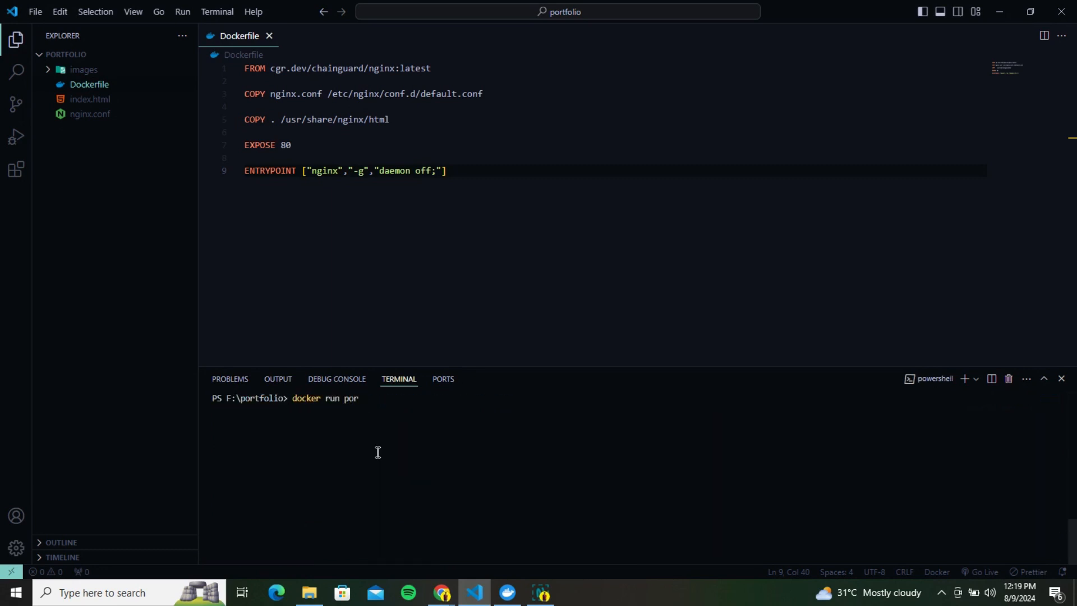
{"action": "type", "text": "tolio-website"}
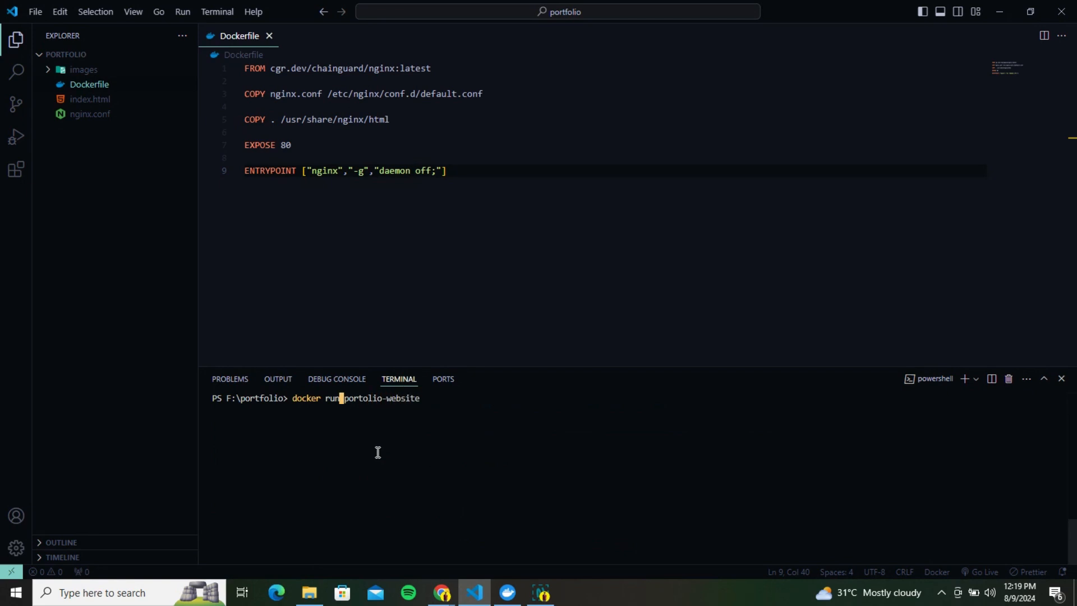
{"action": "type", "text": "-d -p 8080:80"}
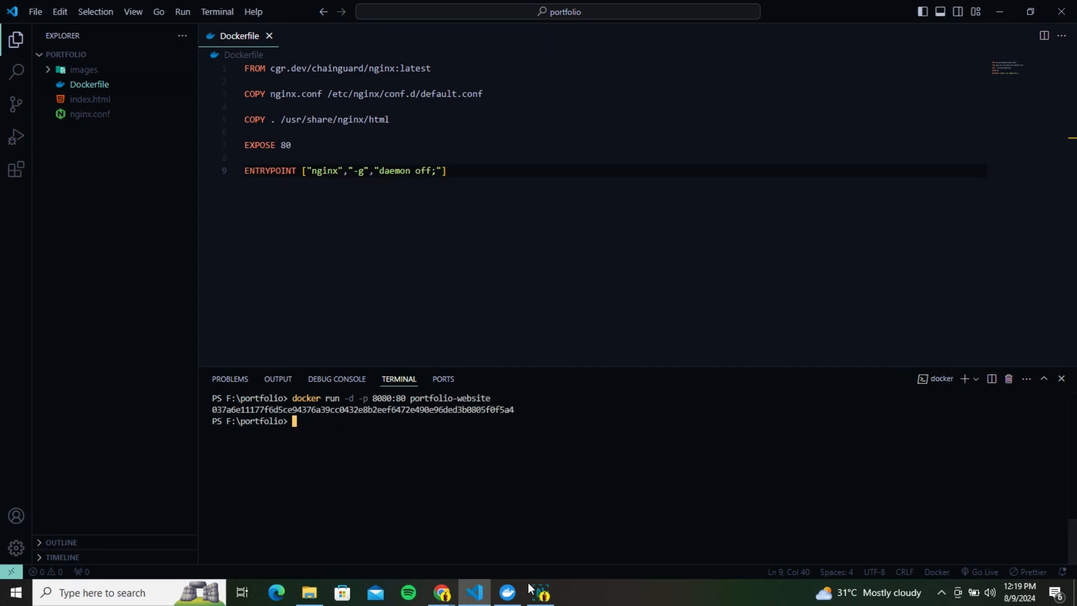
- Check Docker Desktop's Containers page for portfolio-website running on 8080:80
{"action": "left_click", "coordinate": [541, 592]}
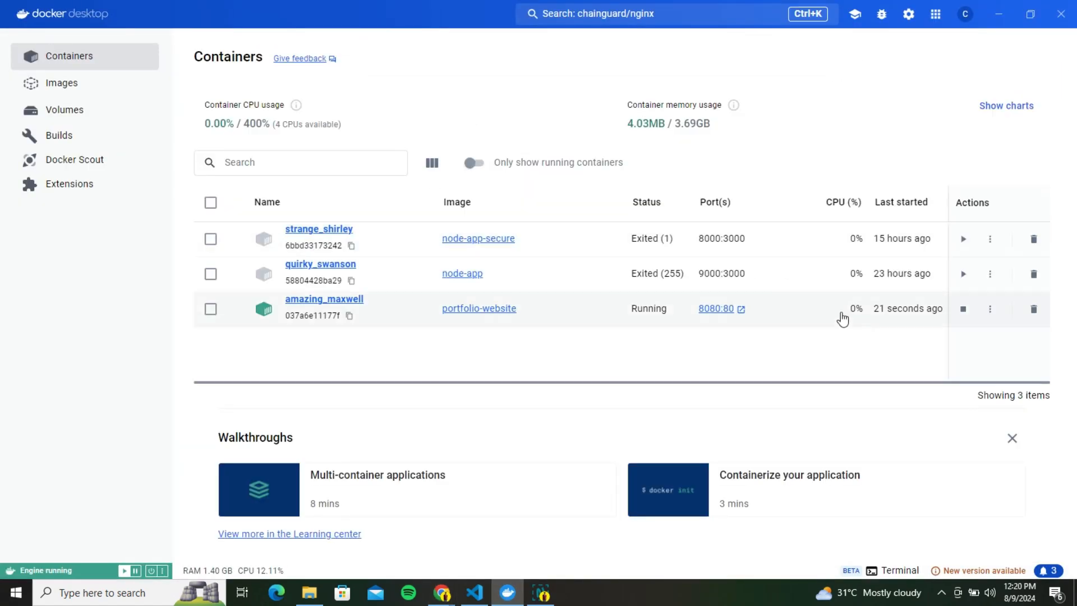
{"action": "left_click", "coordinate": [324, 299]}
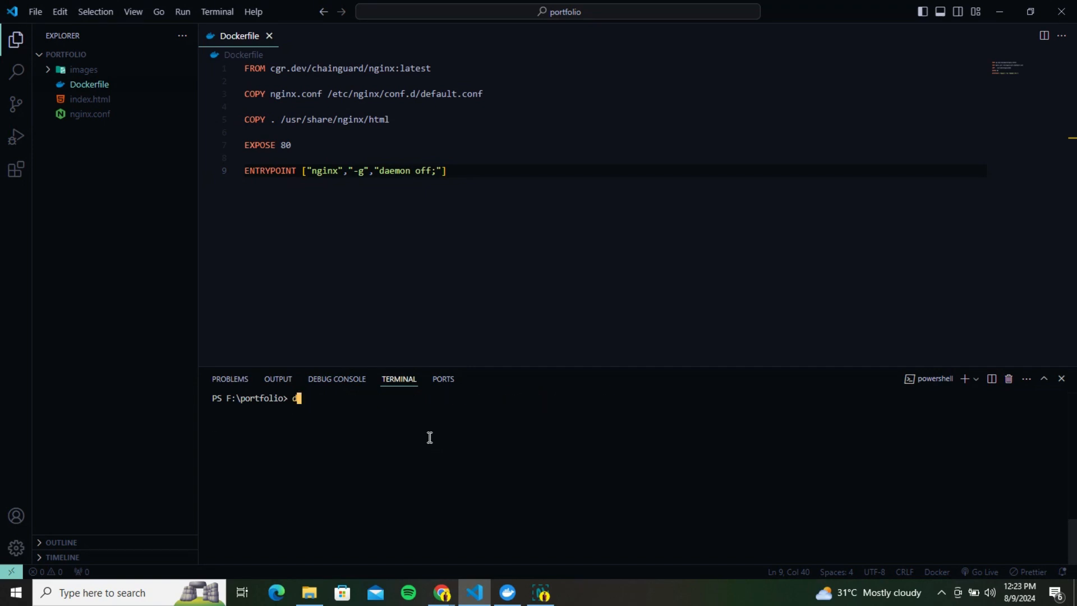
- Push codewithmasood/portfolio-website:latest to Docker Hub from the terminal
{"action": "type", "text": "ocker push"}
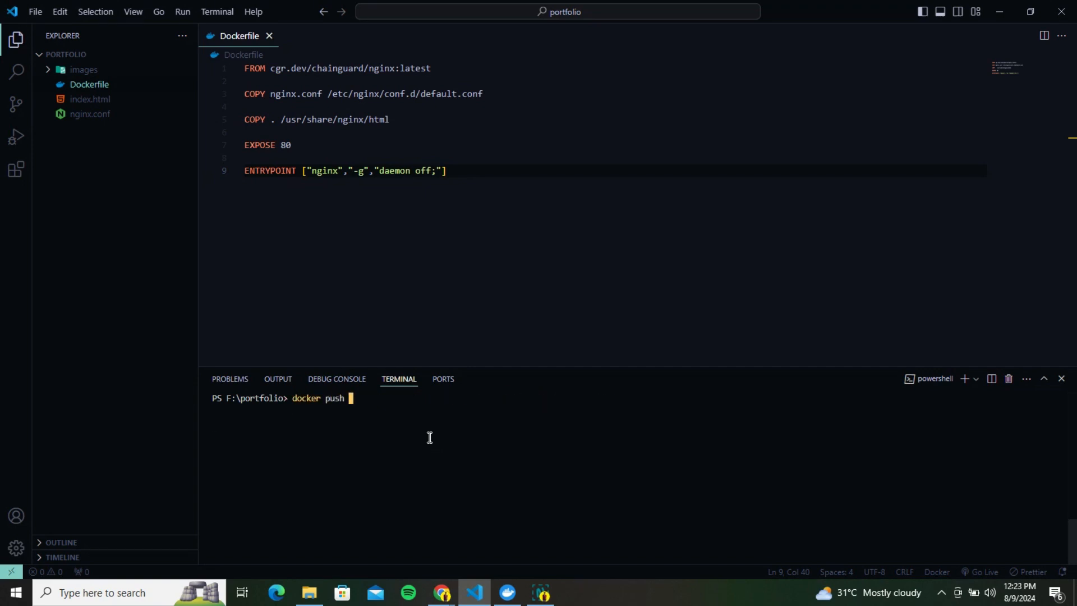
{"action": "type", "text": "co"}
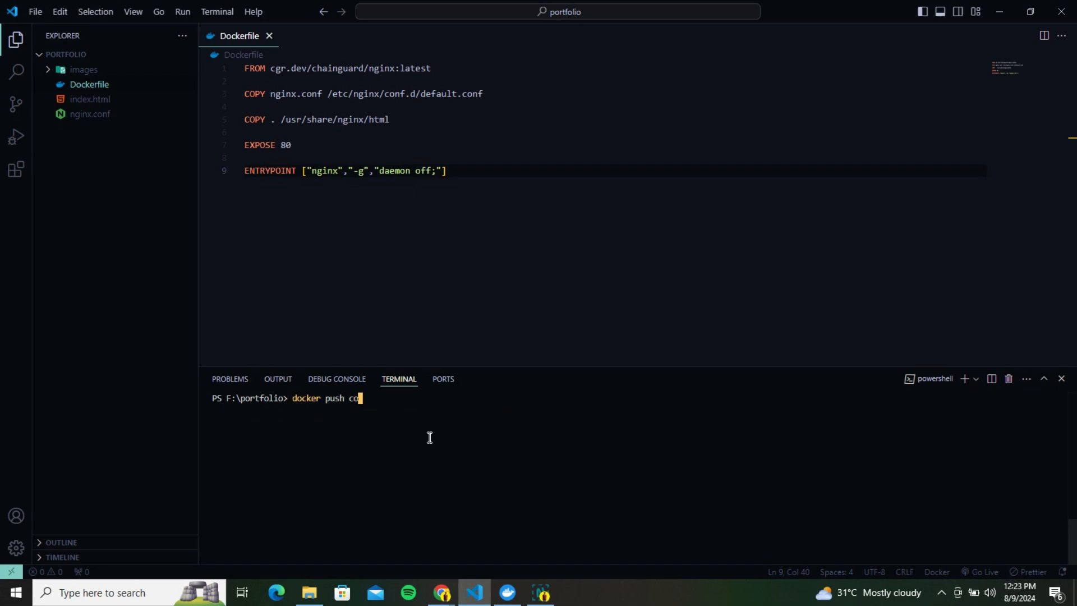
{"action": "type", "text": "dewithmasood"}
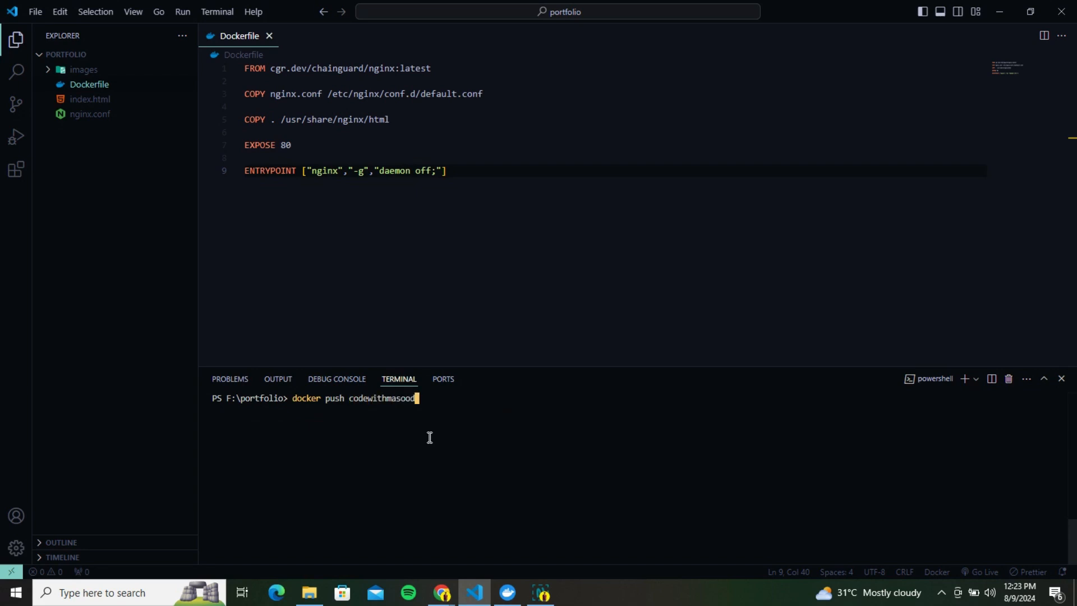
{"action": "type", "text": "/portfi"}
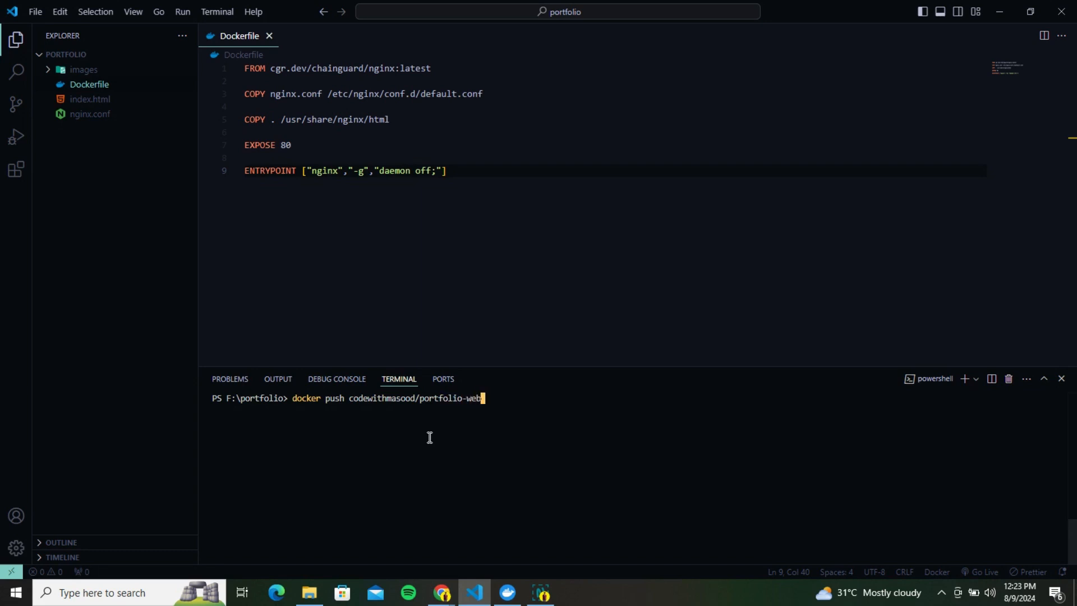
{"action": "type", "text": "site:latest"}
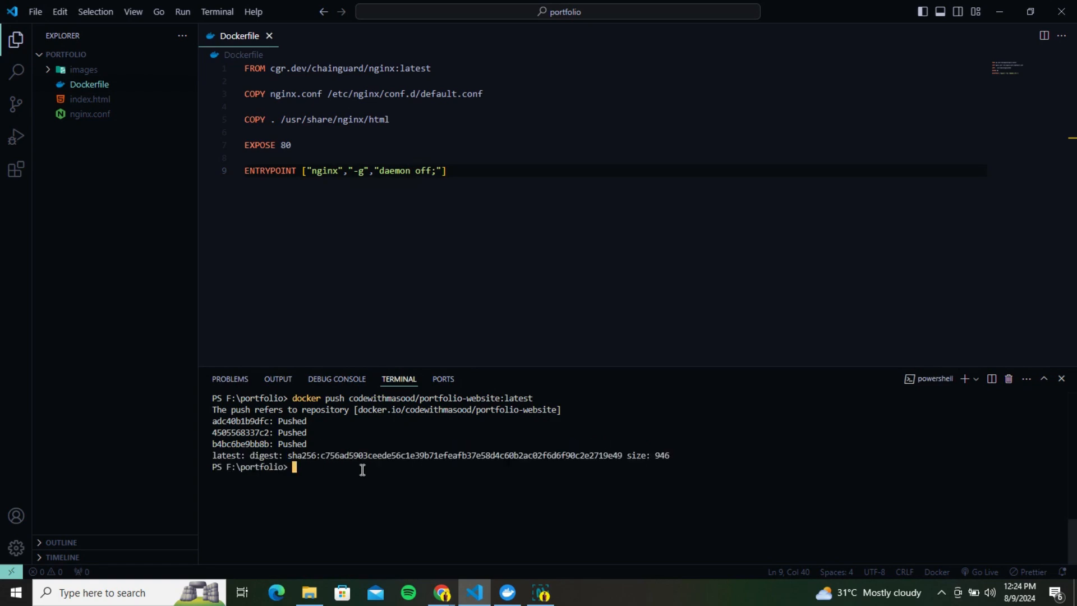
{"action": "left_click", "coordinate": [442, 592]}
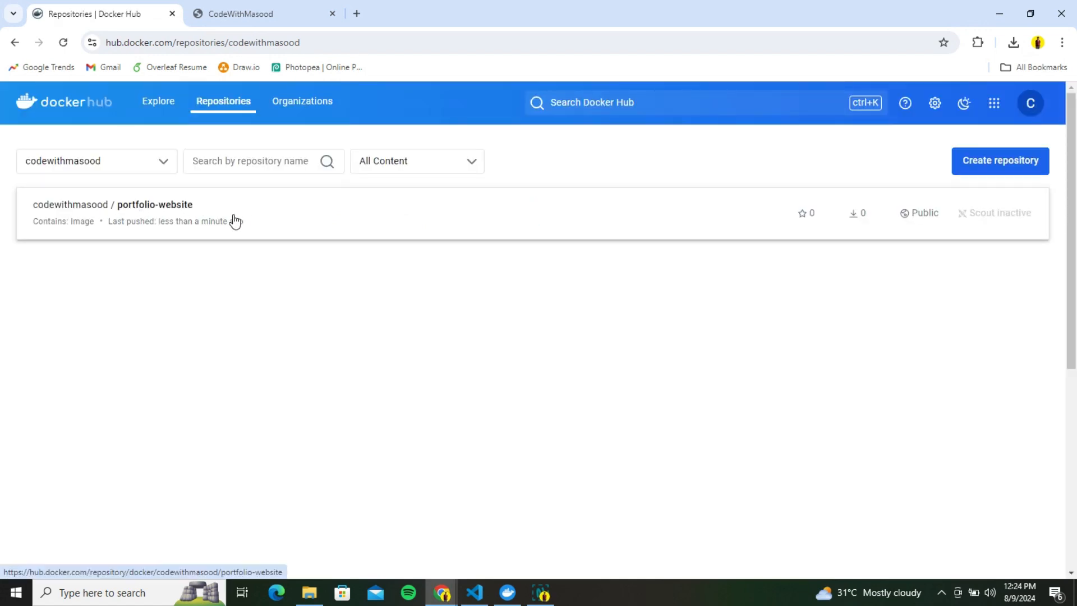
- Open the portfolio-website repository on Docker Hub and view all its tags
{"action": "left_click", "coordinate": [155, 204]}
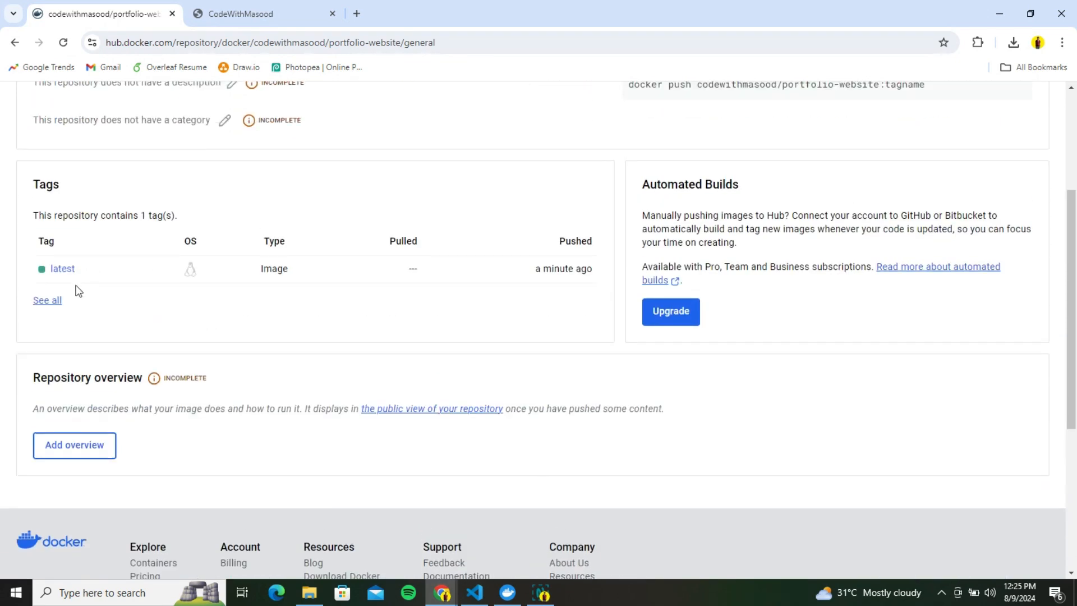
{"action": "left_click", "coordinate": [47, 300]}
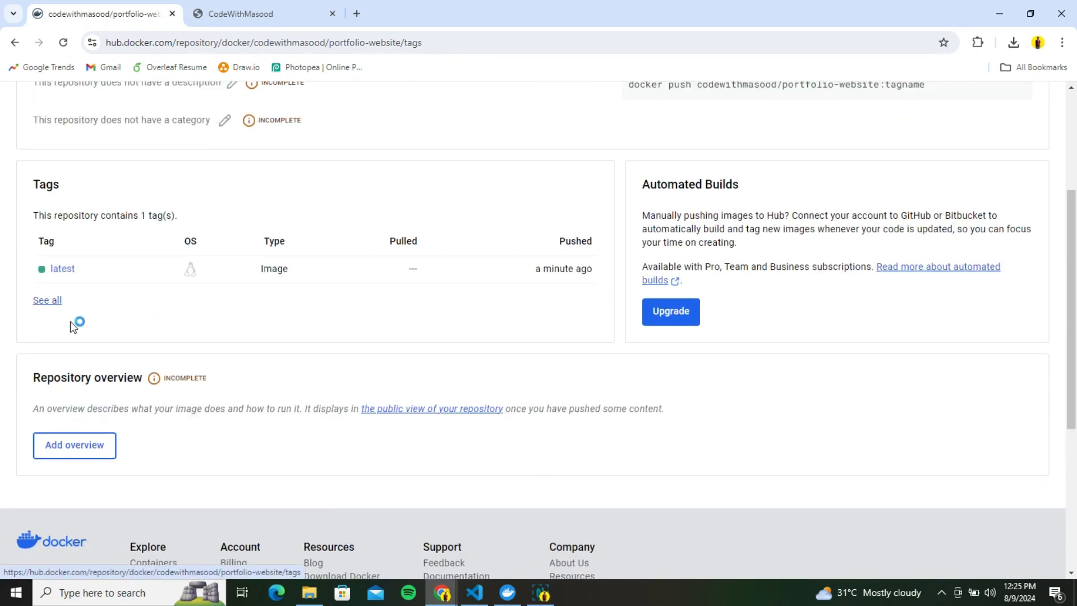
{"action": "left_click", "coordinate": [47, 300]}
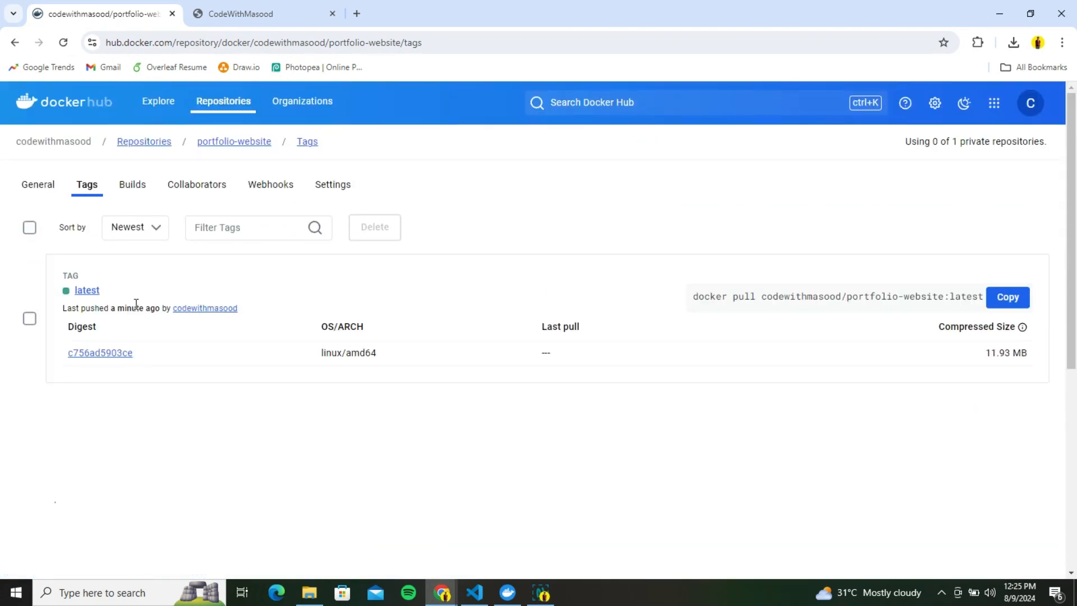